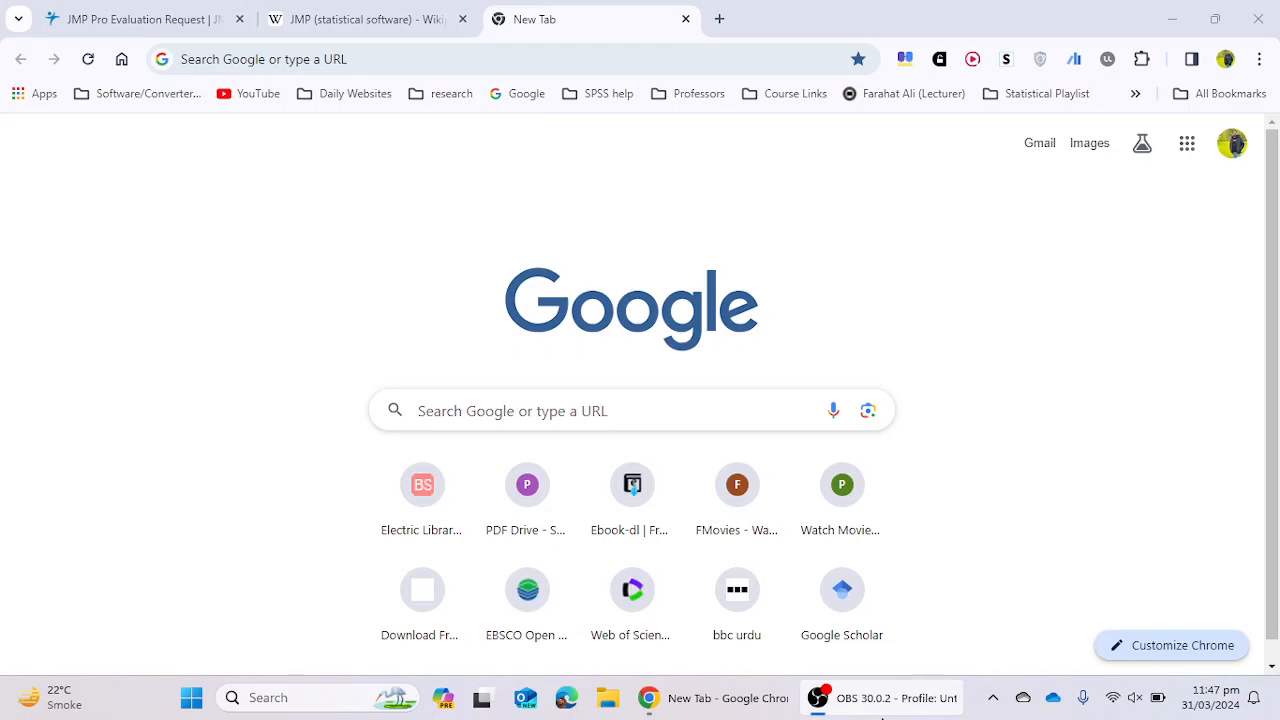
mouse_move(880, 697)
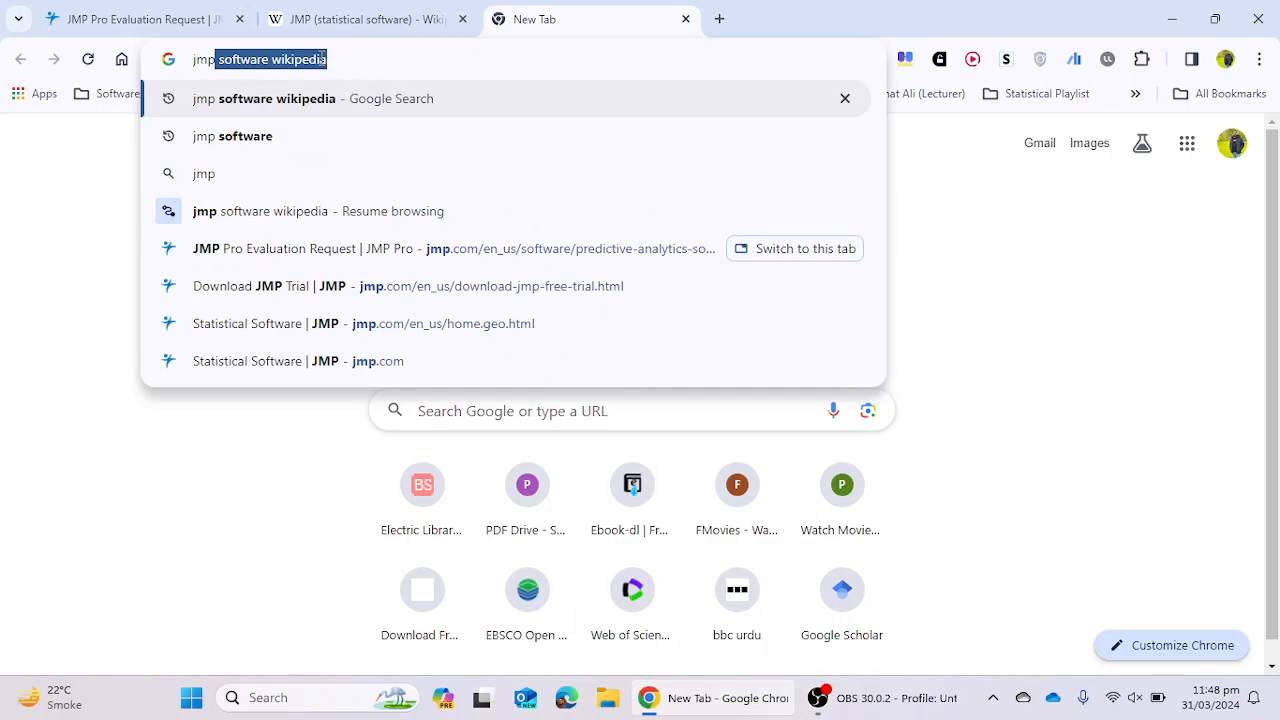
Search for JMP software on Wikipedia and open the 'JMP (statistical software)' article
key(Return)
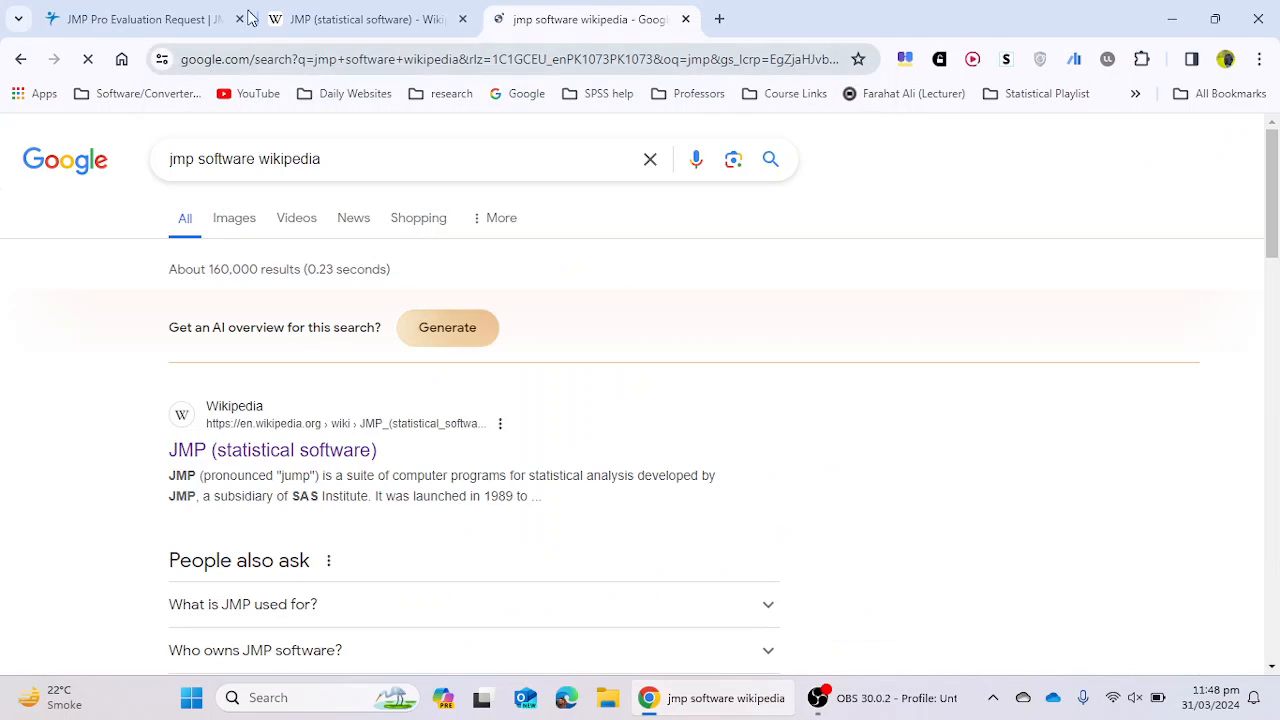
click(365, 19)
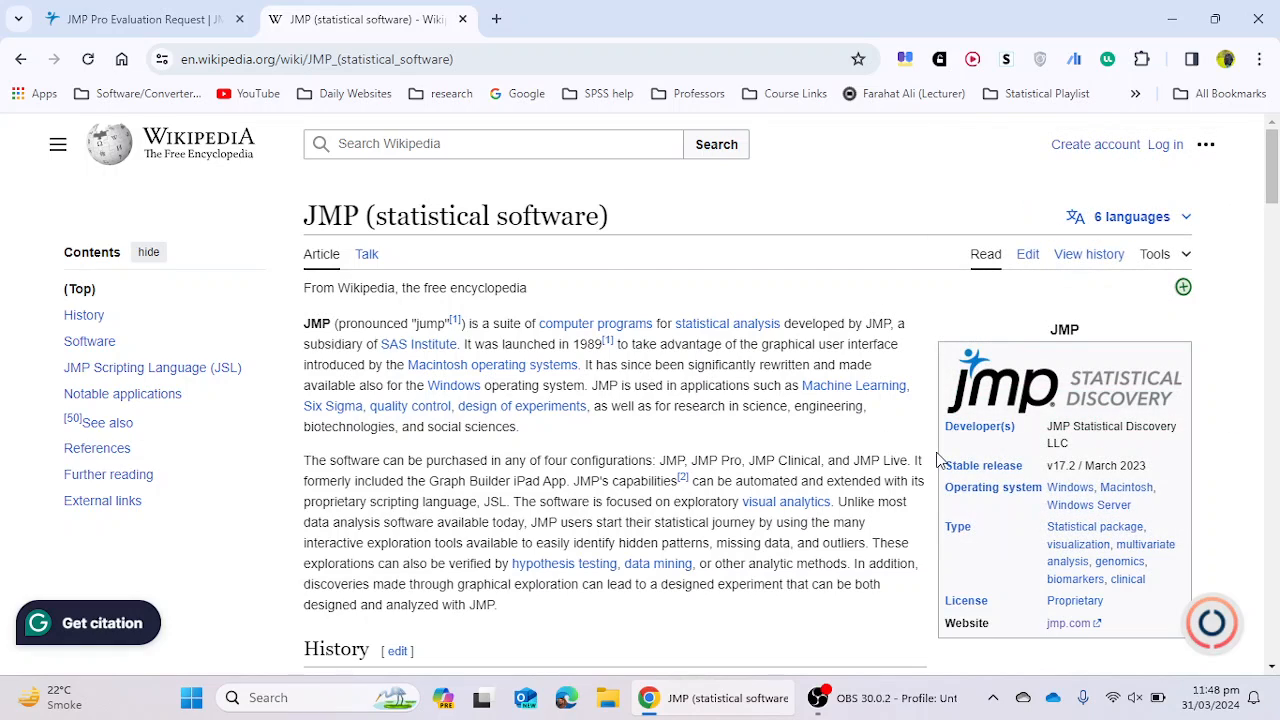
mouse_move(625, 458)
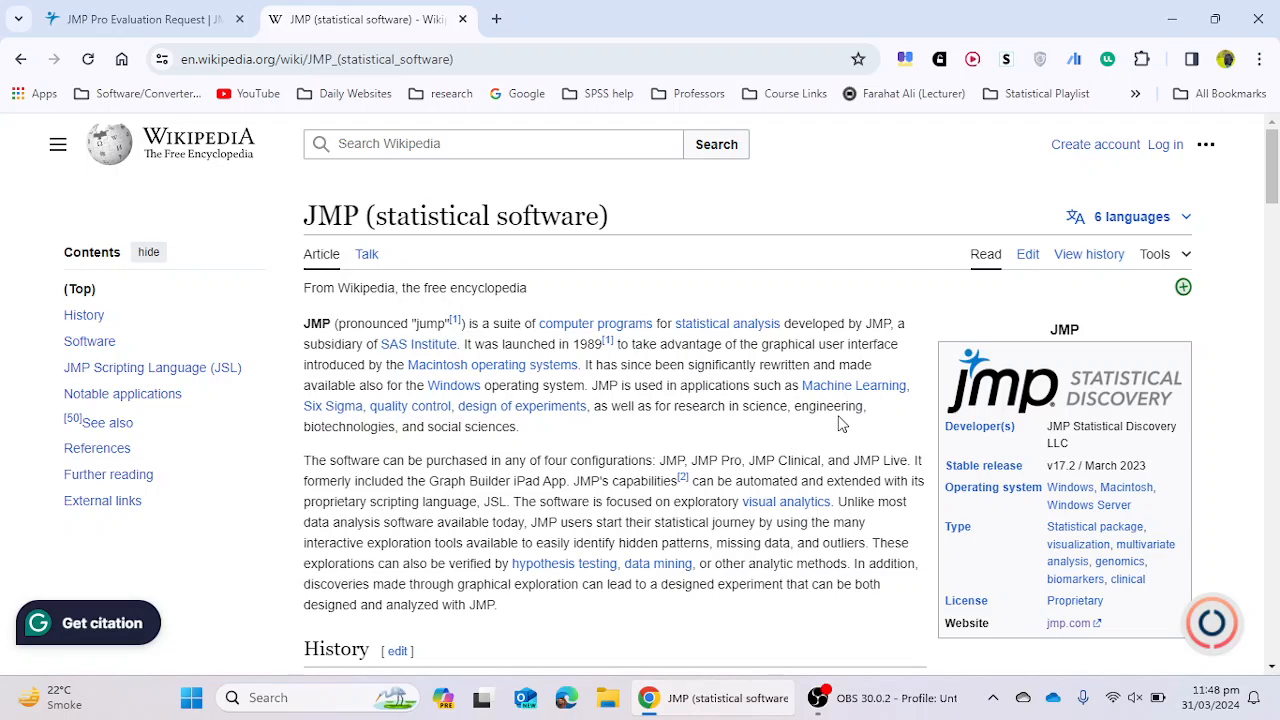
mouse_move(590, 440)
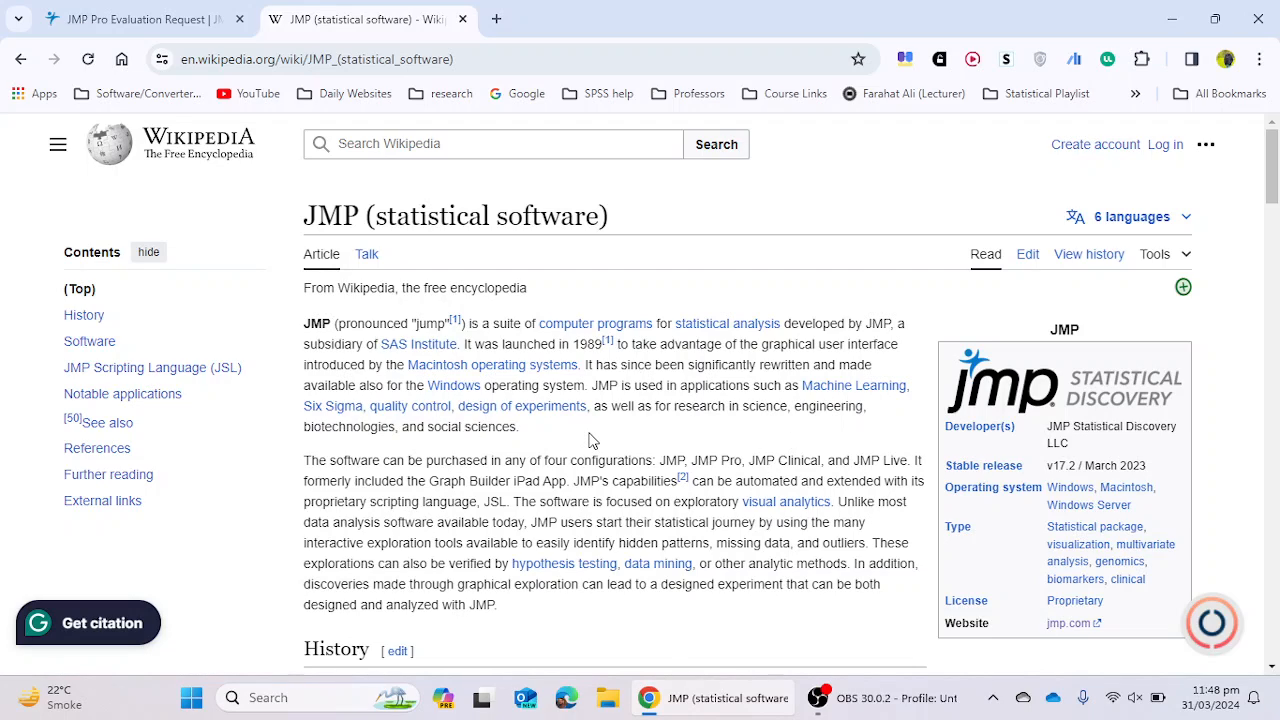
mouse_move(407, 120)
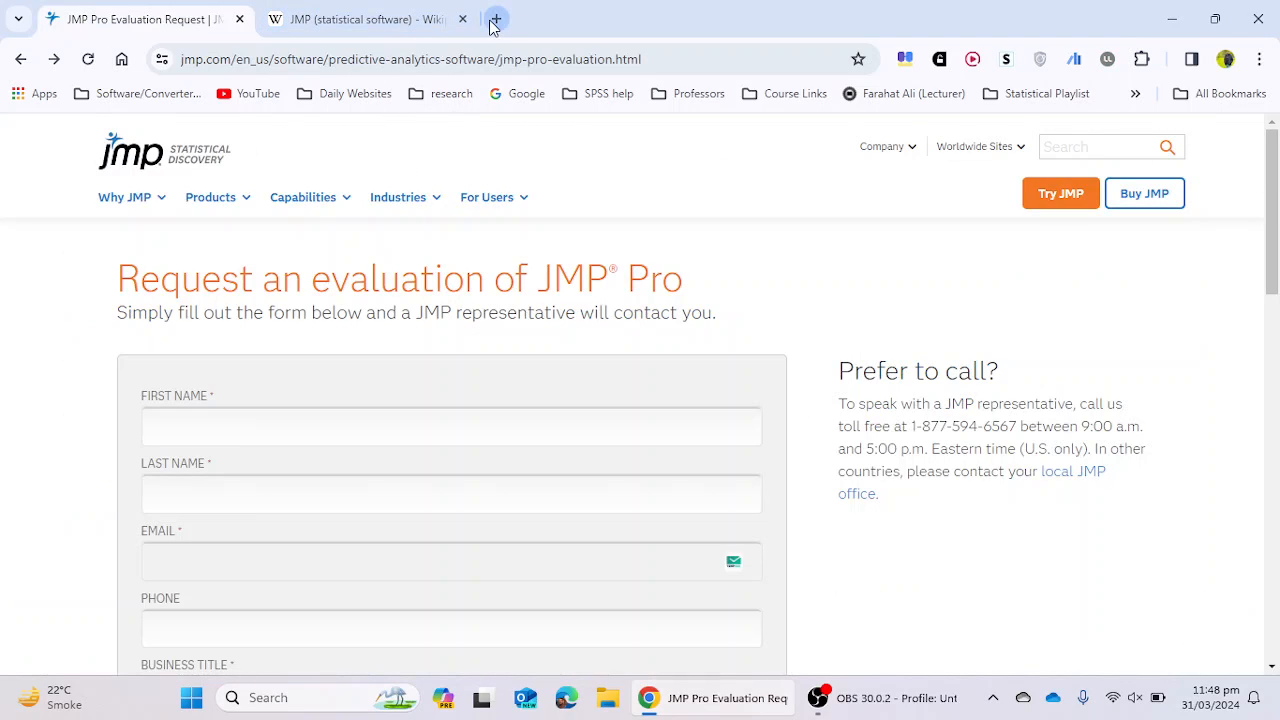
Search 'jmp software wikipedia' in a new tab and open the official JMP Statistical Software site
click(496, 19)
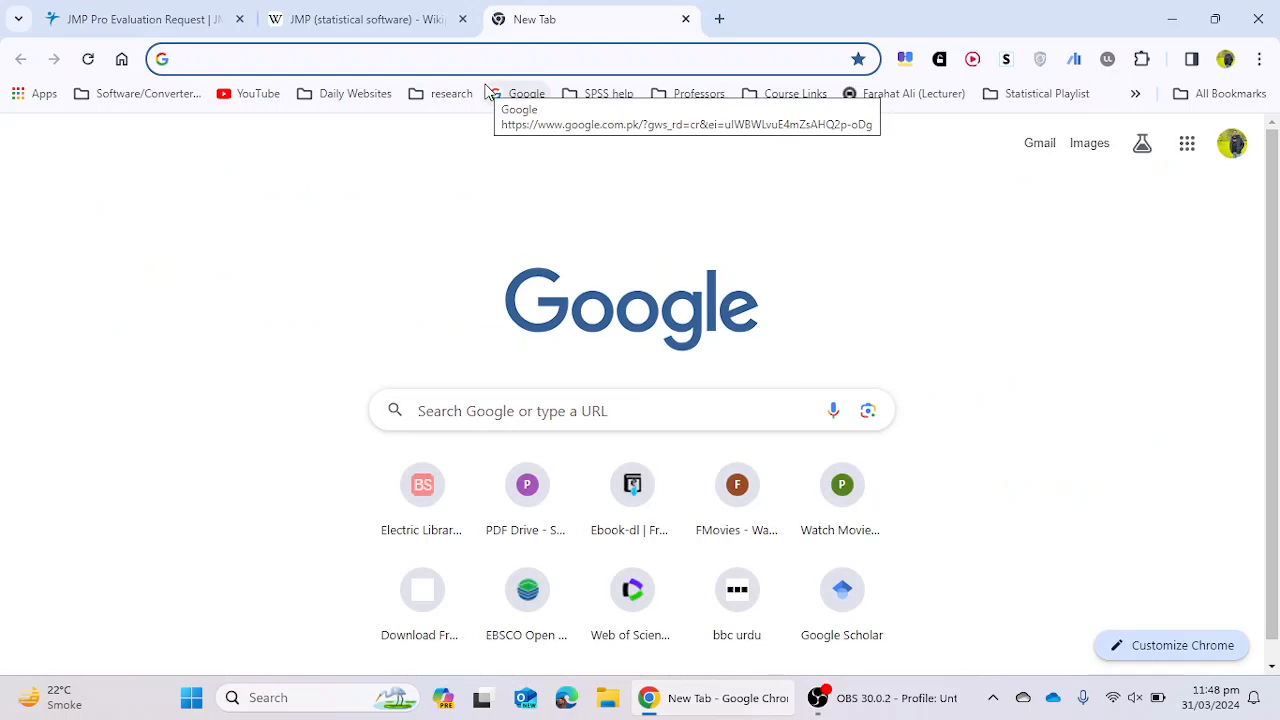
text(jmp software wikipedia)
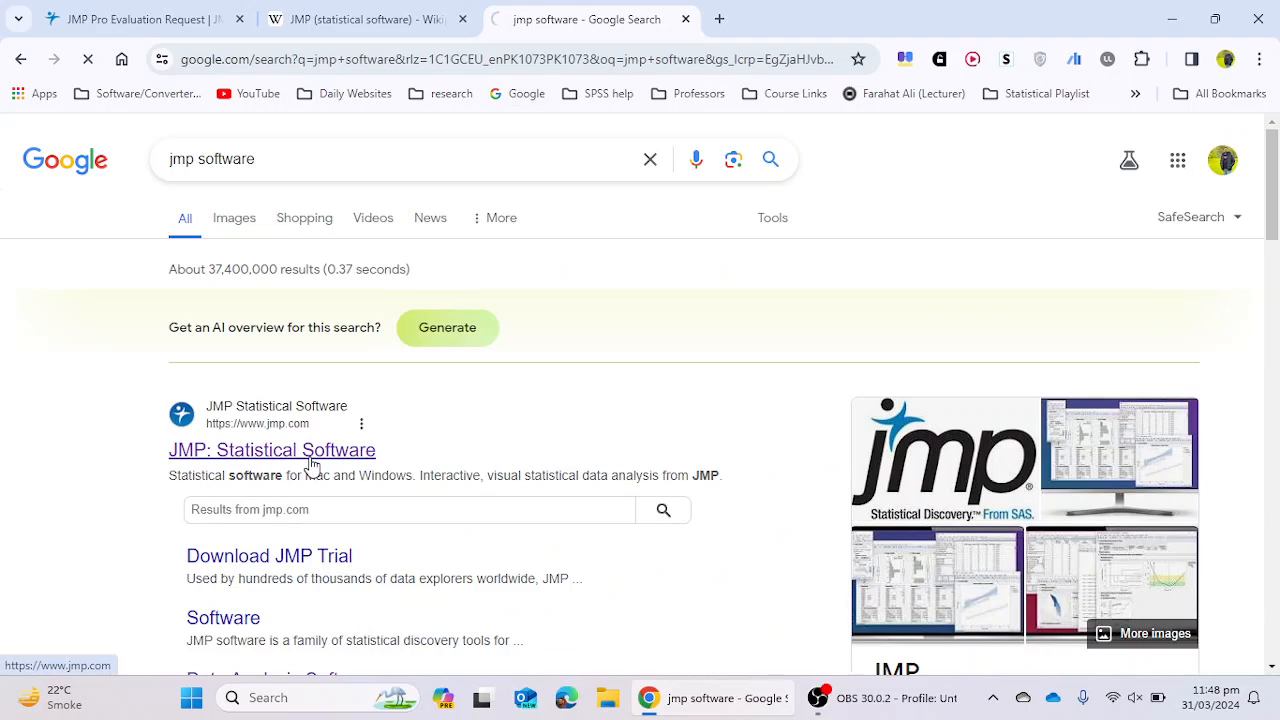
click(272, 450)
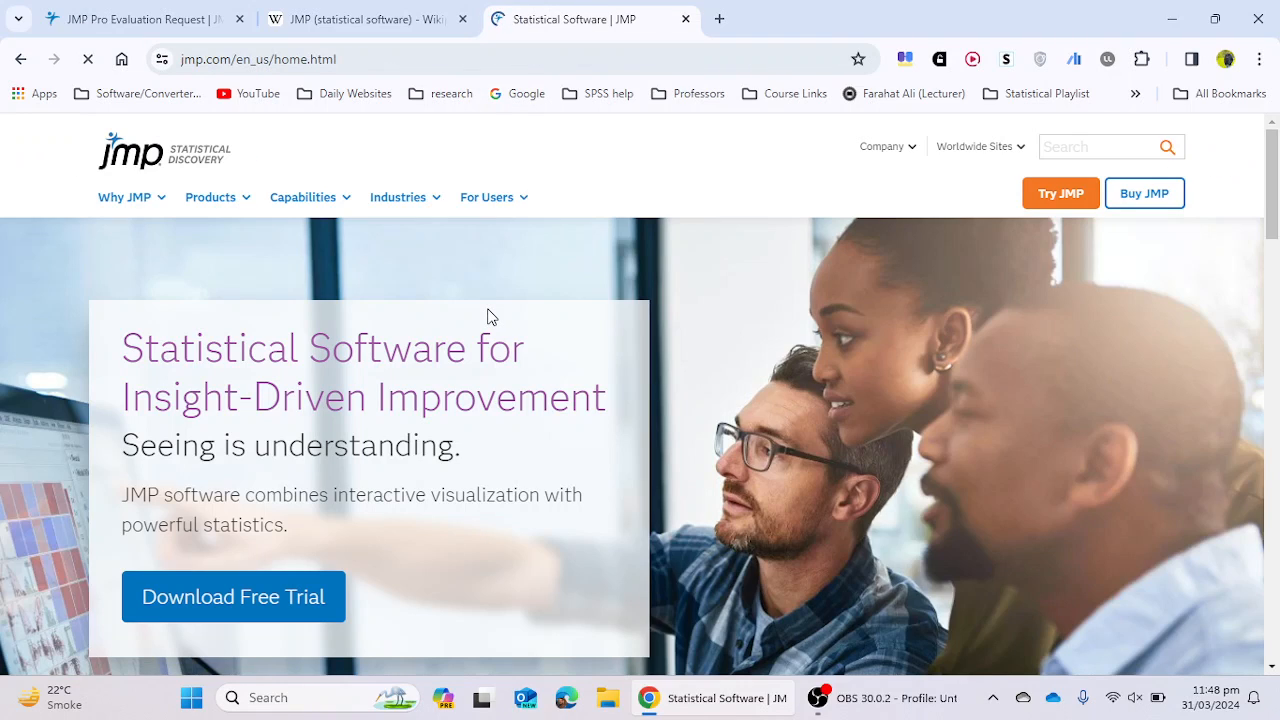
mouse_move(248, 207)
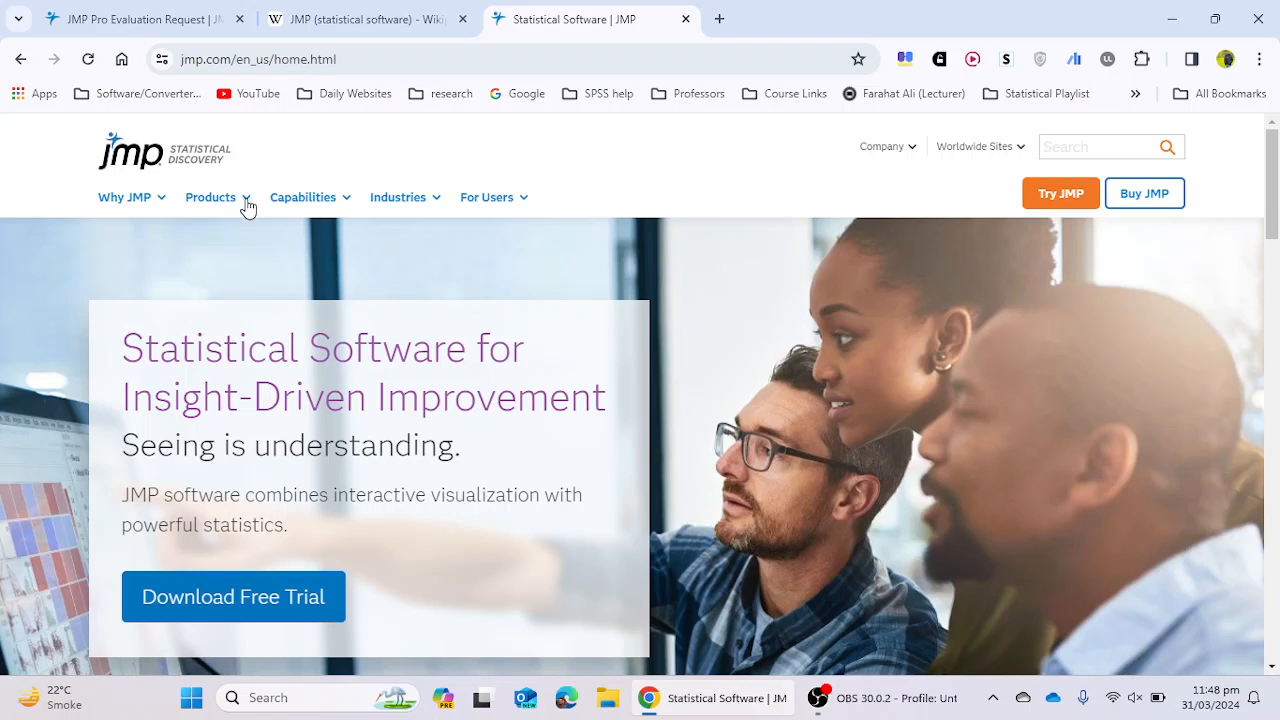
Go to Advanced Statistical Modeling through the JMP Capabilities menu
click(303, 197)
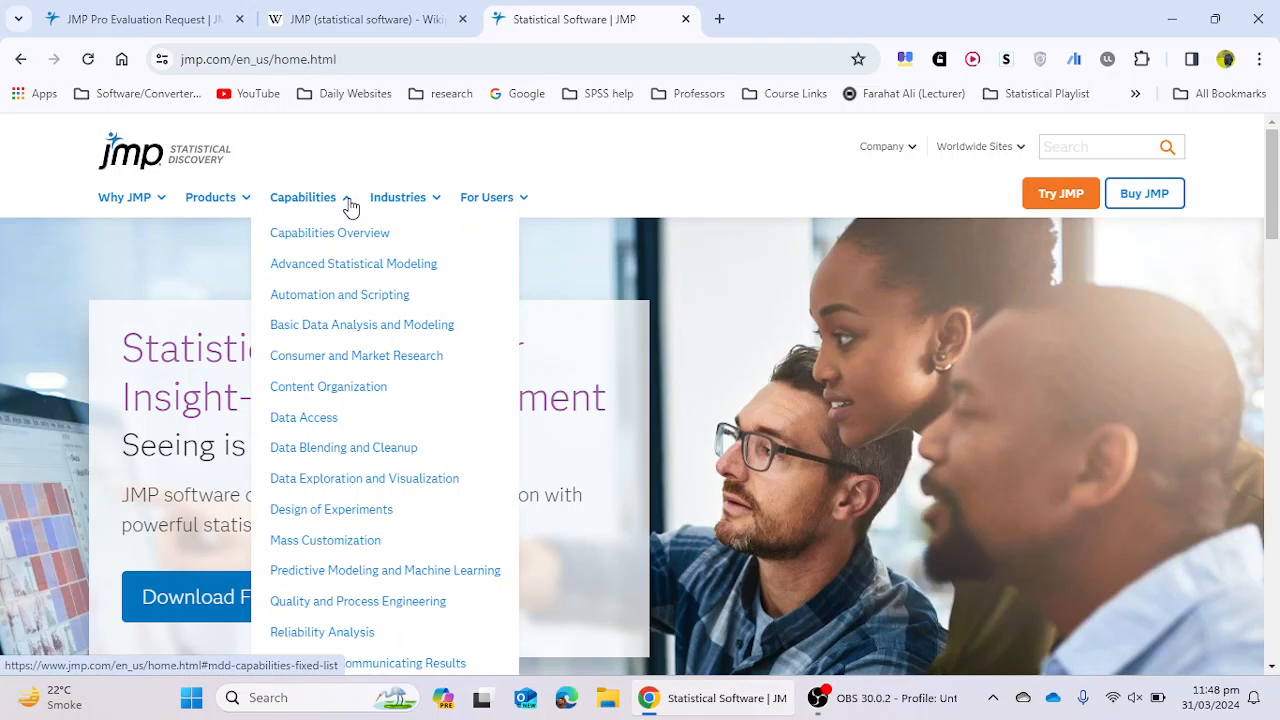
mouse_move(420, 276)
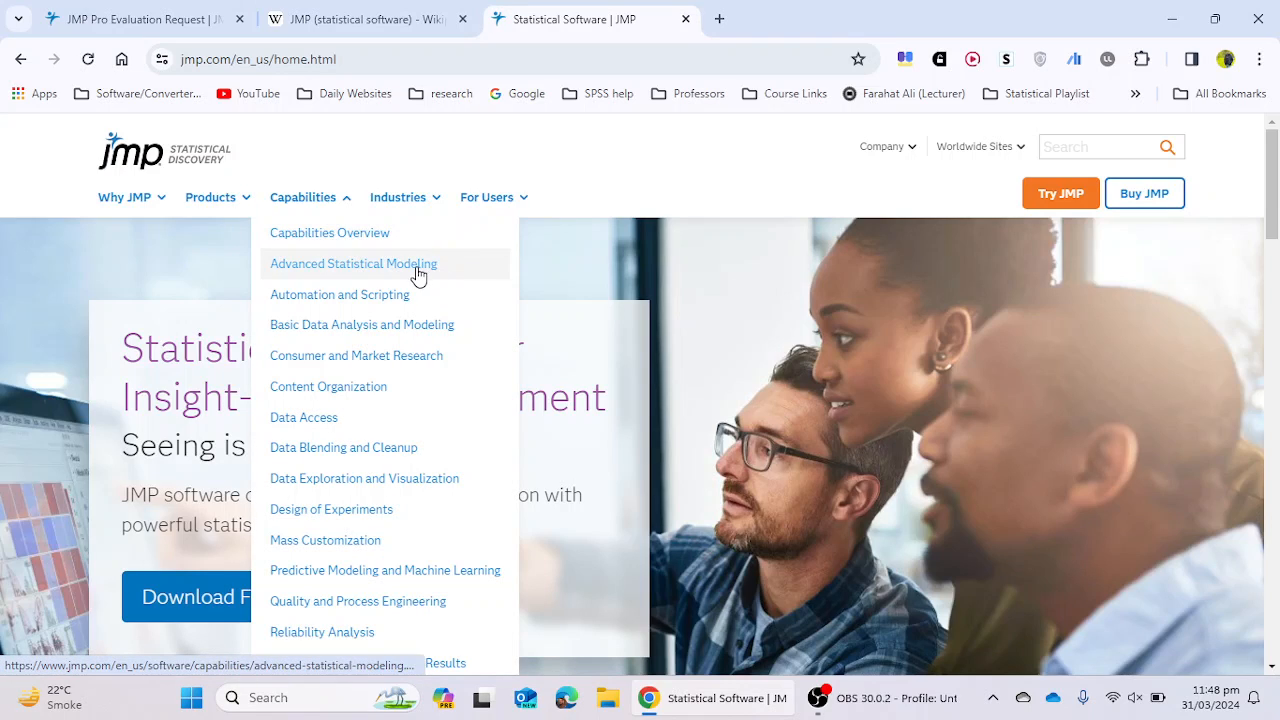
mouse_move(479, 278)
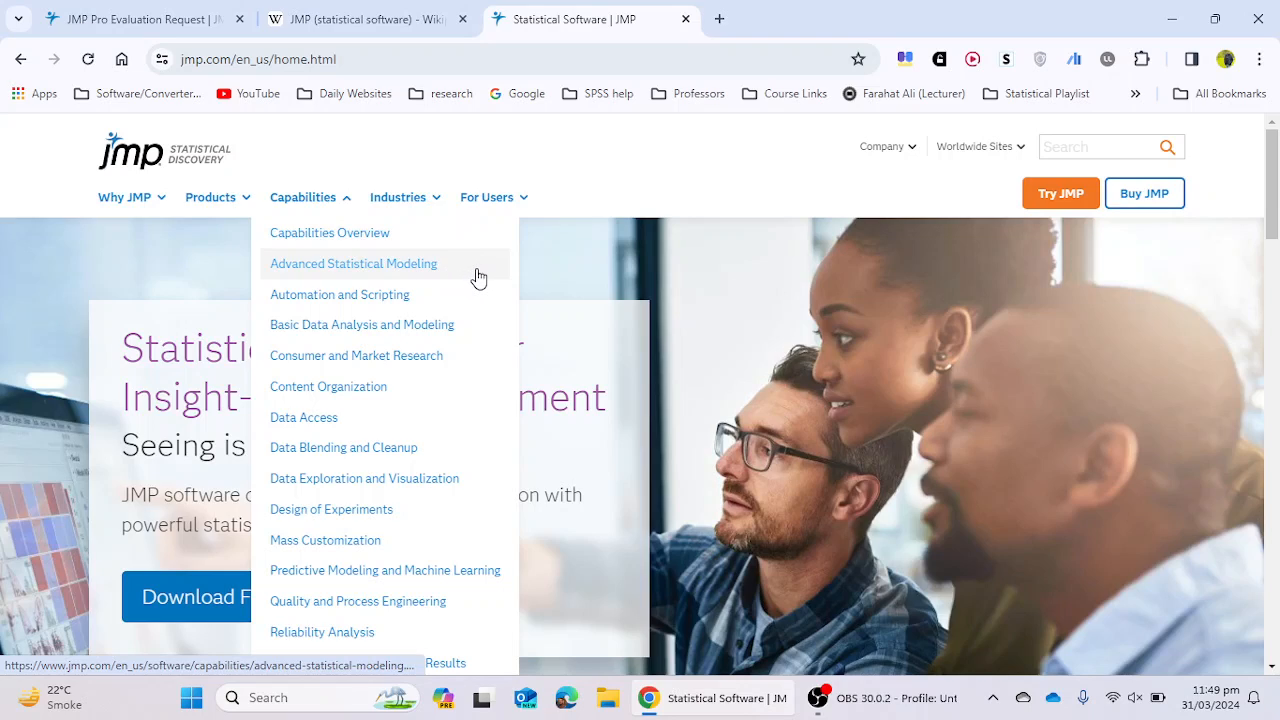
mouse_move(465, 301)
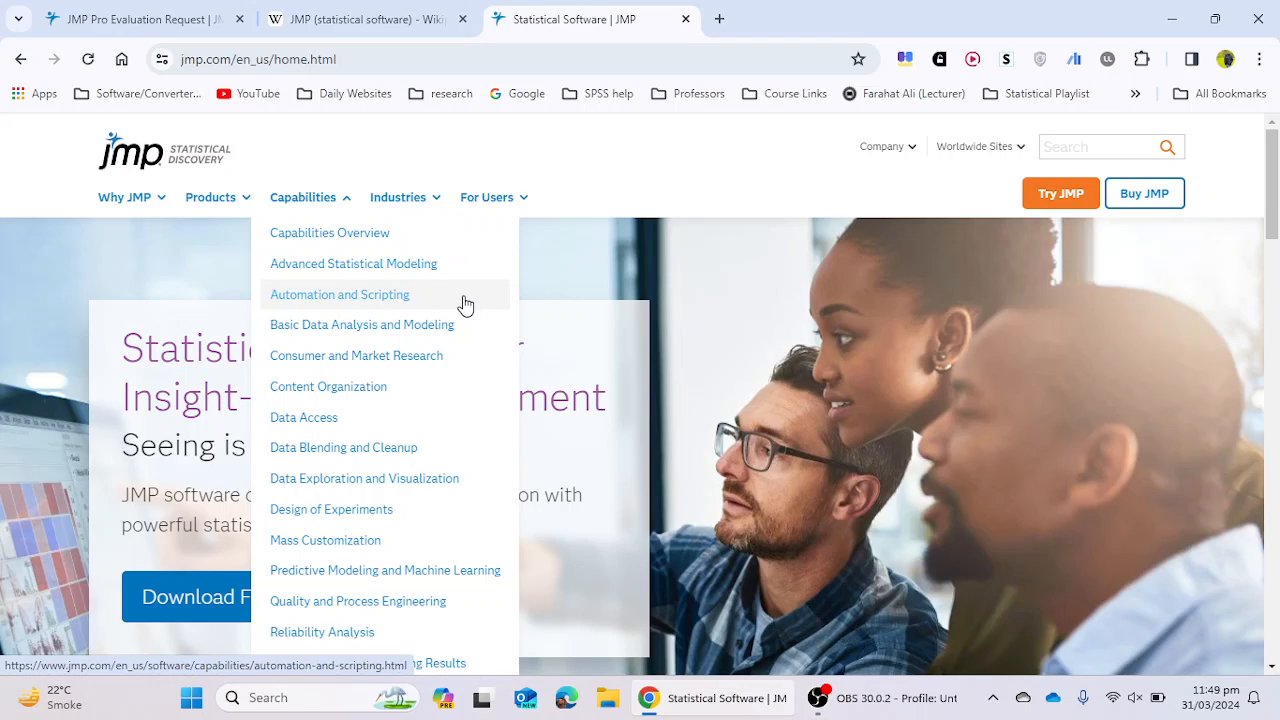
mouse_move(500, 325)
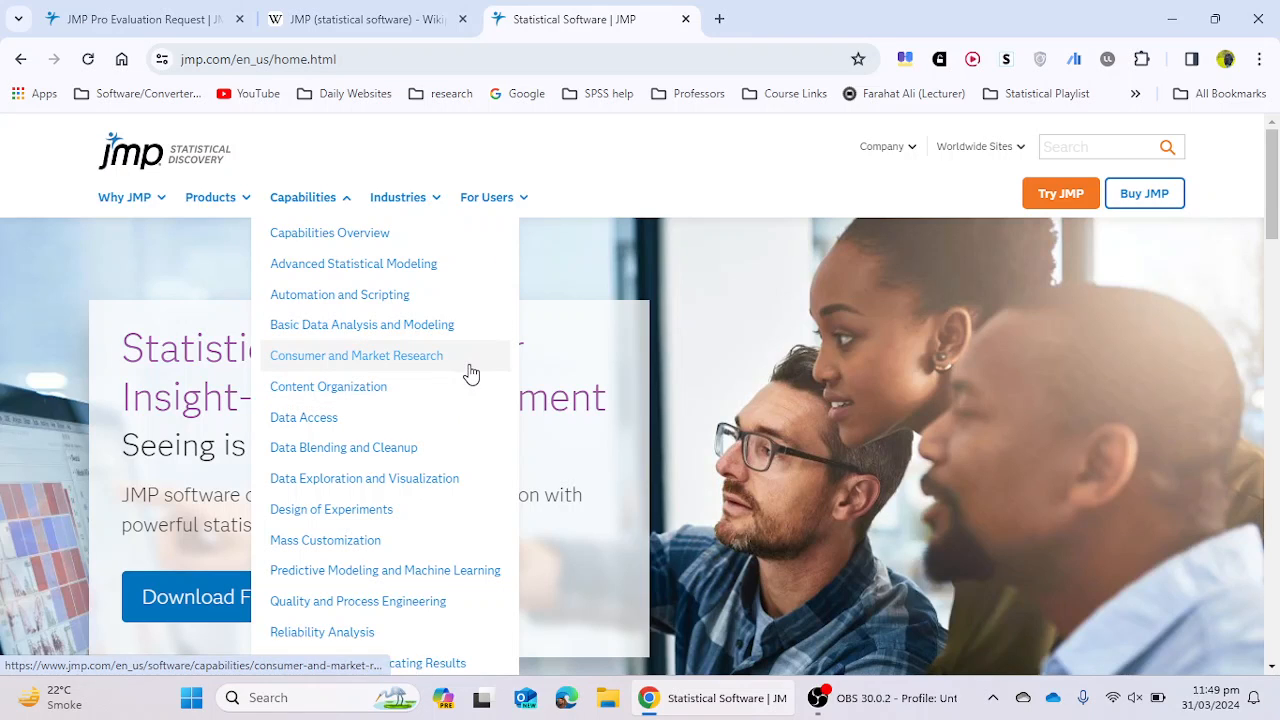
scroll(down, 3)
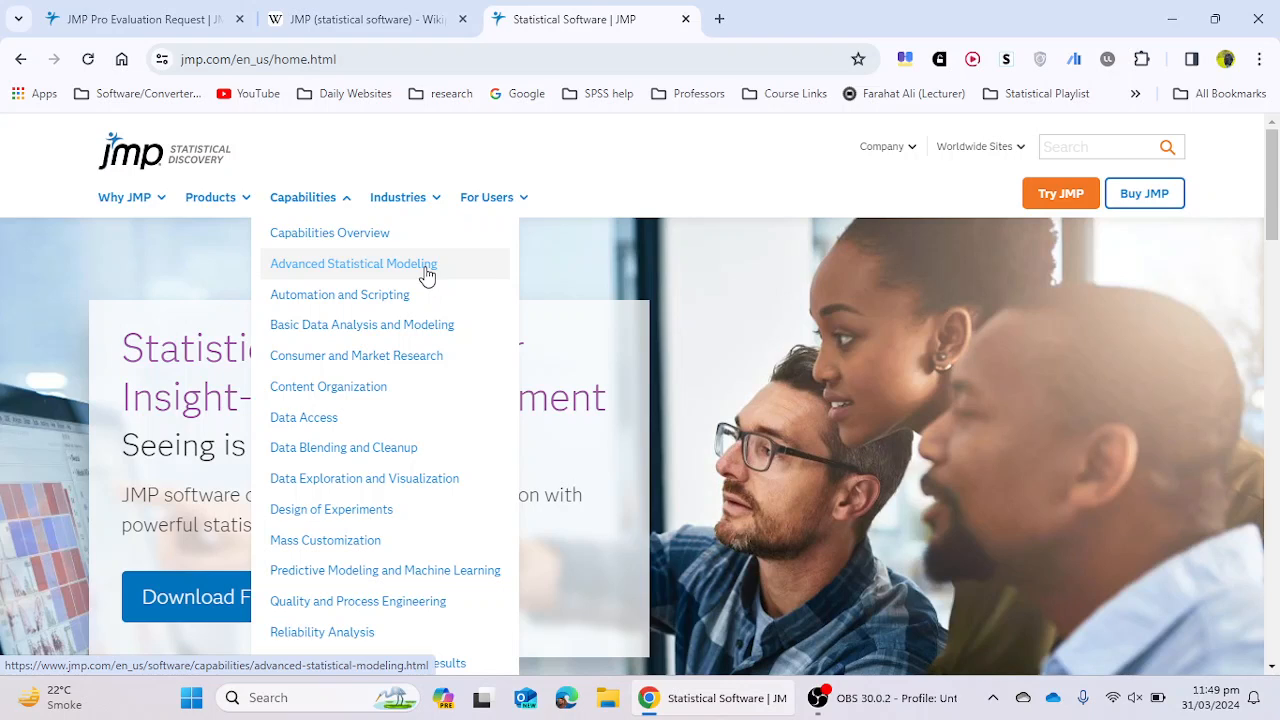
click(353, 263)
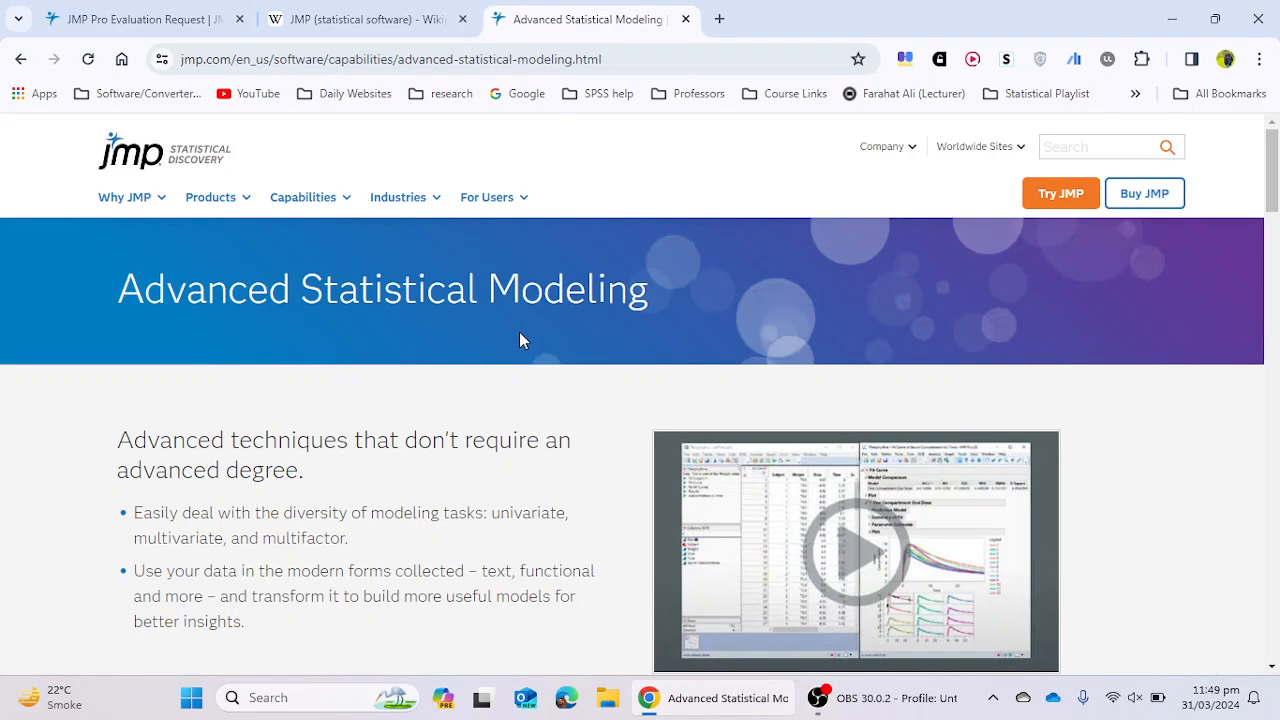
scroll(down, 3)
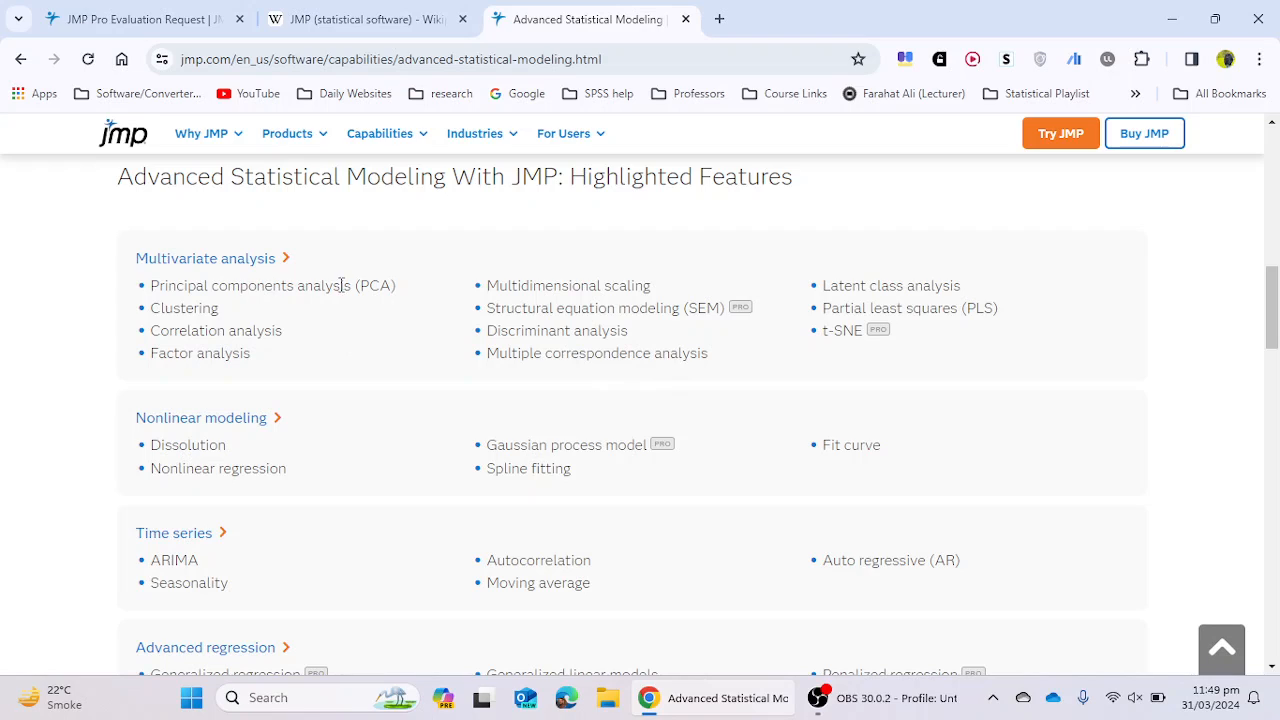
mouse_move(155, 374)
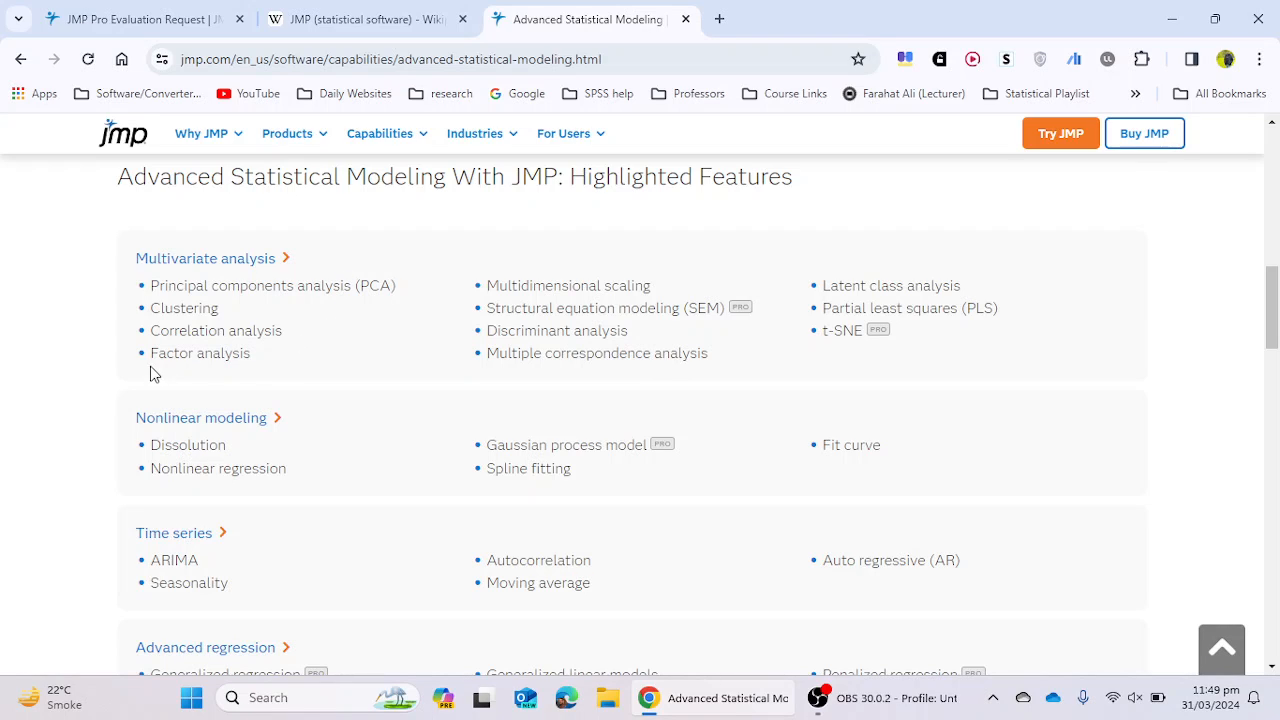
scroll(down, 3)
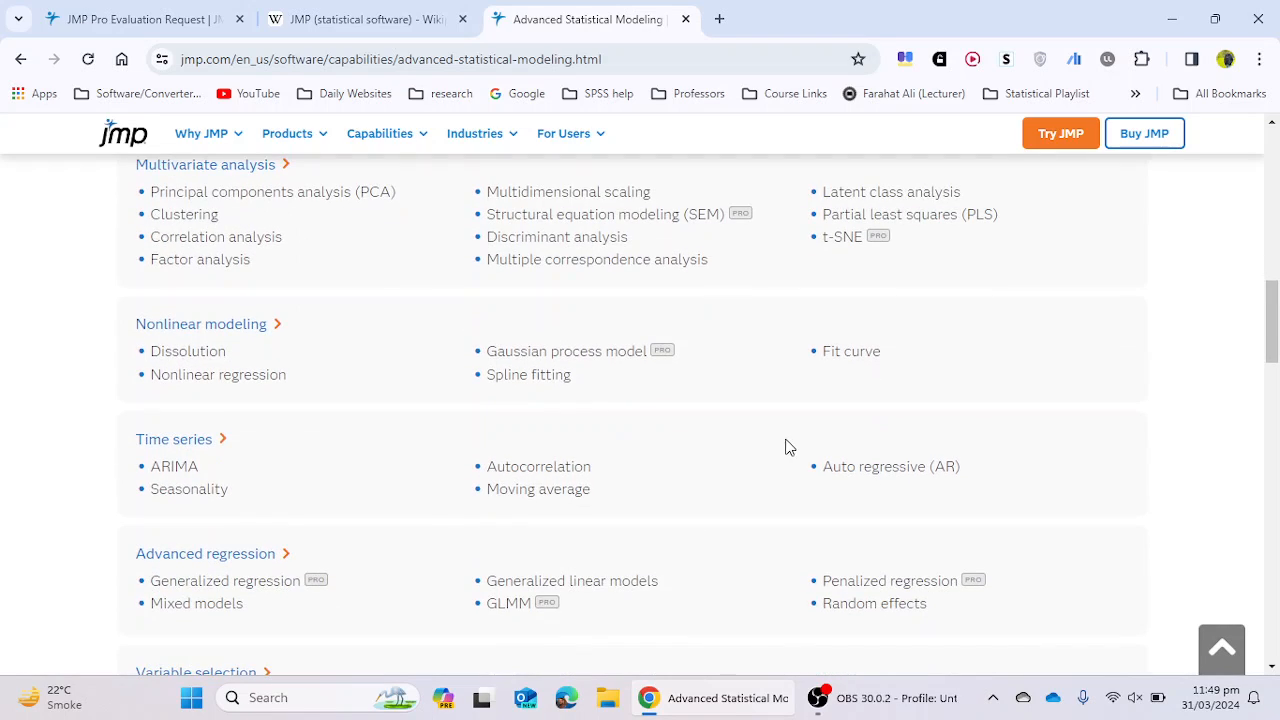
scroll(down, 3)
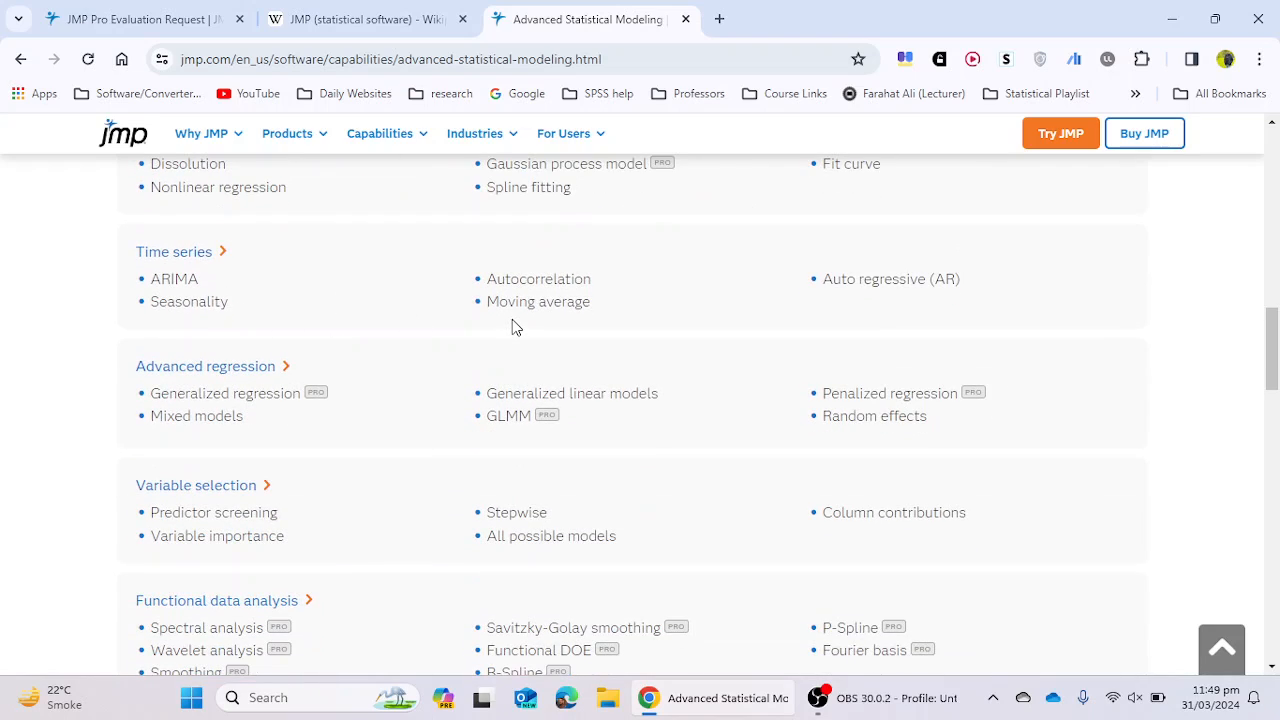
mouse_move(391, 286)
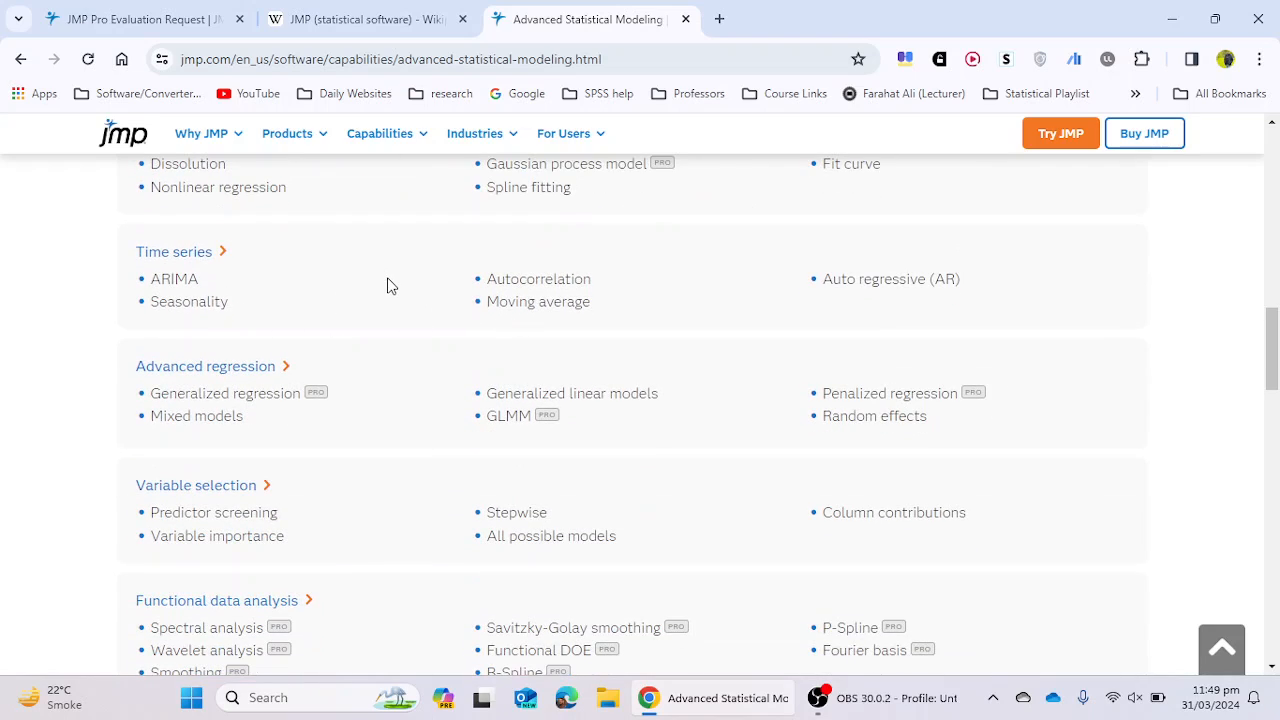
mouse_move(920, 383)
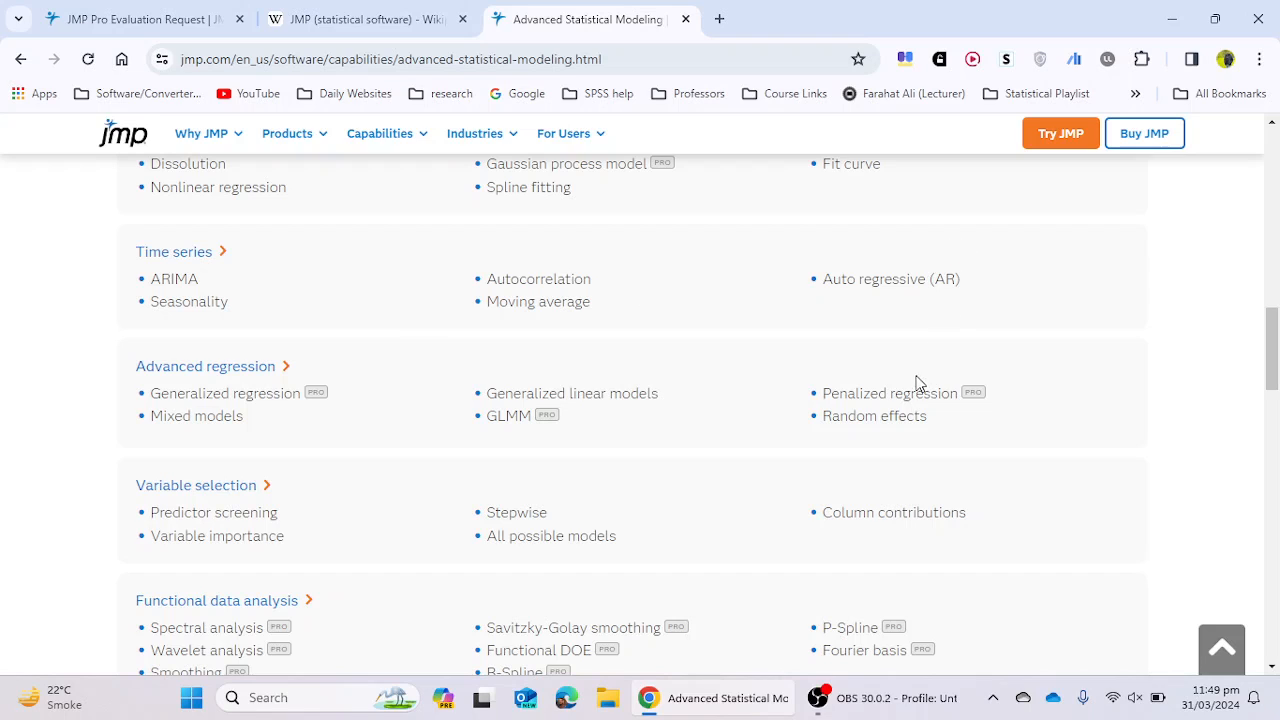
mouse_move(565, 400)
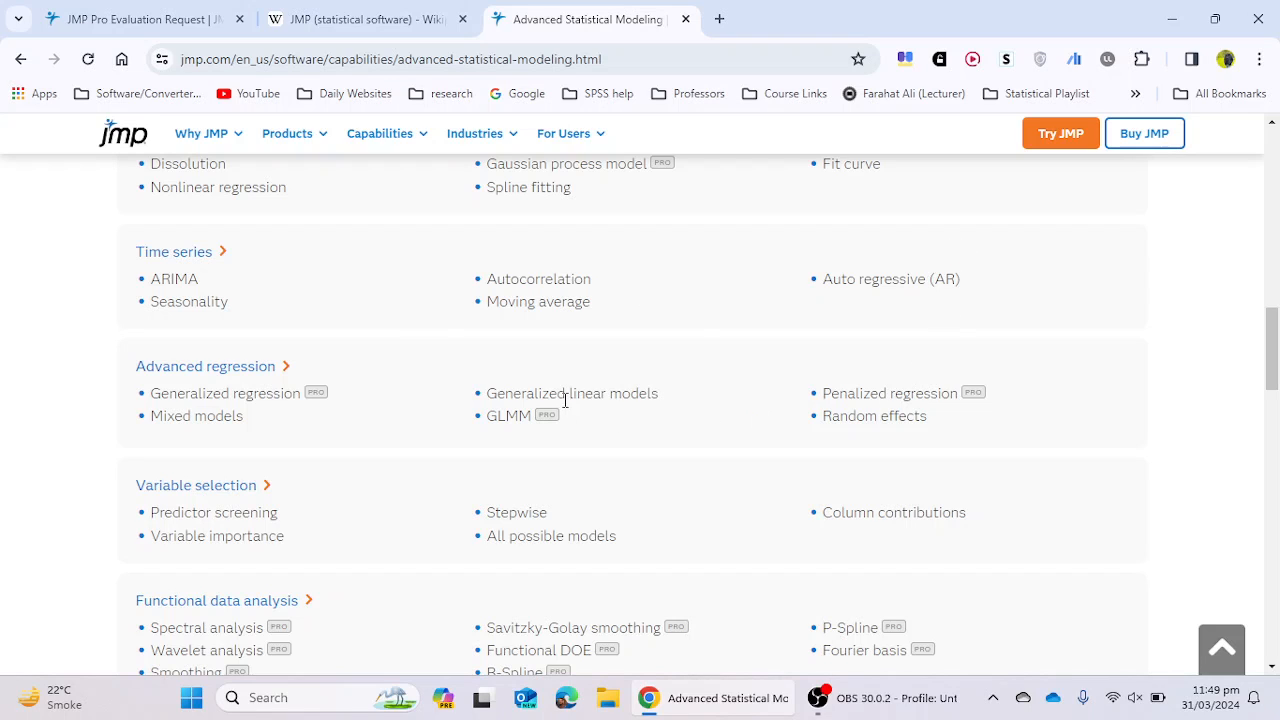
scroll(up, 3)
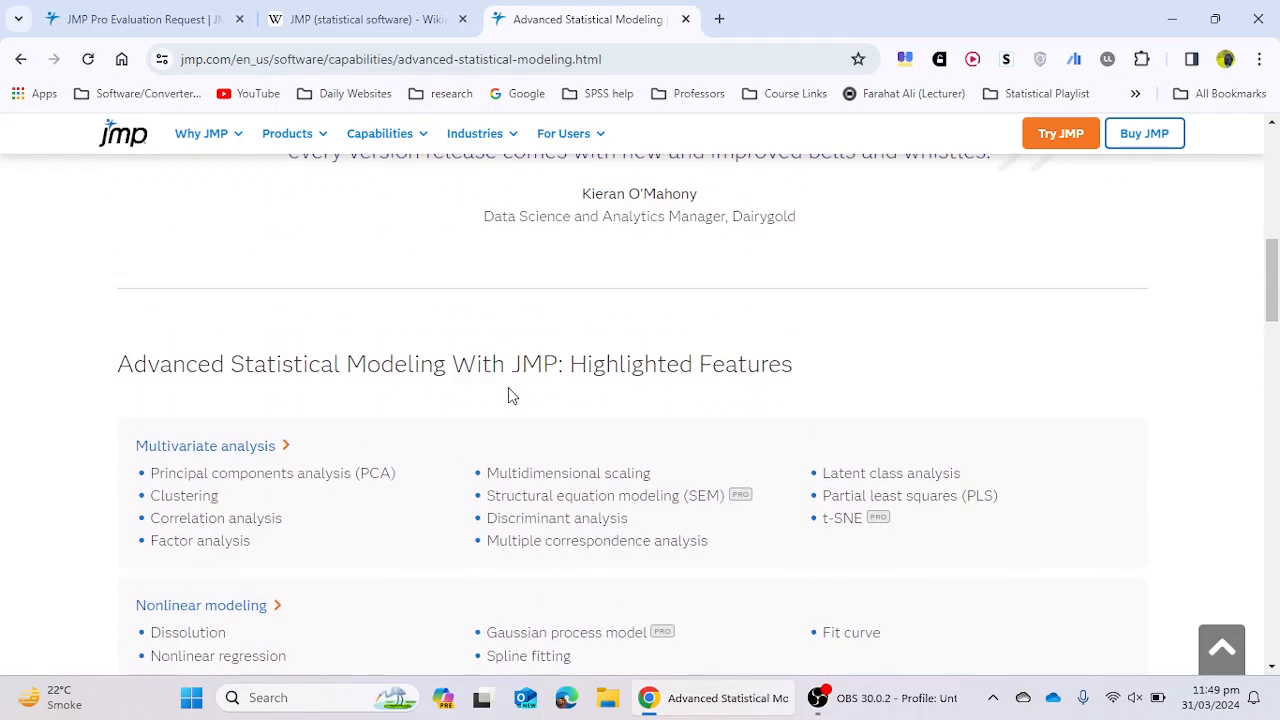
scroll(up, 3)
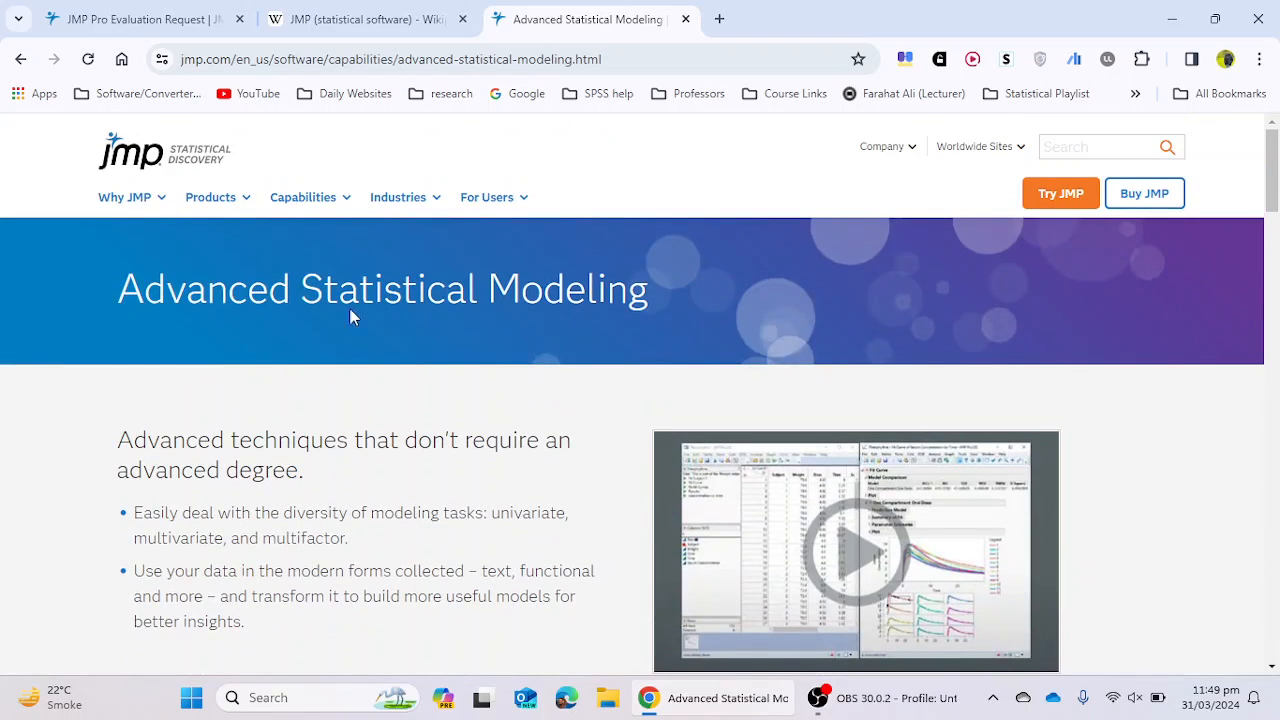
mouse_move(347, 205)
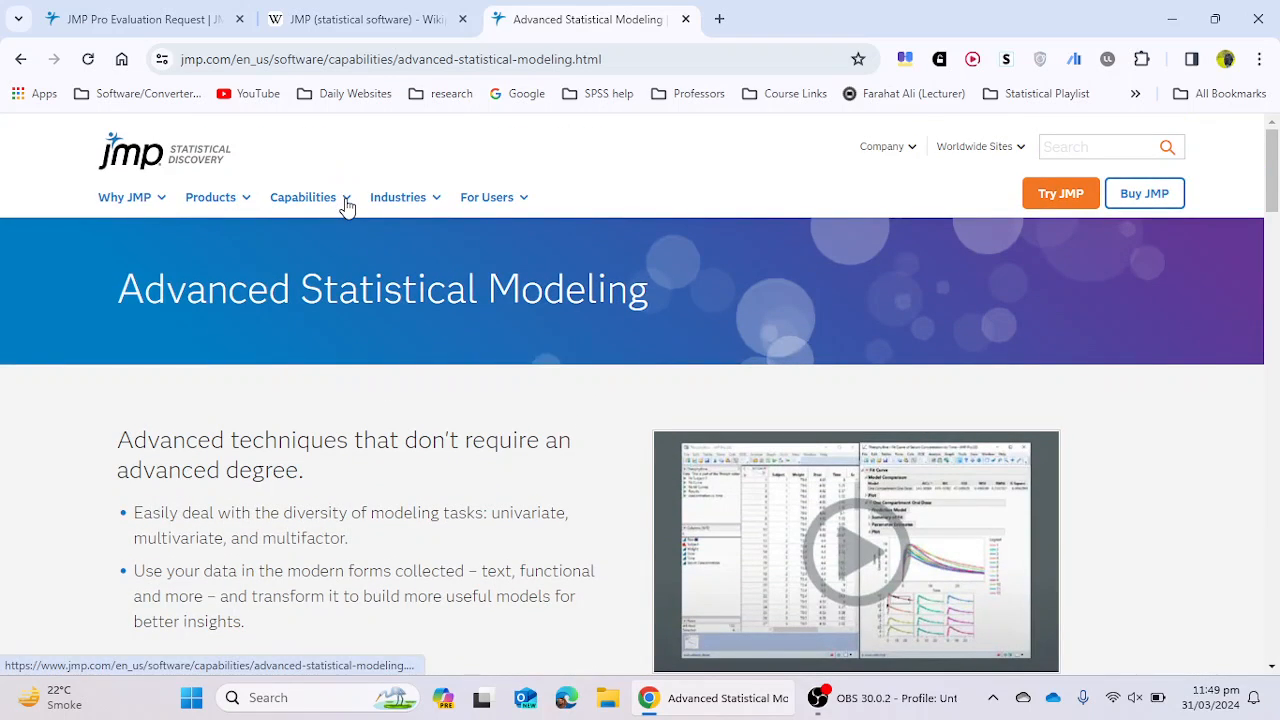
Reopen the Capabilities list from the top of the Advanced Statistical Modeling page
click(303, 197)
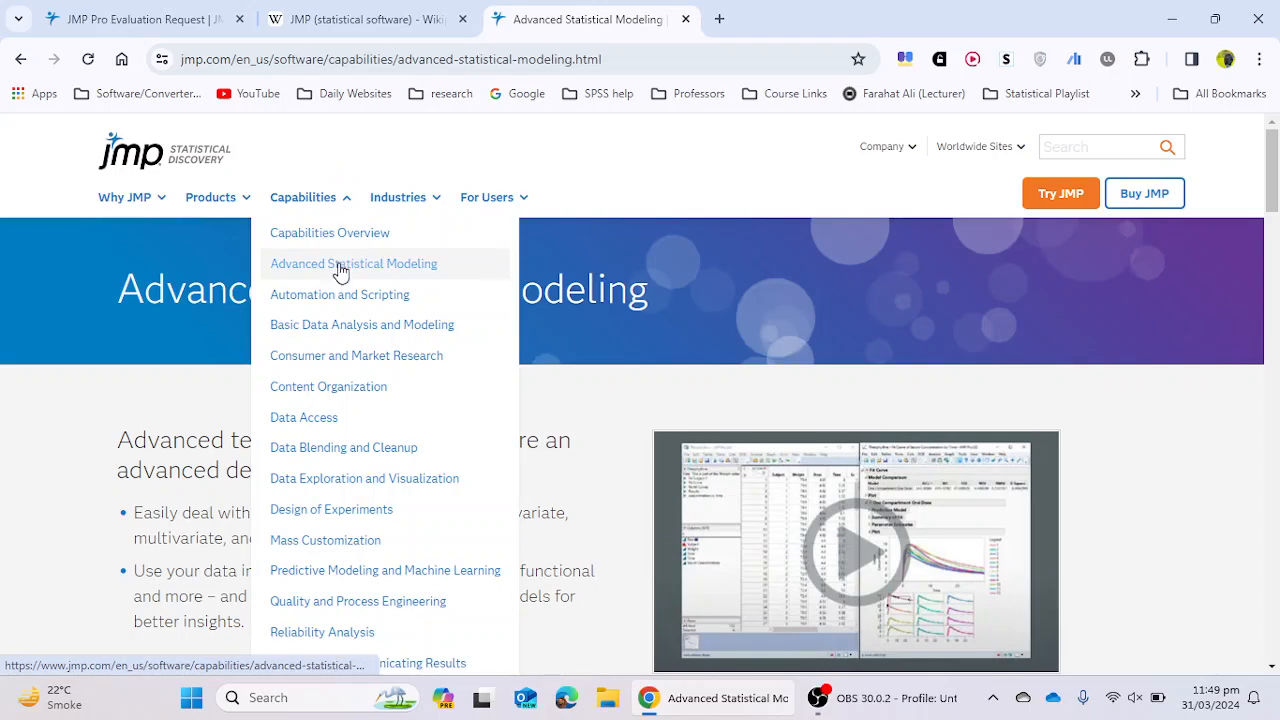
mouse_move(361, 324)
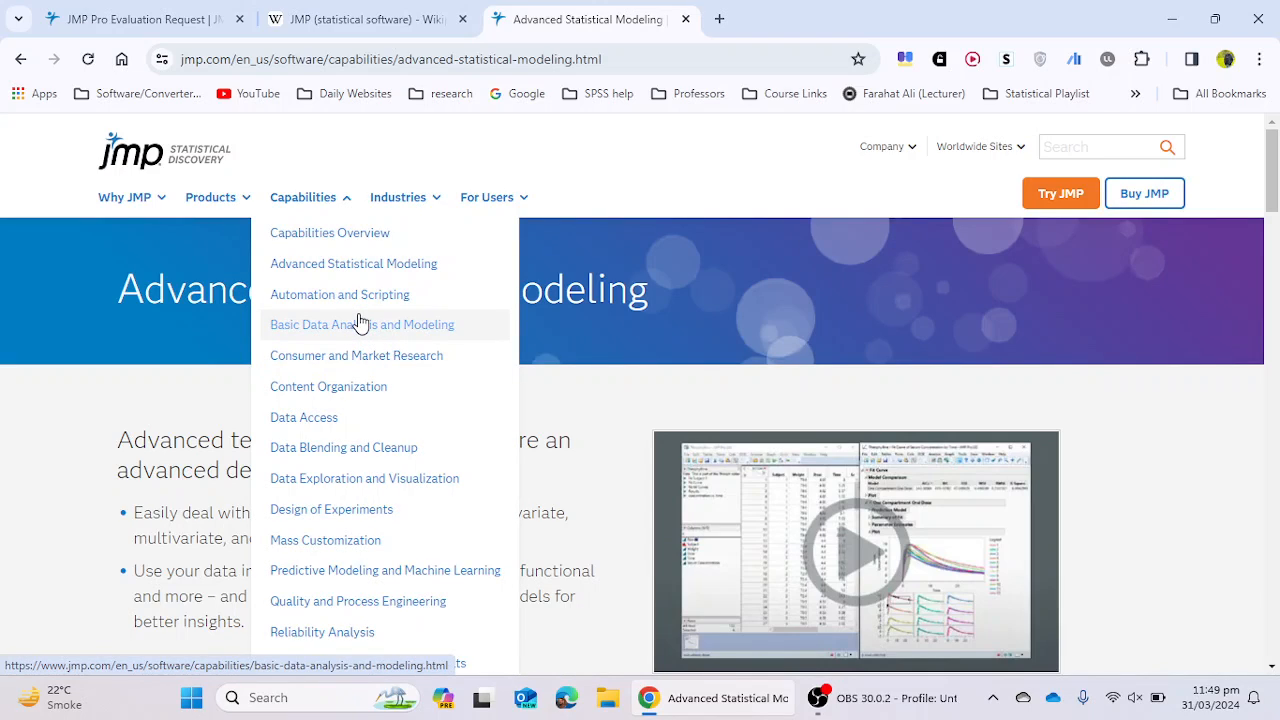
mouse_move(386, 509)
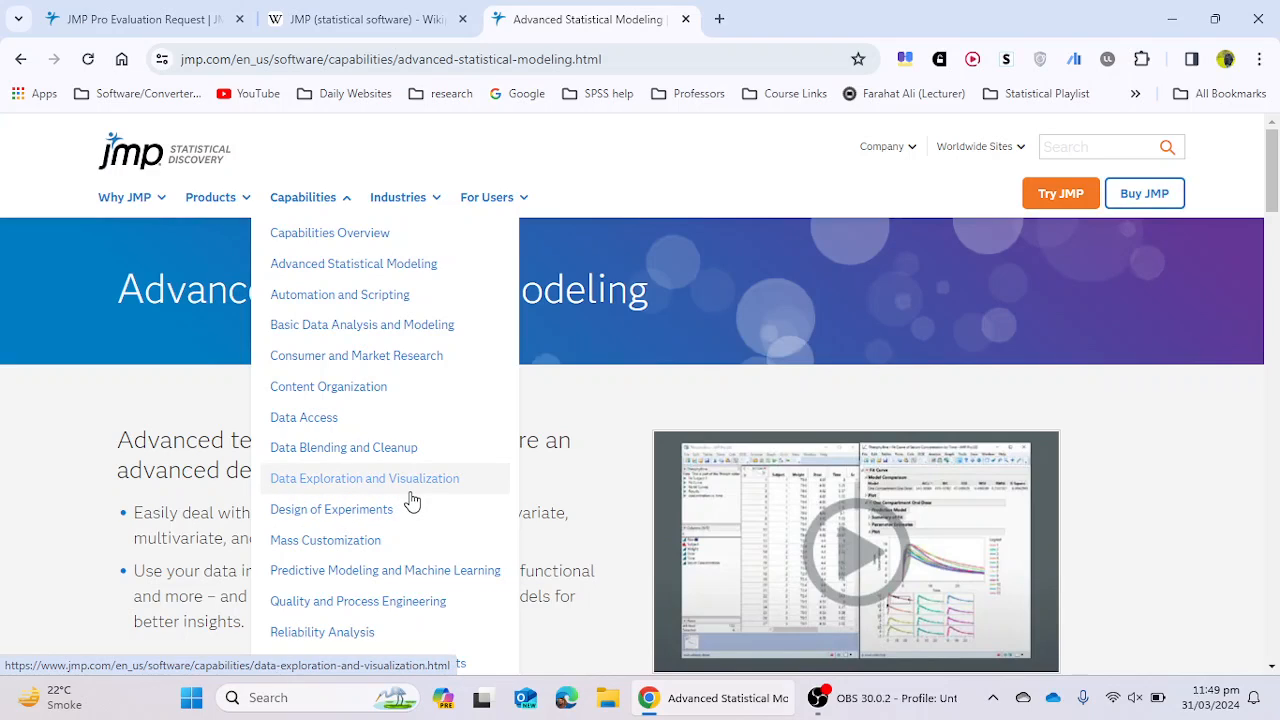
mouse_move(330, 233)
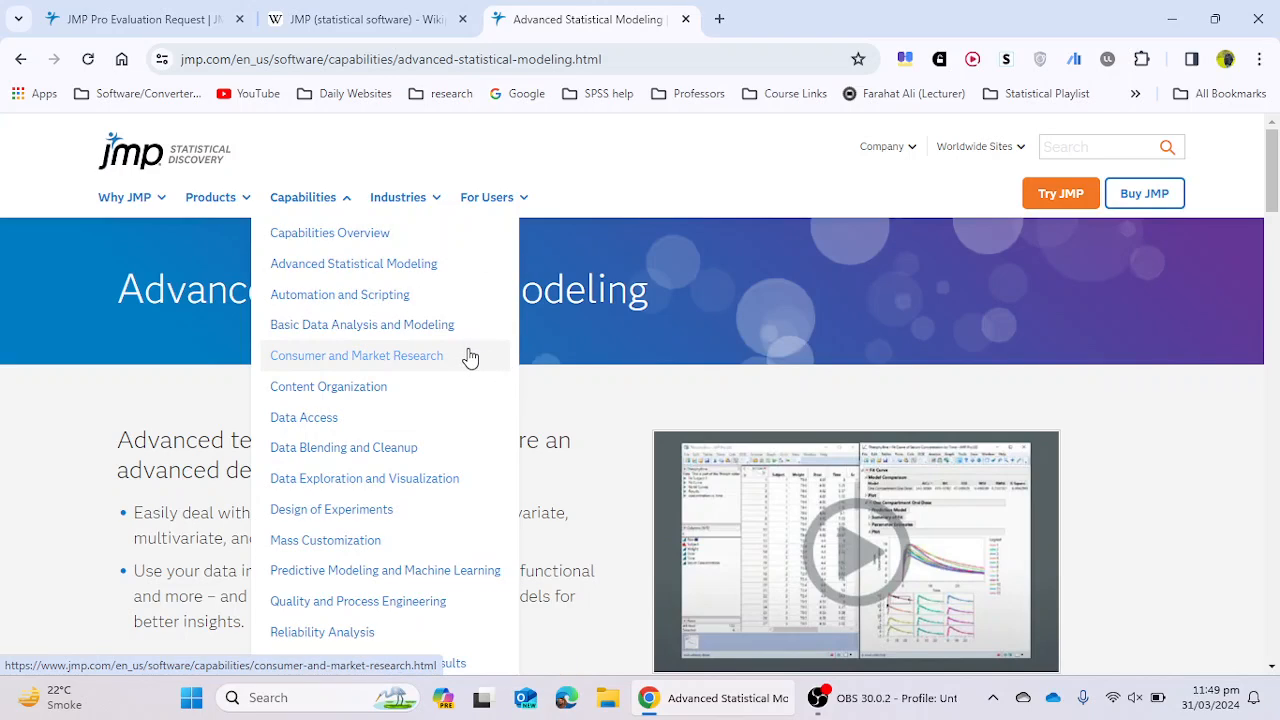
mouse_move(490, 325)
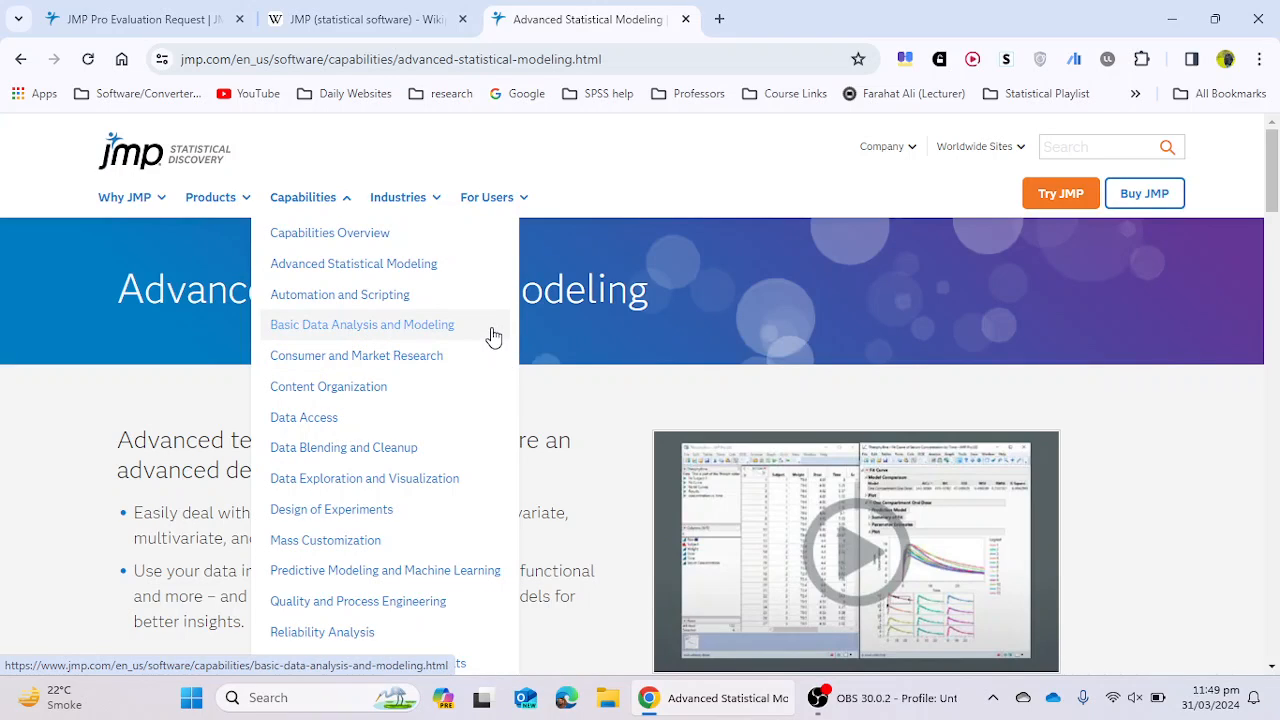
mouse_move(729, 170)
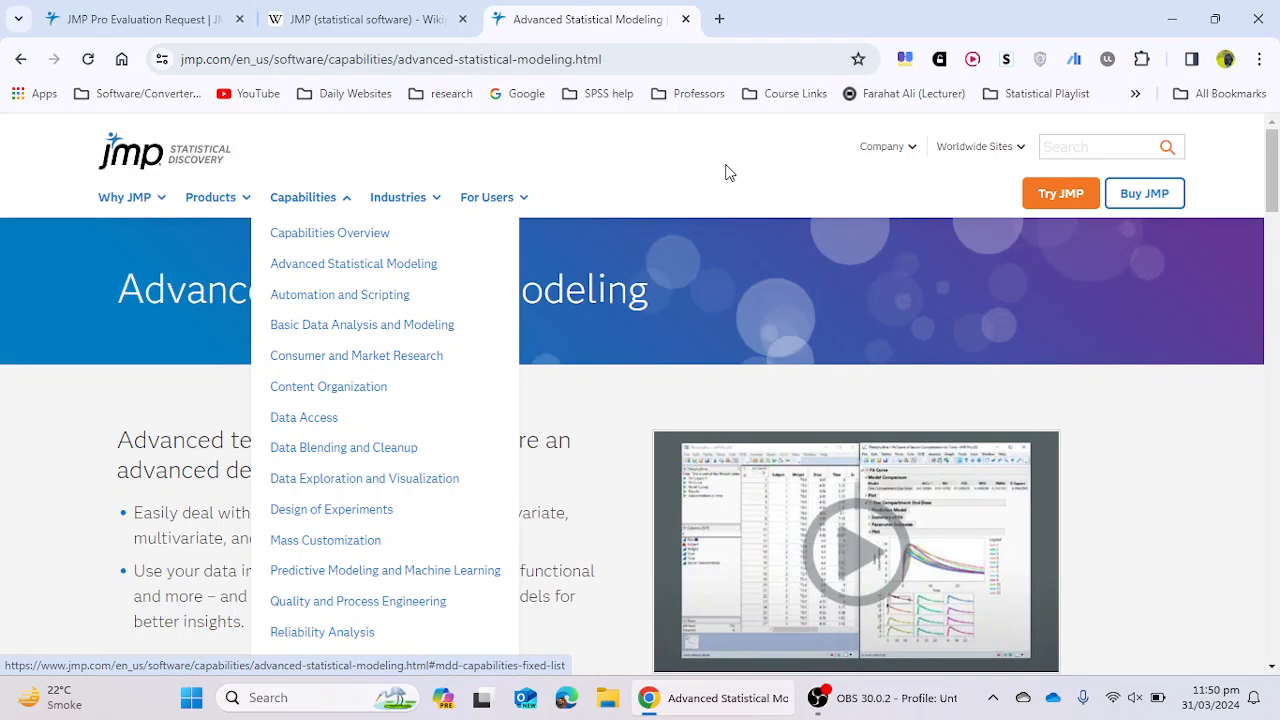
mouse_move(1060, 193)
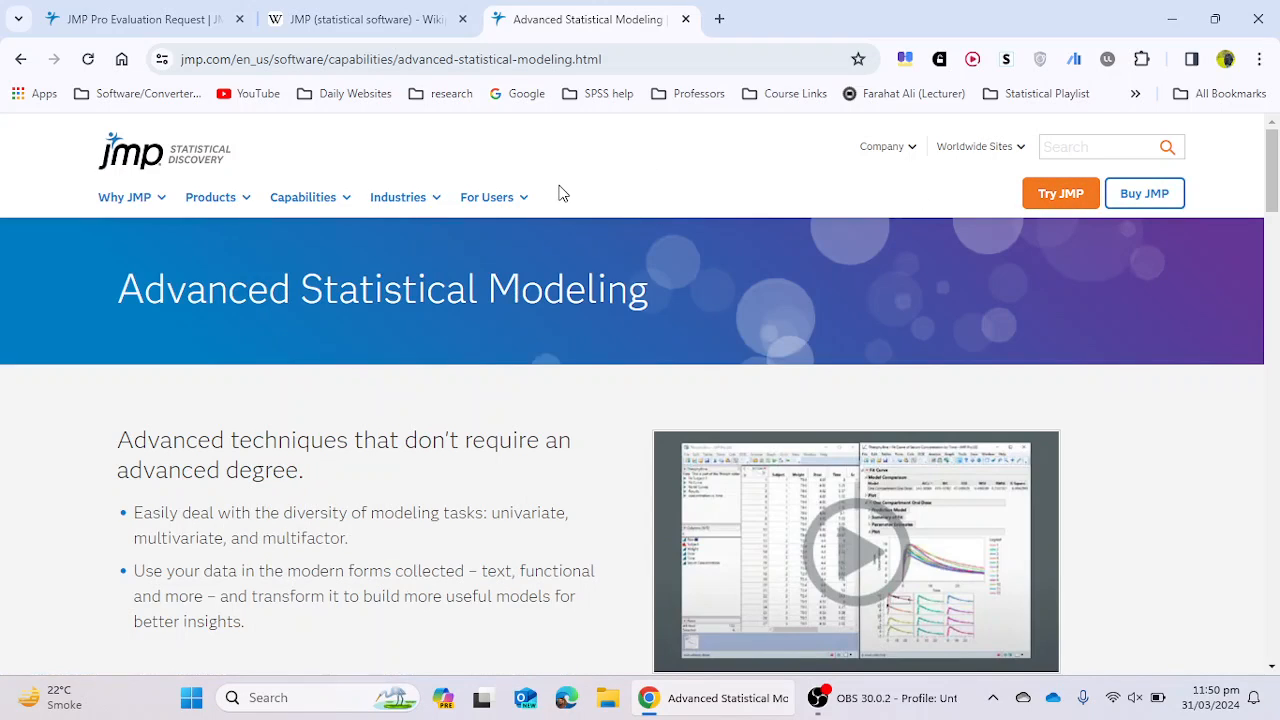
mouse_move(1061, 193)
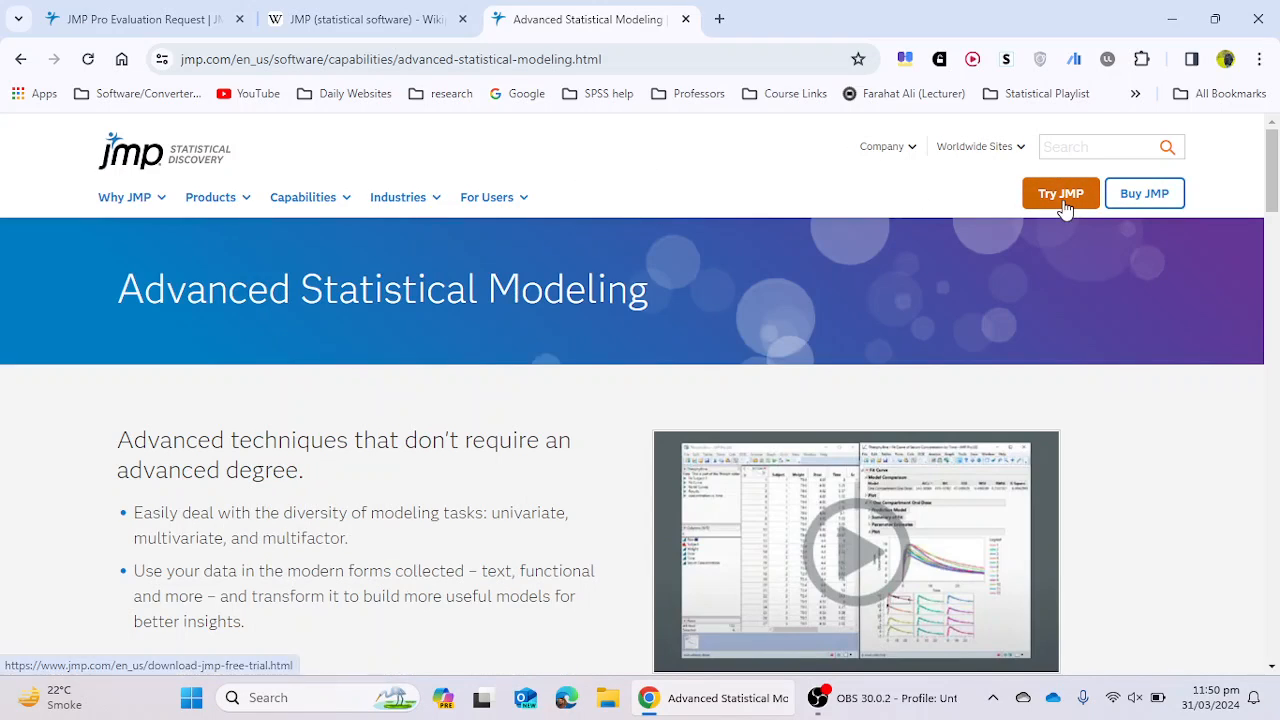
Open the Try JMP form, enter title Dr and the saved Gmail business email
click(1060, 193)
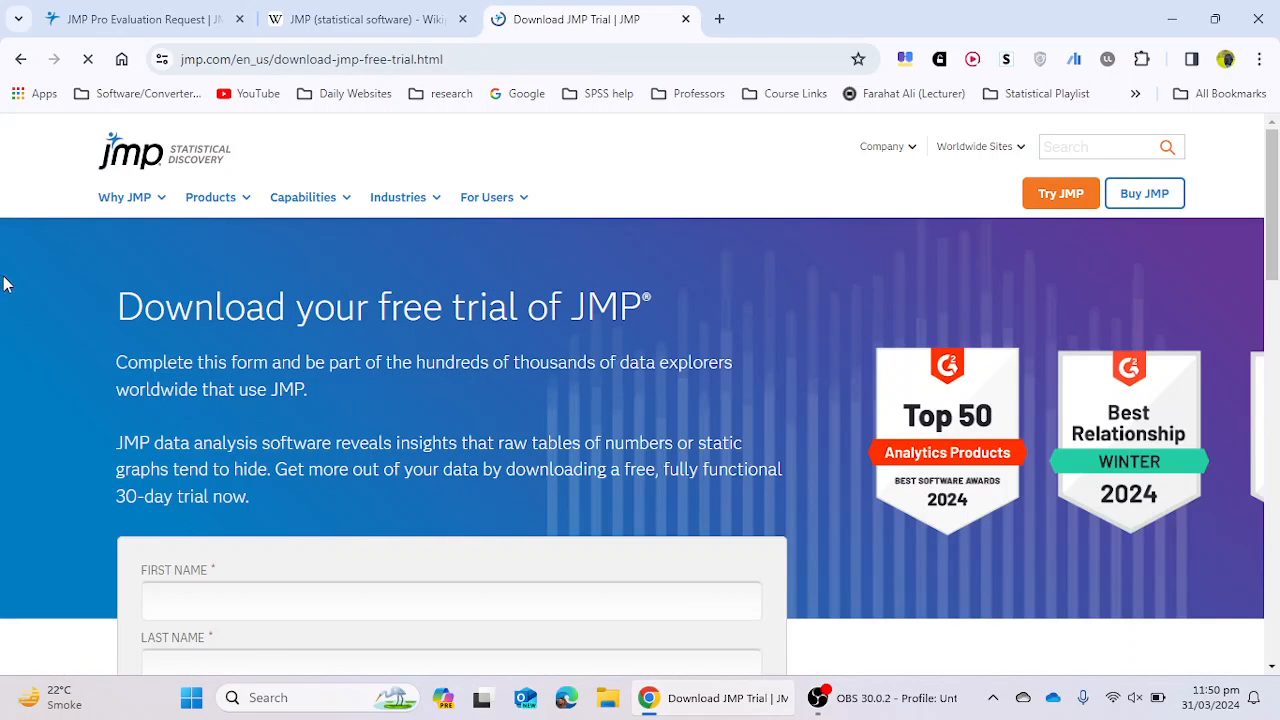
mouse_move(352, 470)
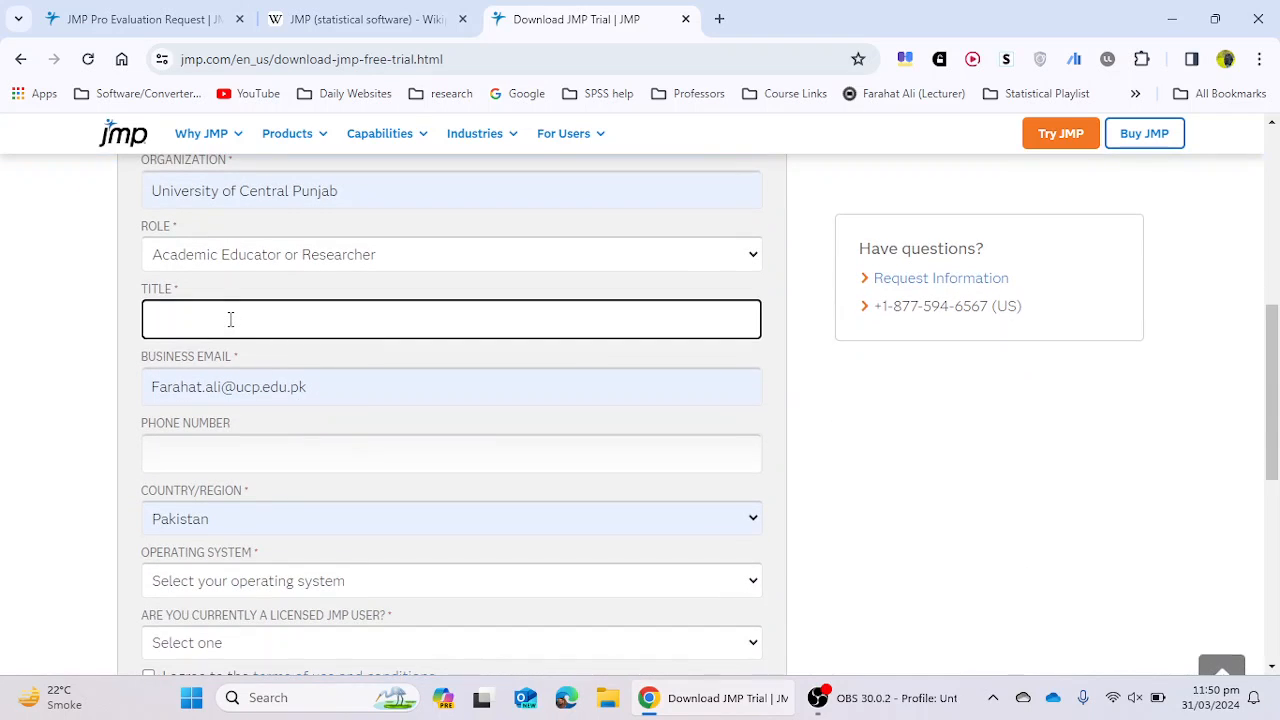
text(Dr)
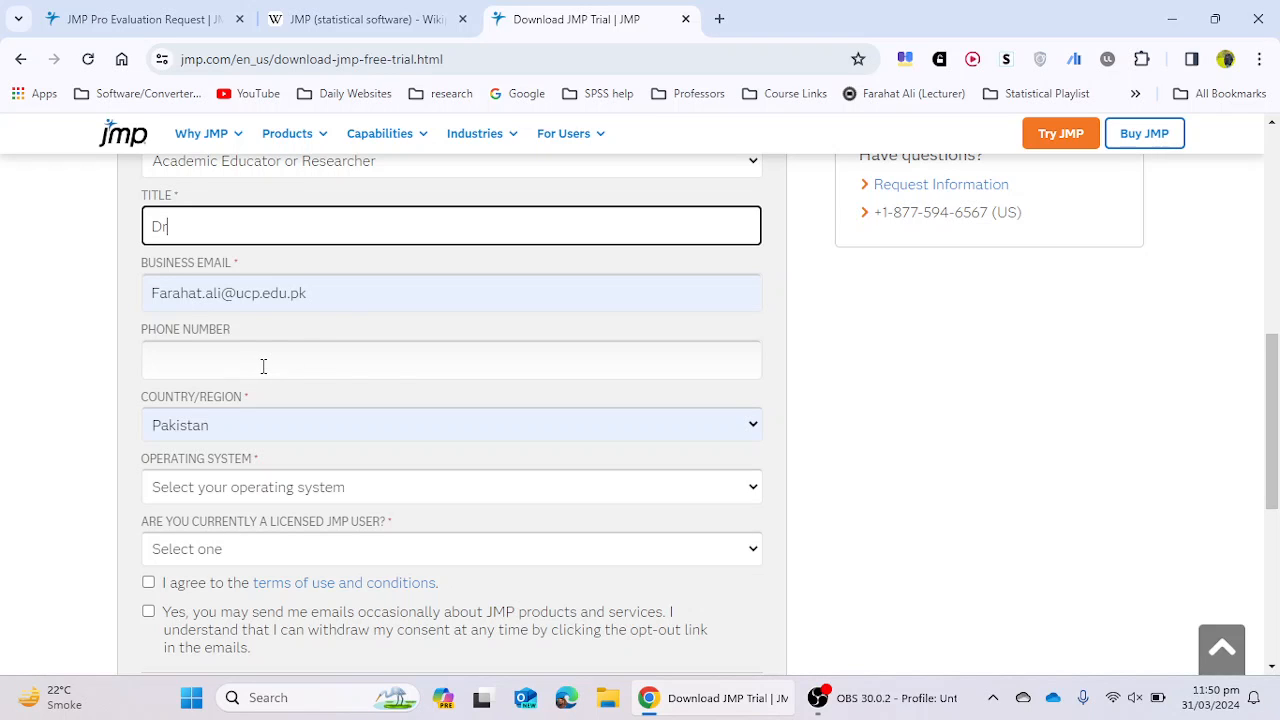
scroll(up, 3)
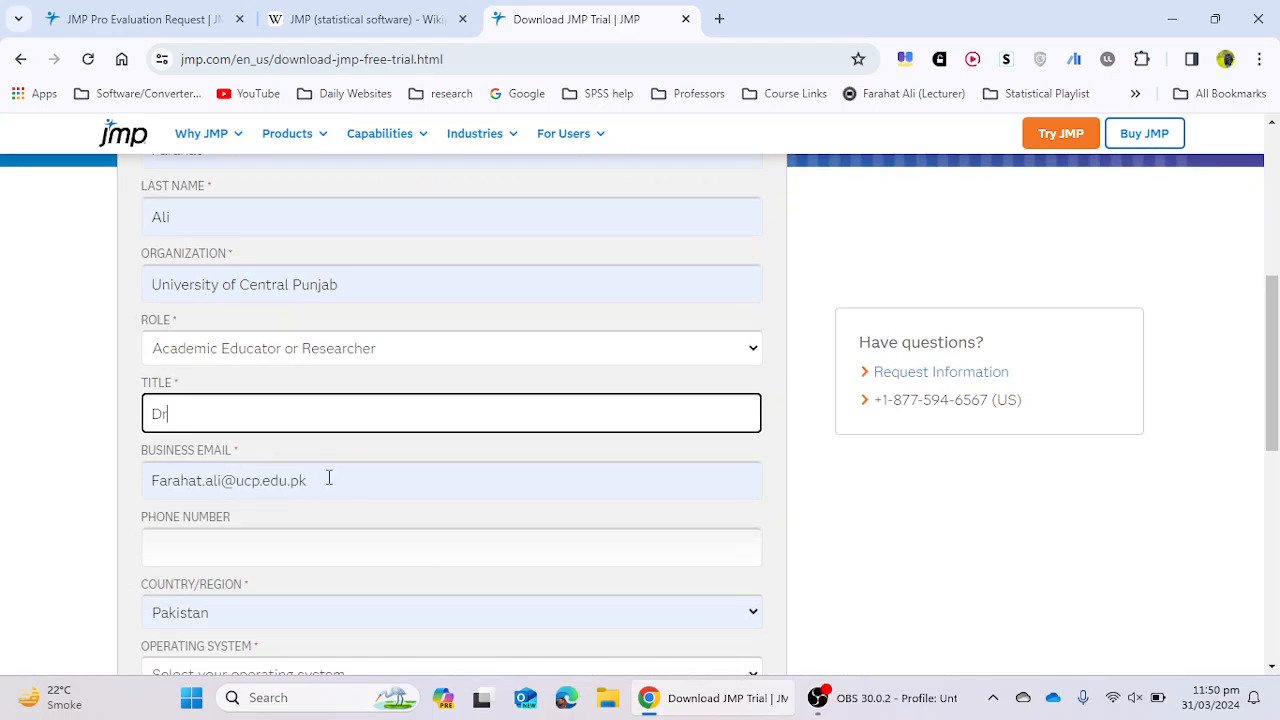
text(faragh)
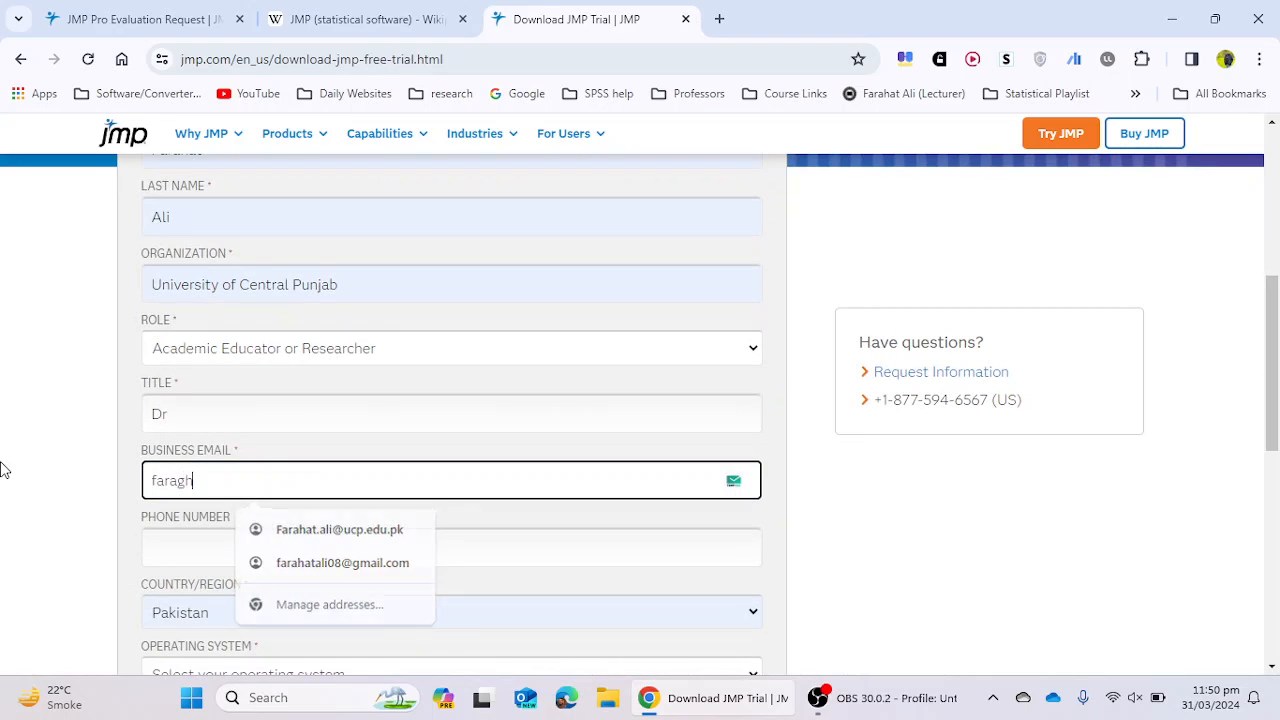
key(Backspace)
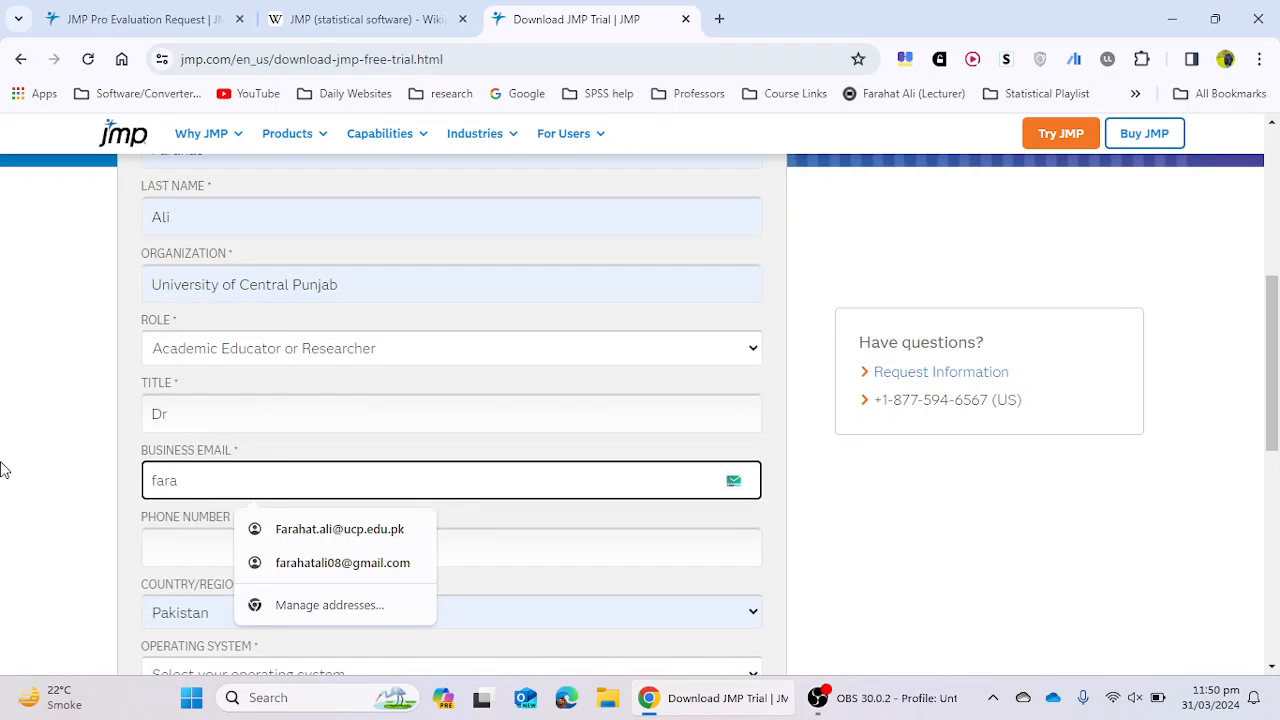
click(343, 562)
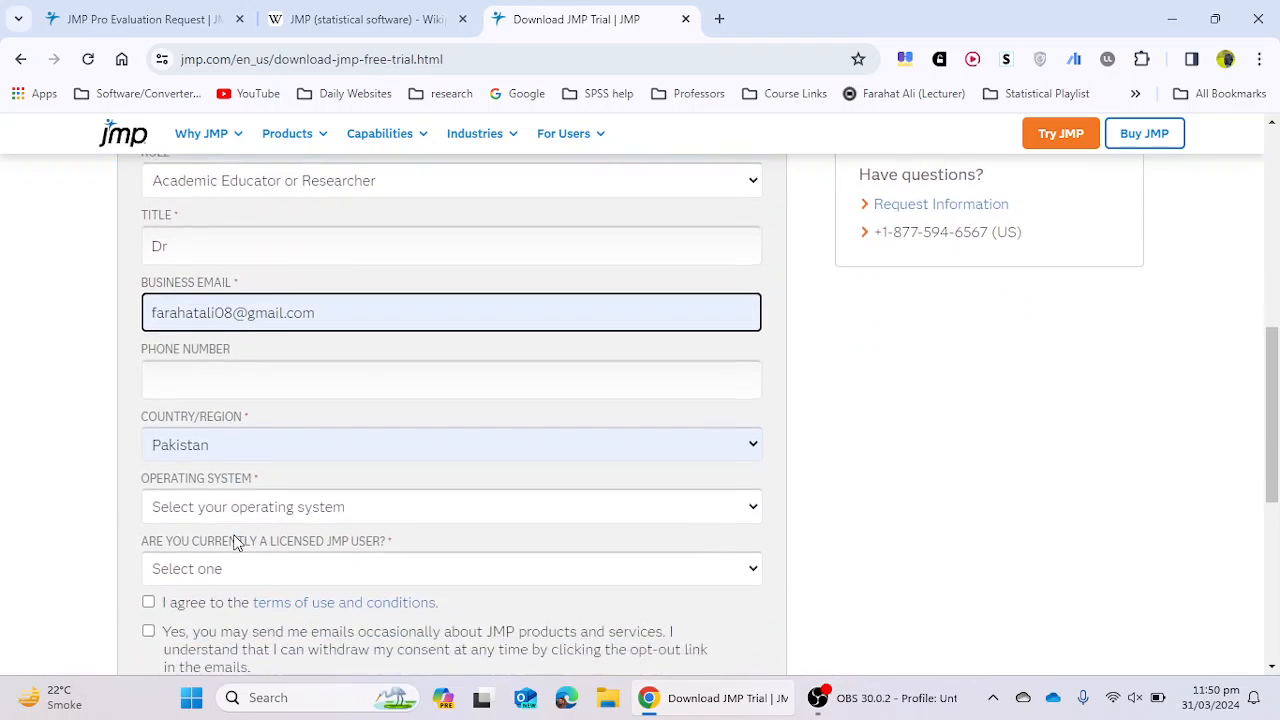
Set Operating System to Windows, licensed JMP user to No, and accept the terms of use
click(451, 487)
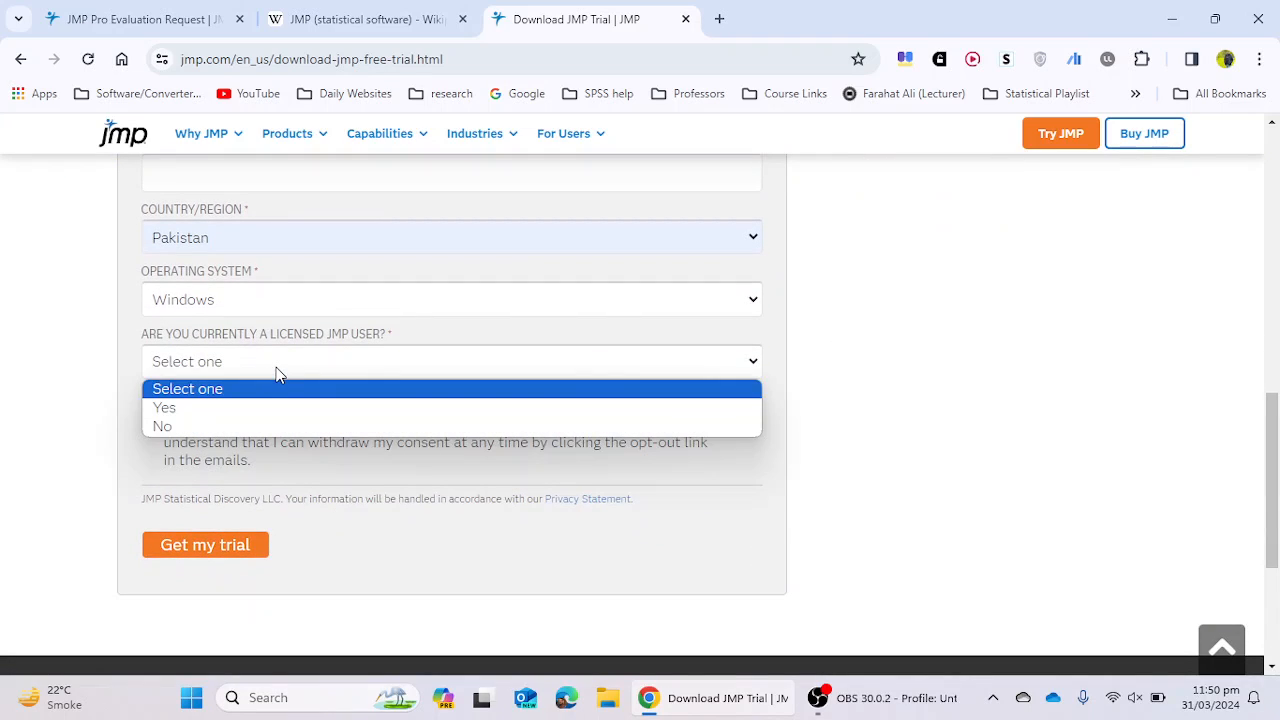
click(451, 299)
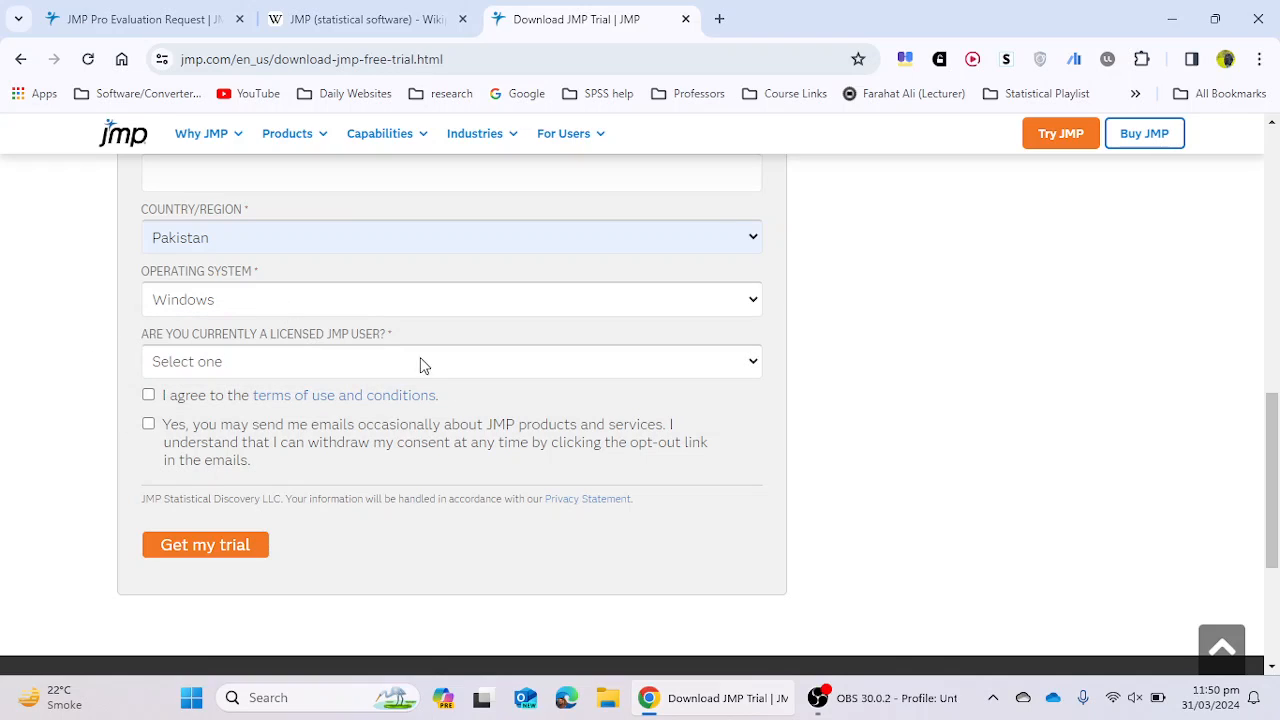
mouse_move(262, 367)
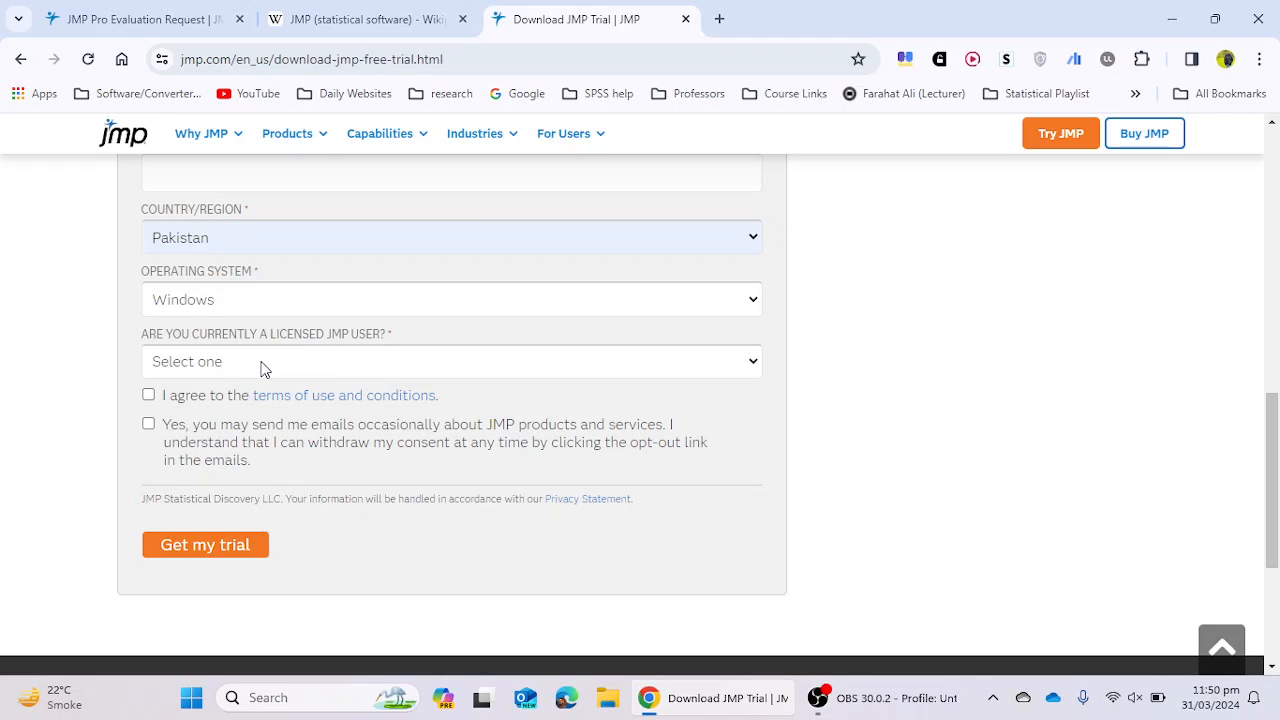
click(451, 361)
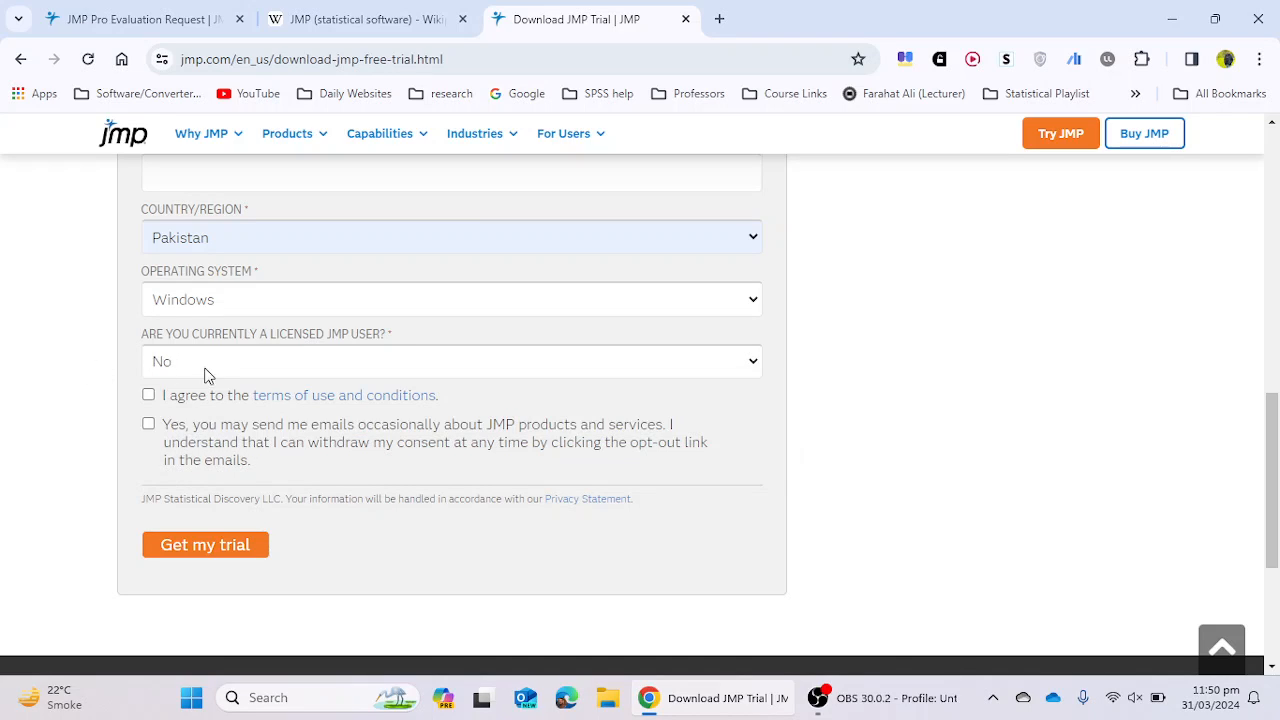
click(148, 393)
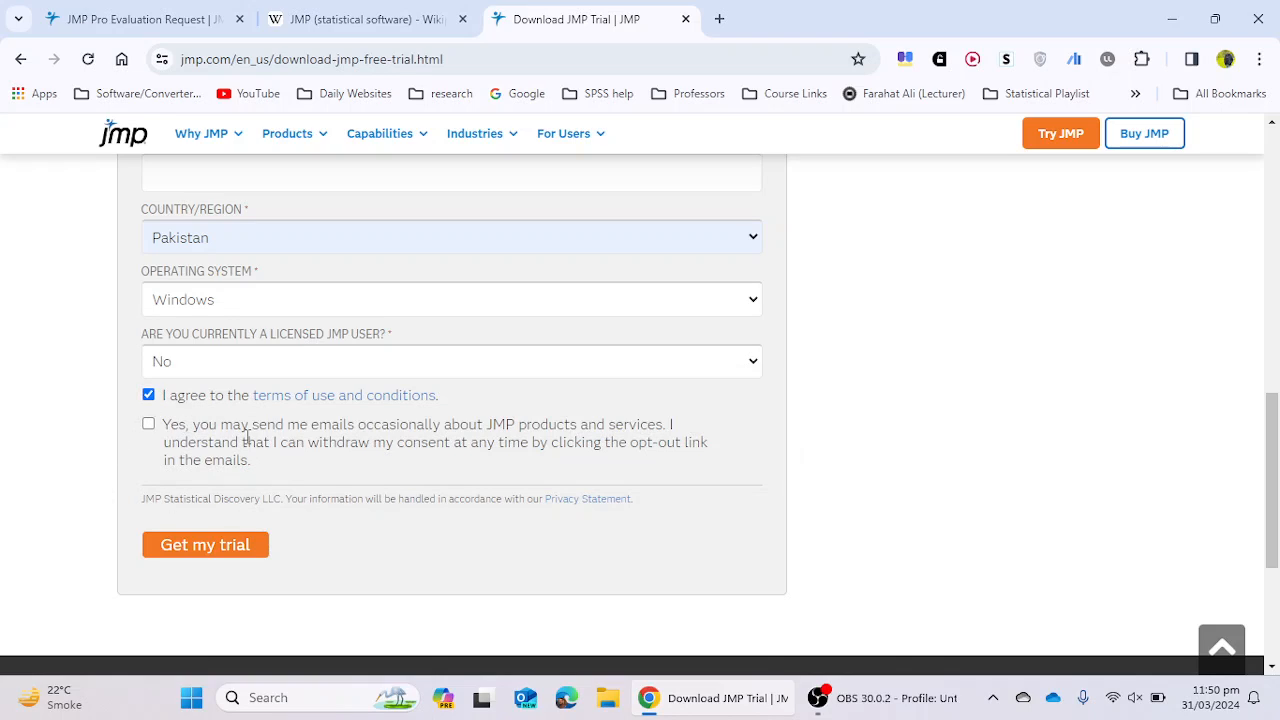
mouse_move(205, 552)
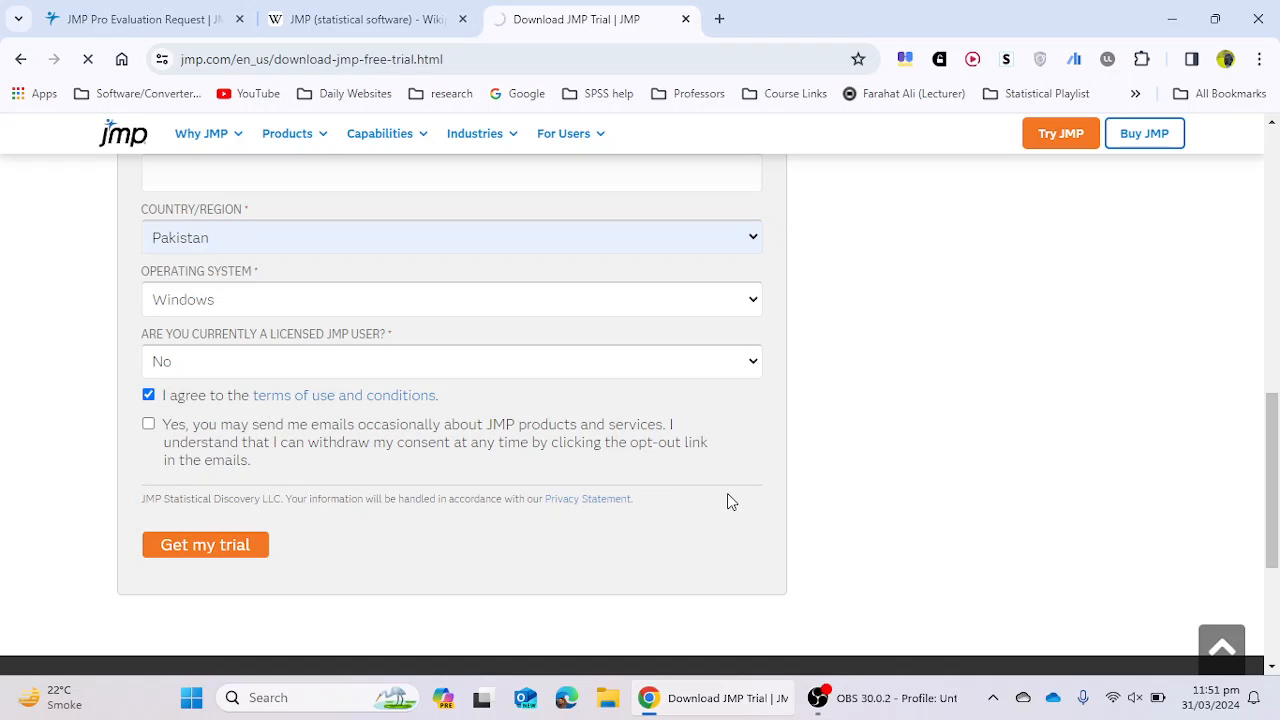
Submit the trial request with Get my trial and review the thank-you page
click(204, 544)
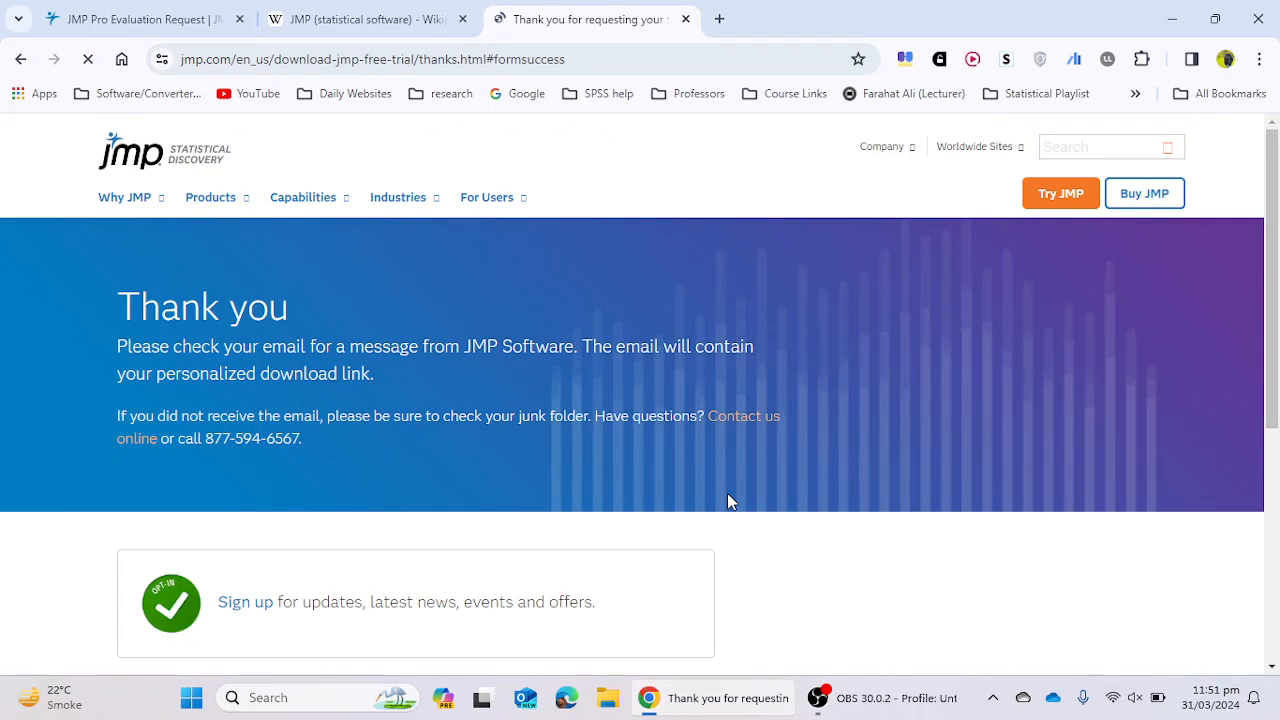
scroll(up, 3)
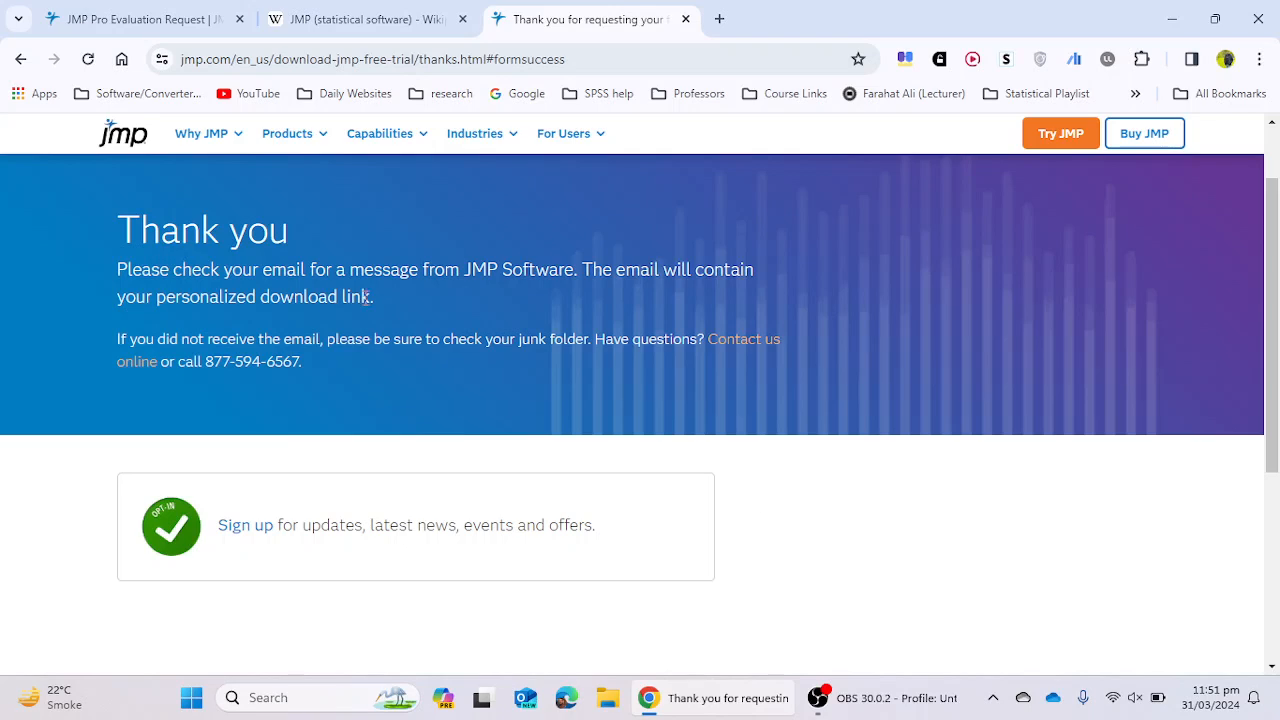
mouse_move(540, 298)
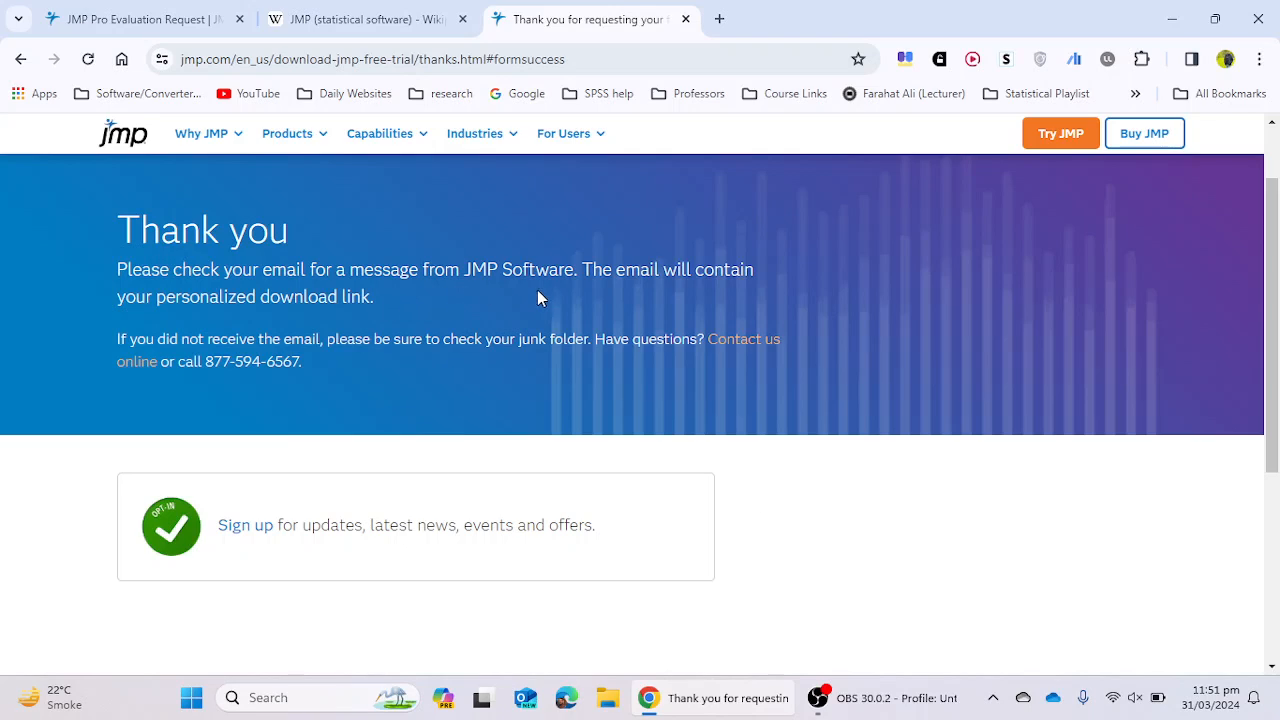
mouse_move(378, 320)
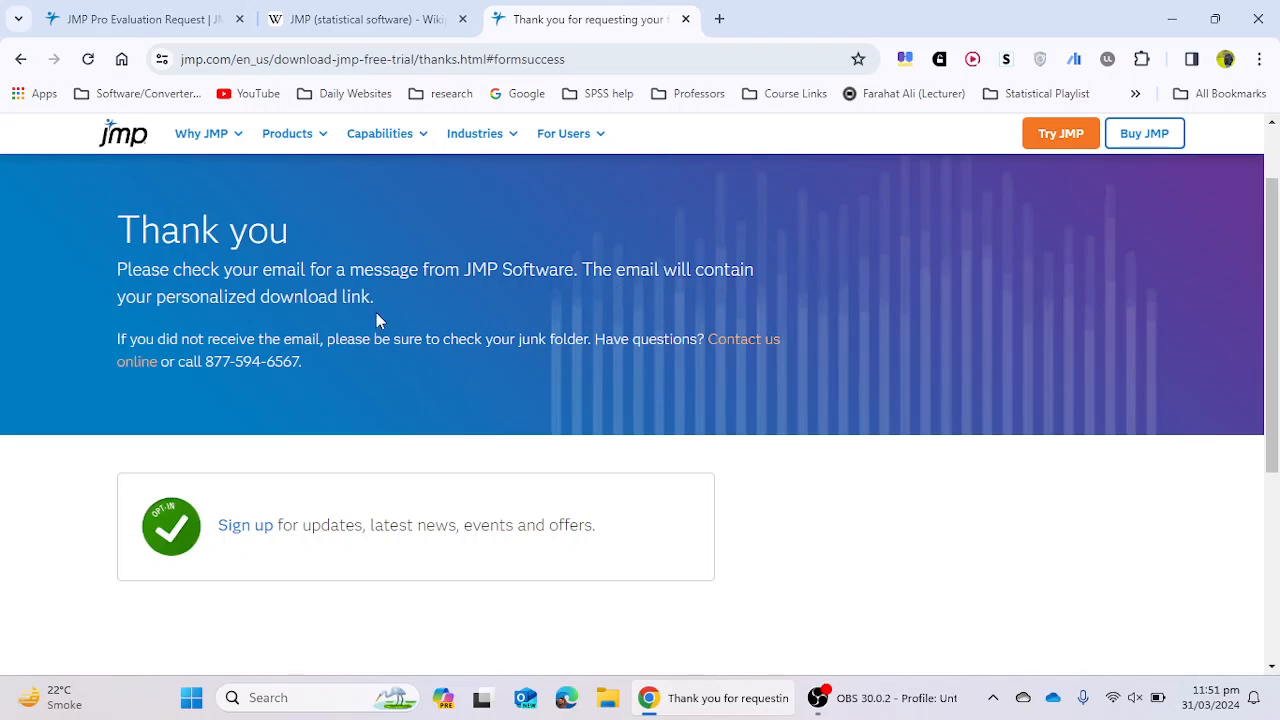
mouse_move(520, 358)
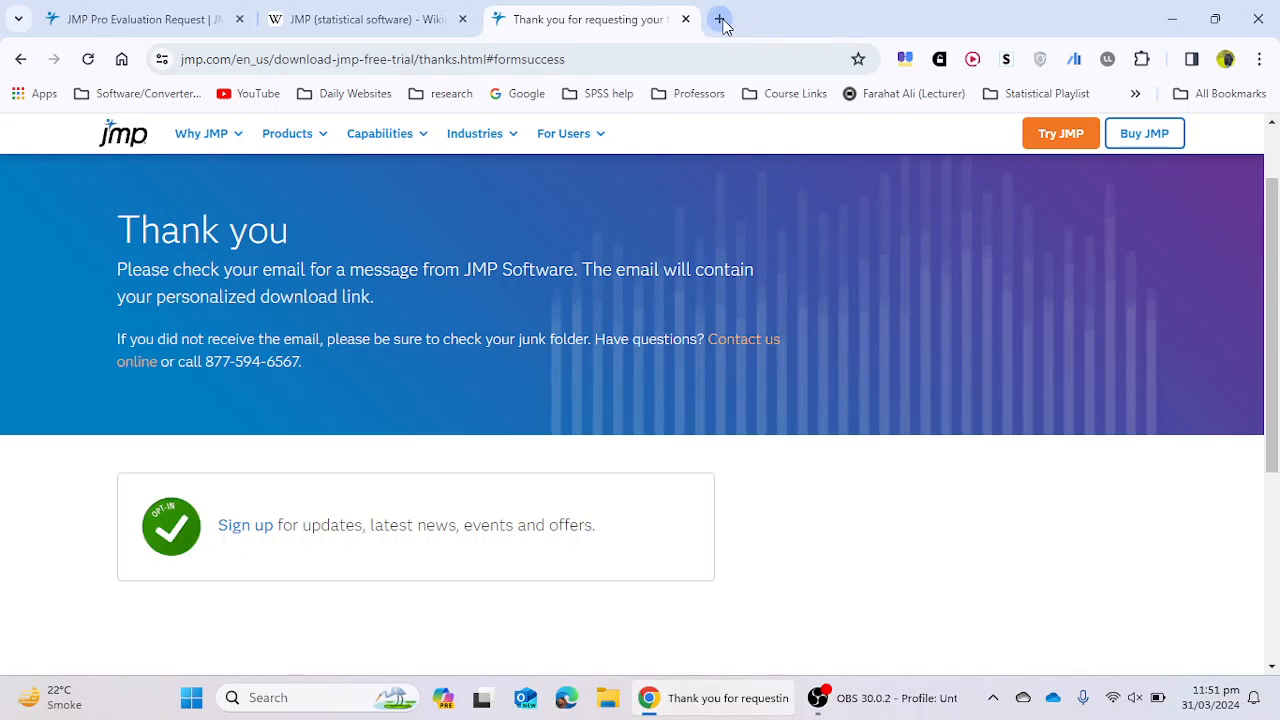
Check the Gmail inbox in a new tab until 'Your JMP trial is ready' arrives
click(720, 19)
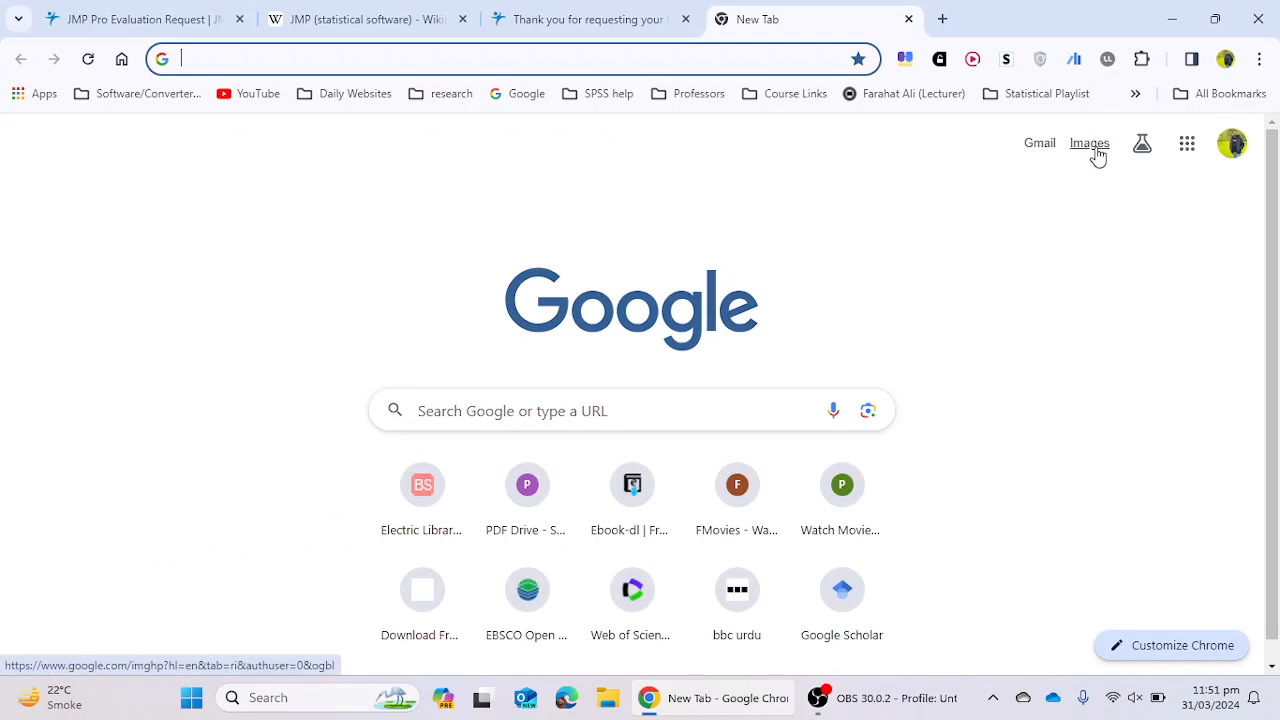
click(1039, 142)
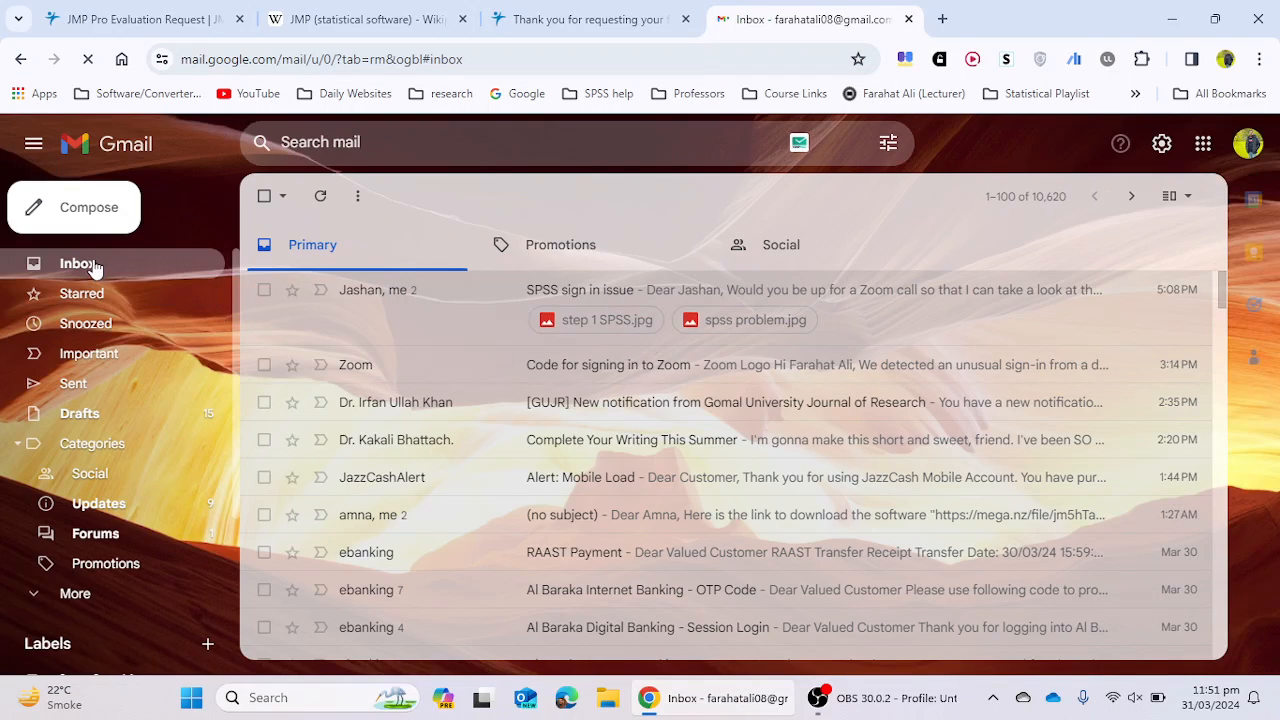
click(77, 263)
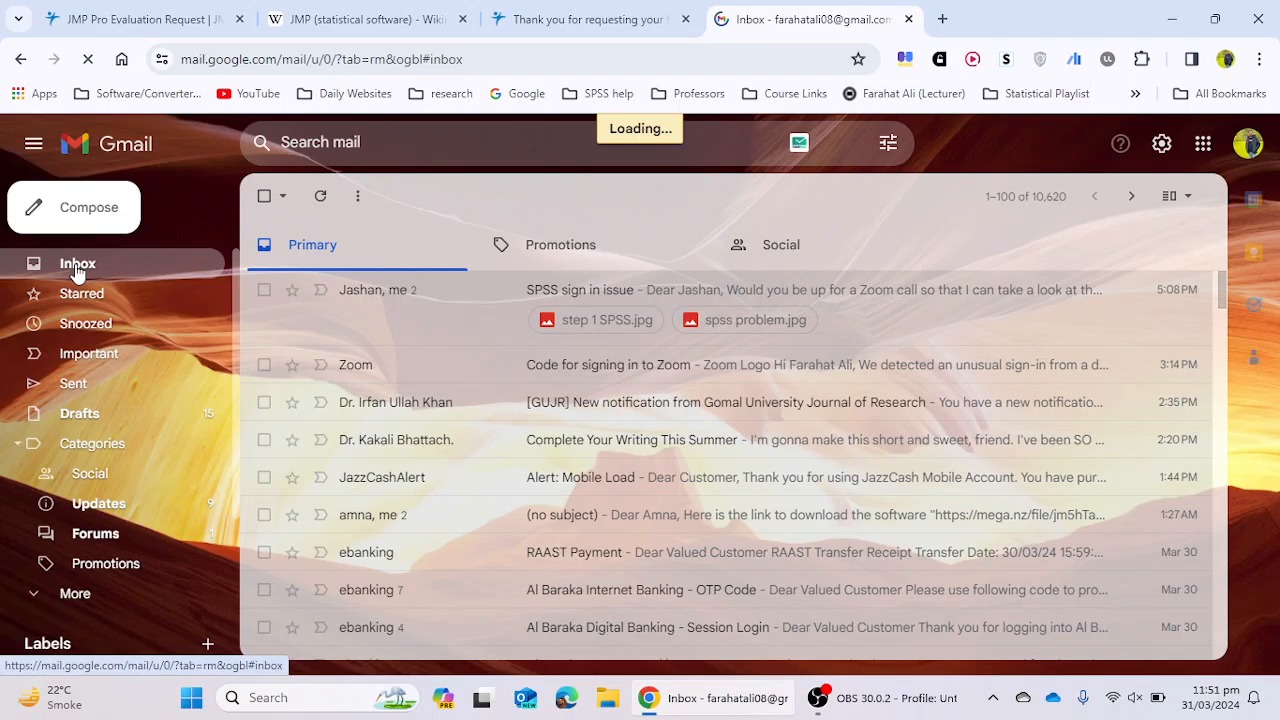
mouse_move(658, 43)
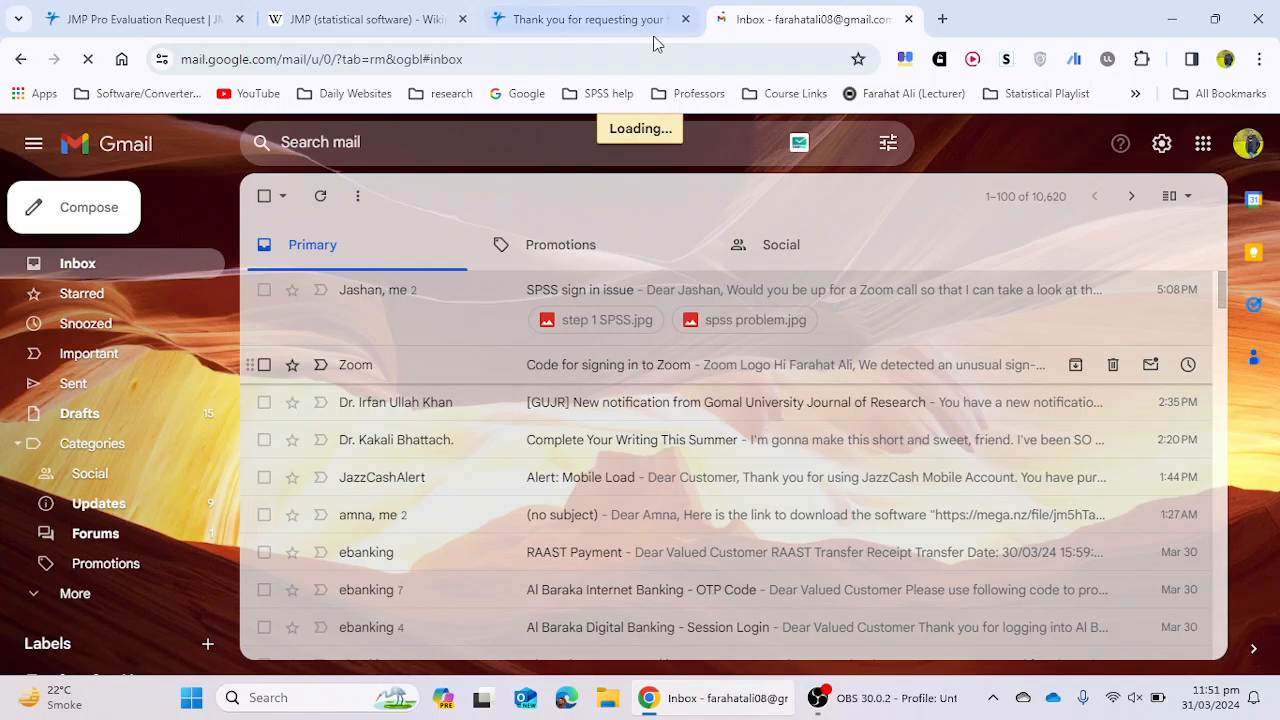
click(580, 19)
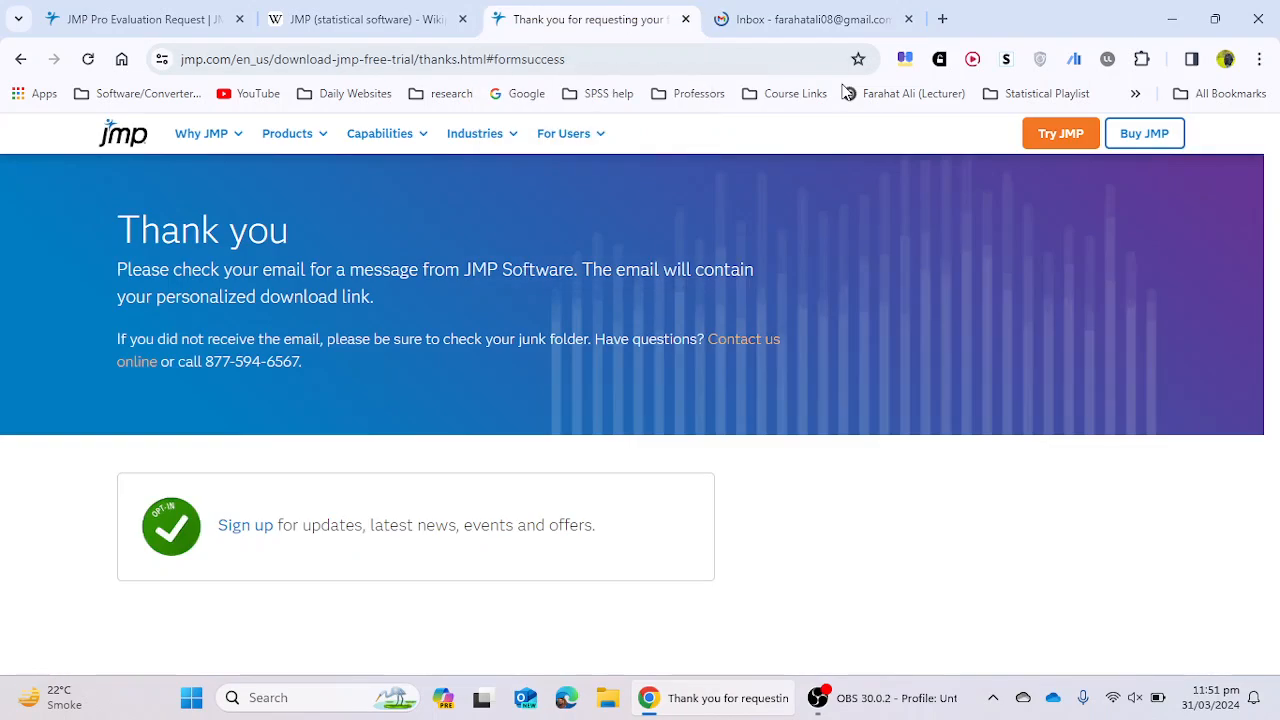
mouse_move(705, 514)
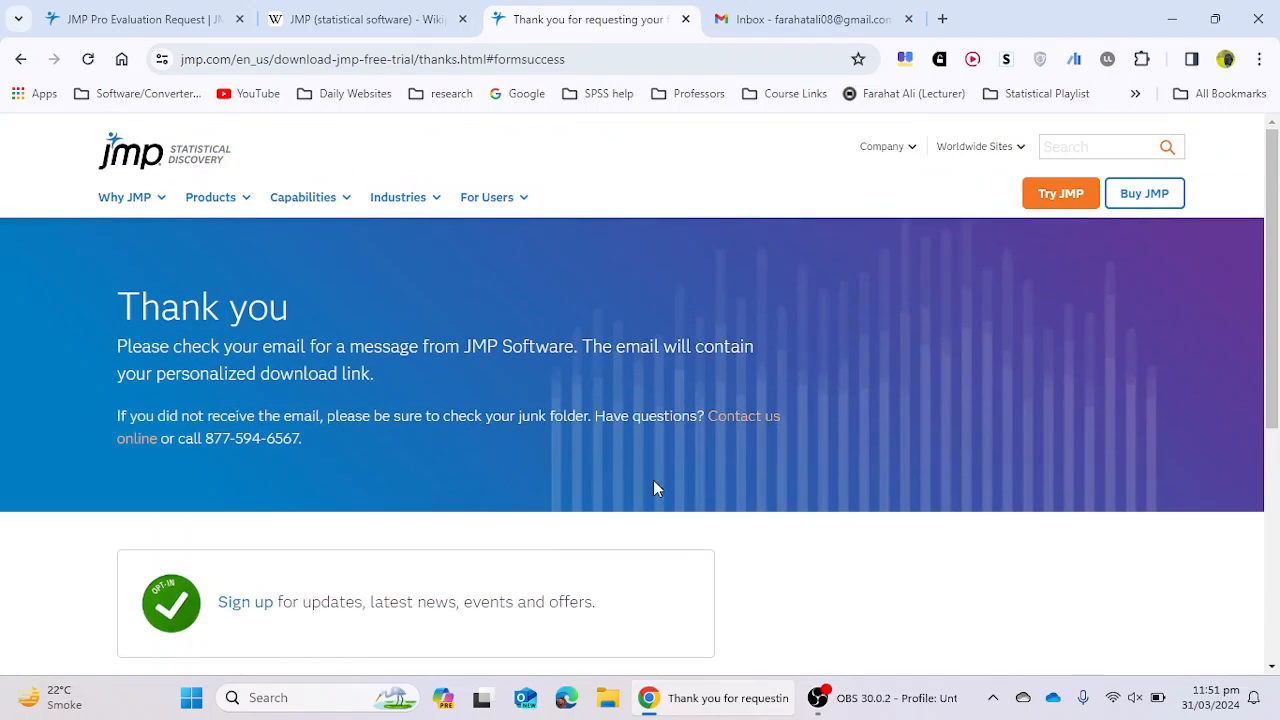
mouse_move(695, 298)
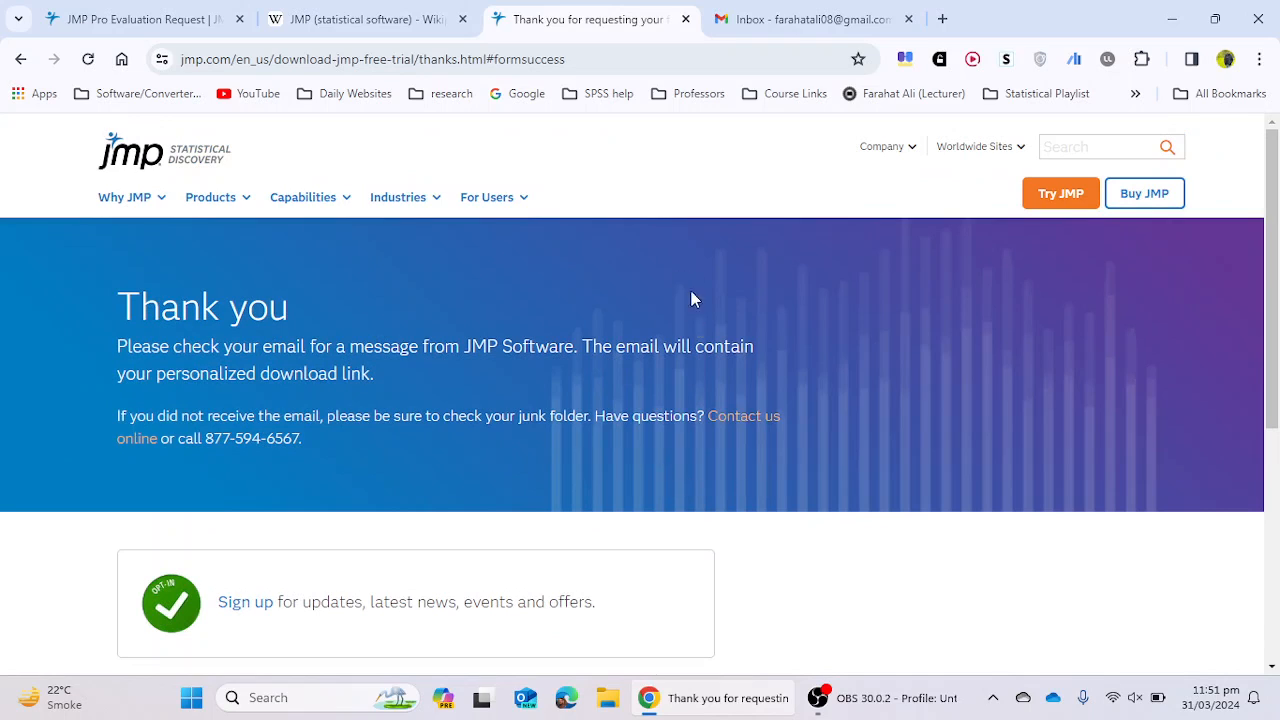
click(810, 19)
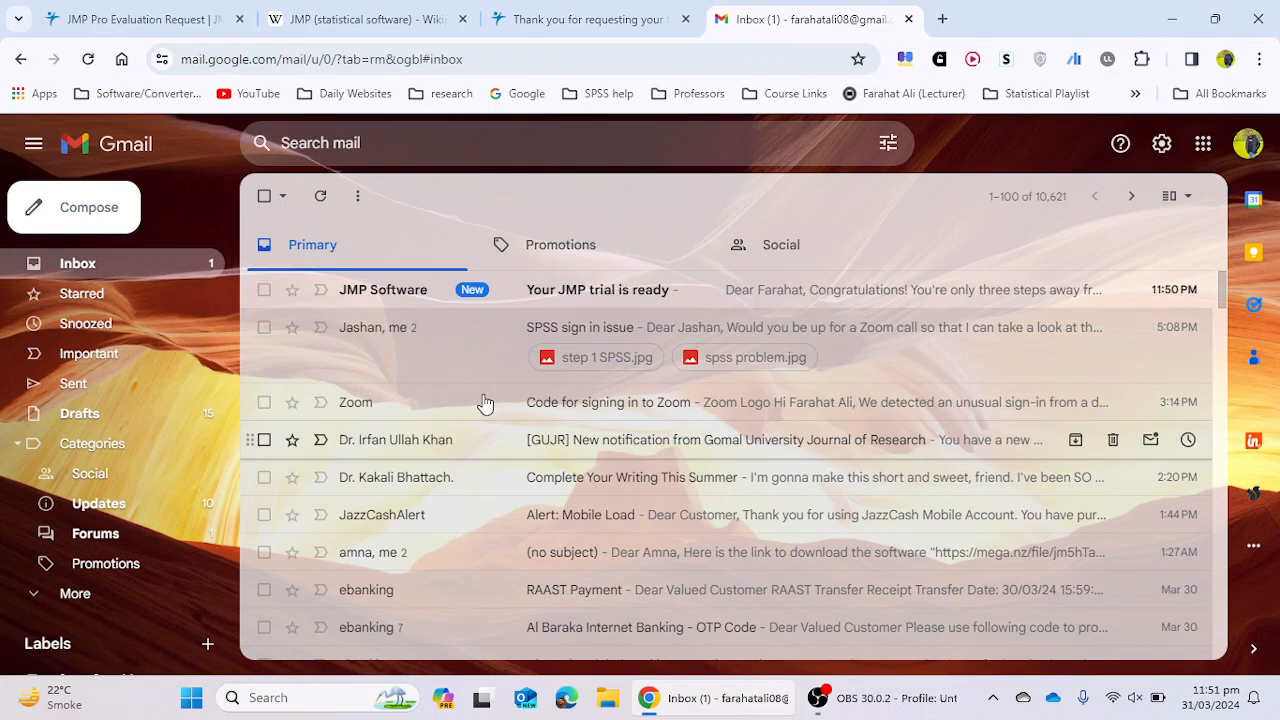
Open the 'Your JMP trial is ready' email and follow its Download JMP link
click(597, 289)
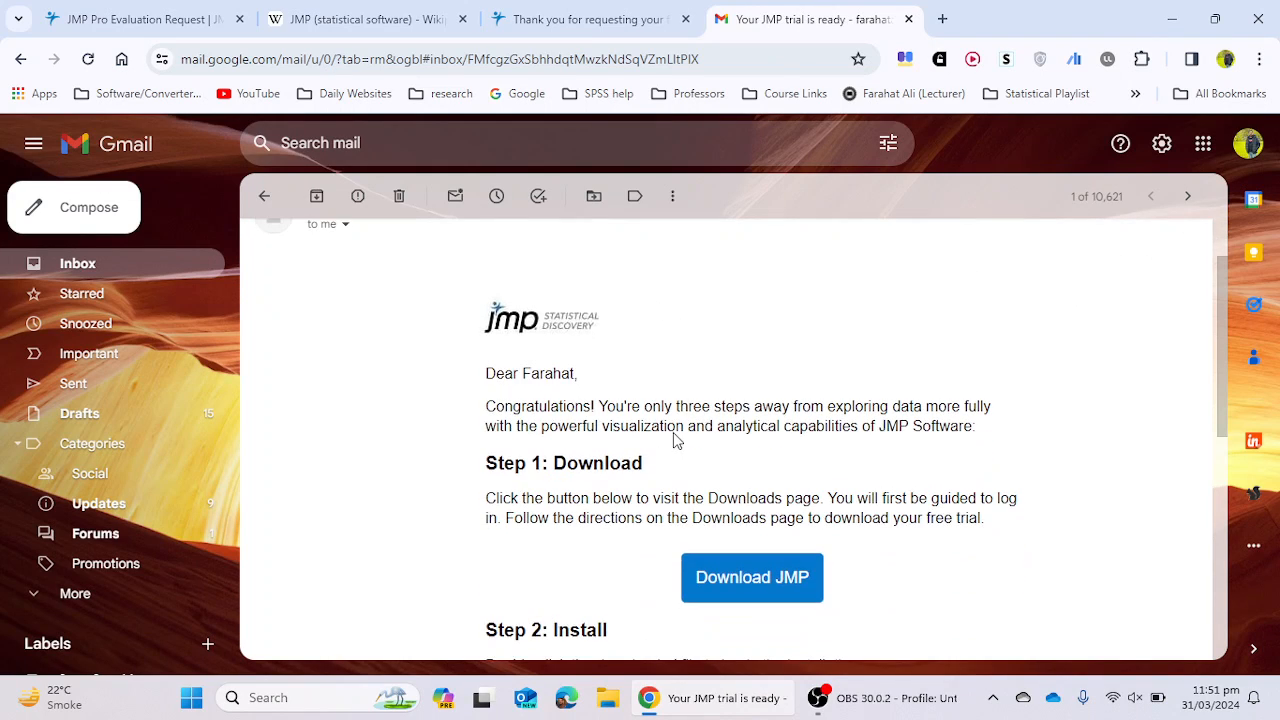
scroll(down, 3)
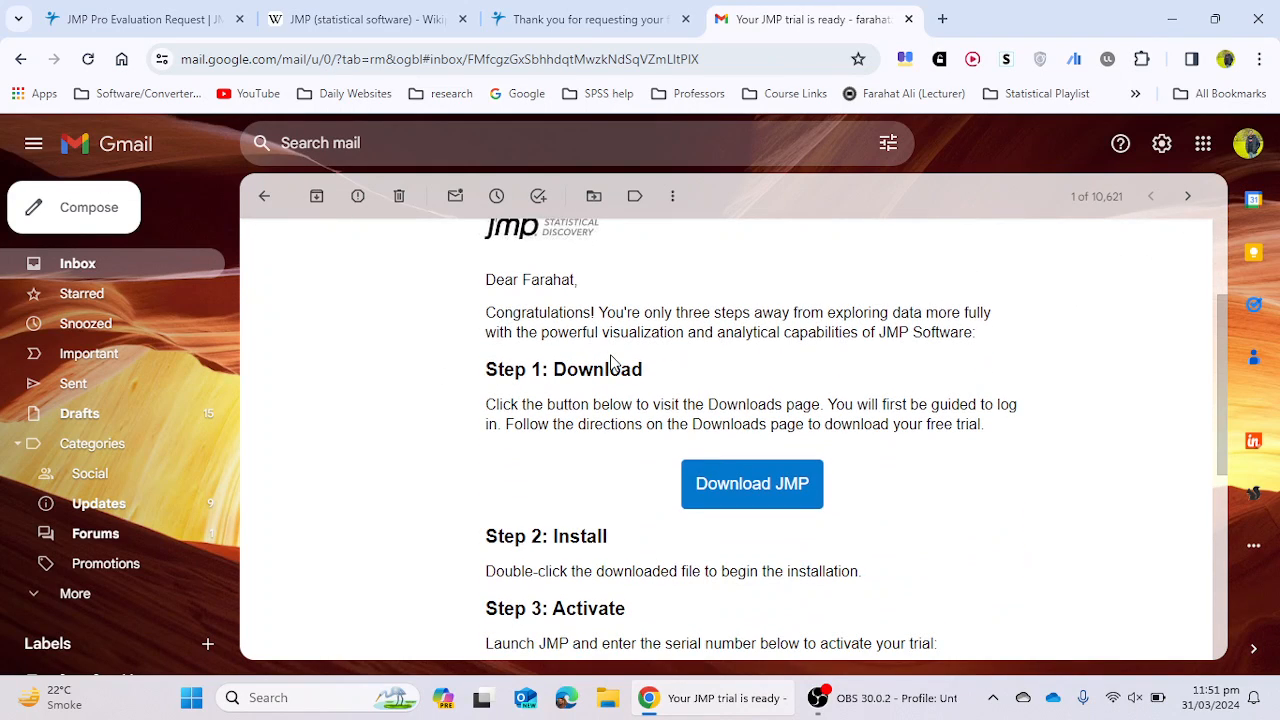
scroll(down, 3)
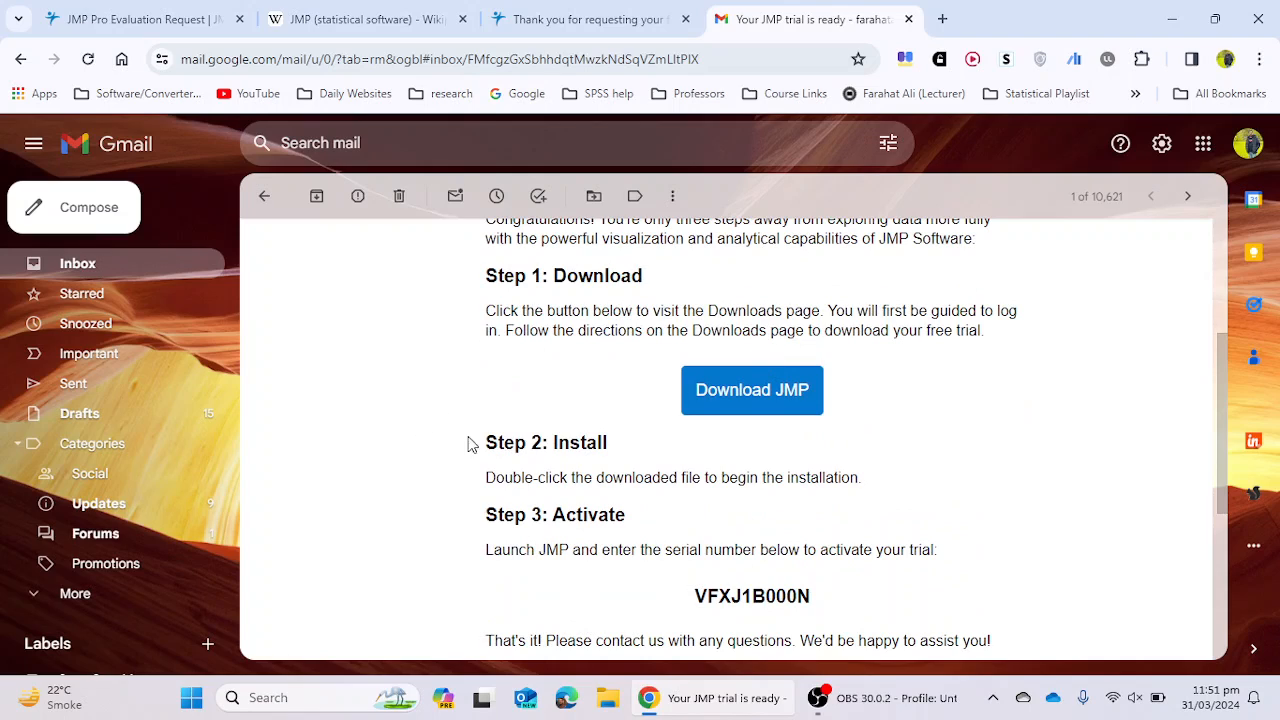
mouse_move(700, 540)
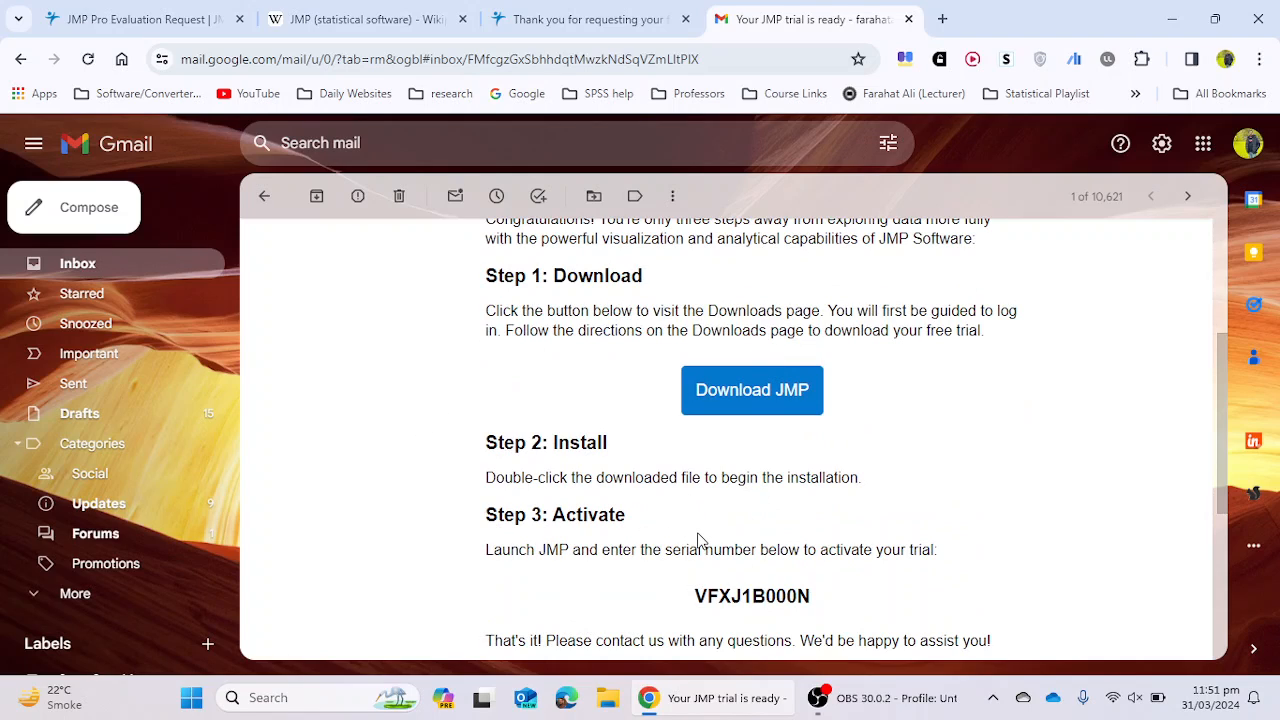
scroll(up, 3)
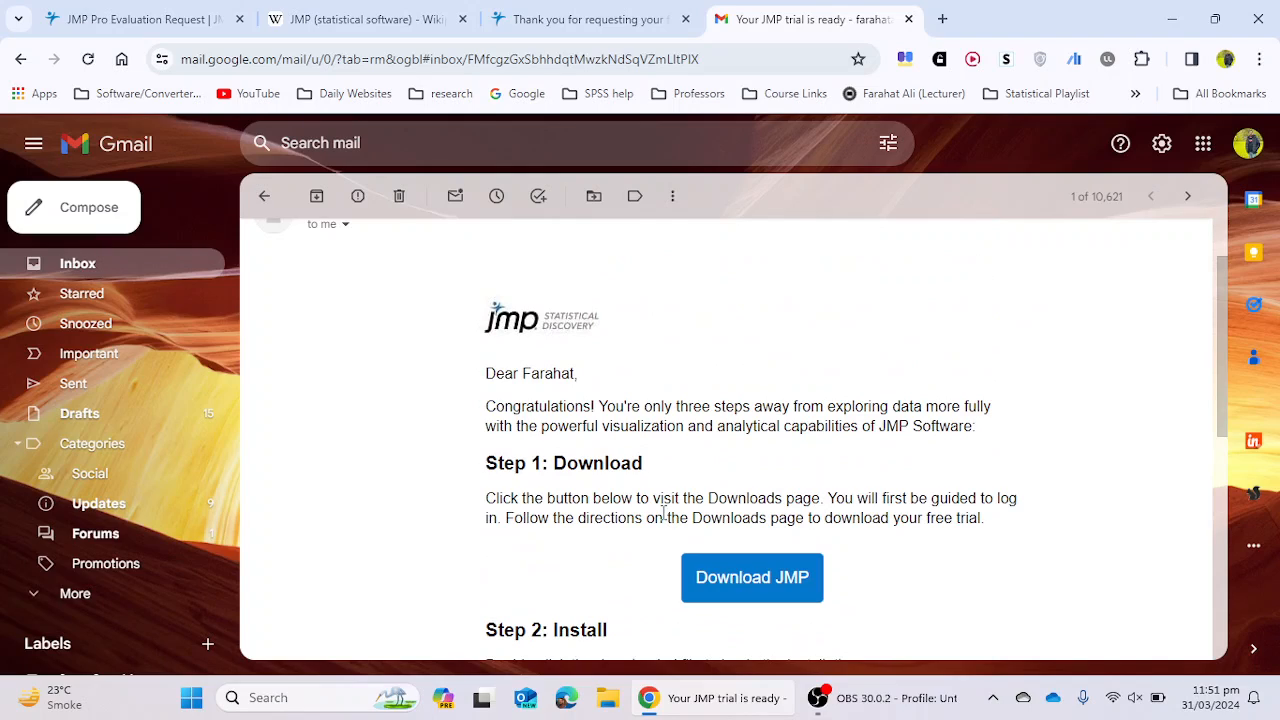
mouse_move(843, 543)
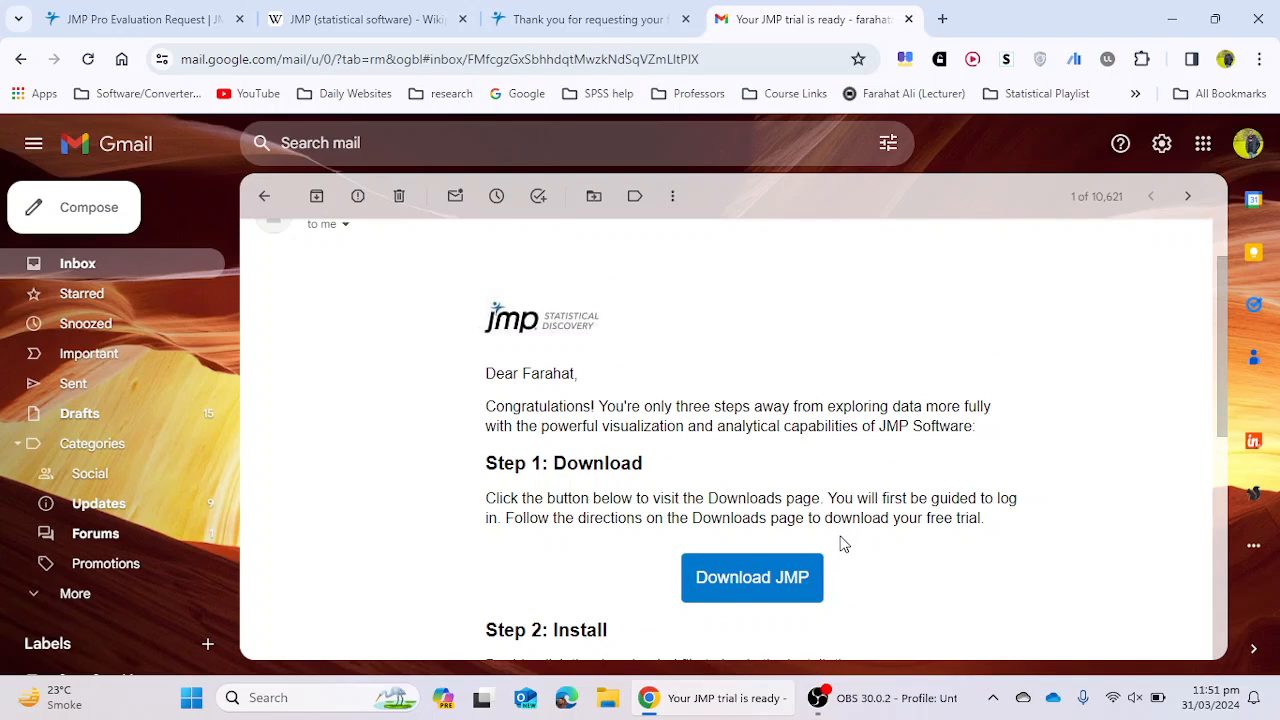
scroll(down, 3)
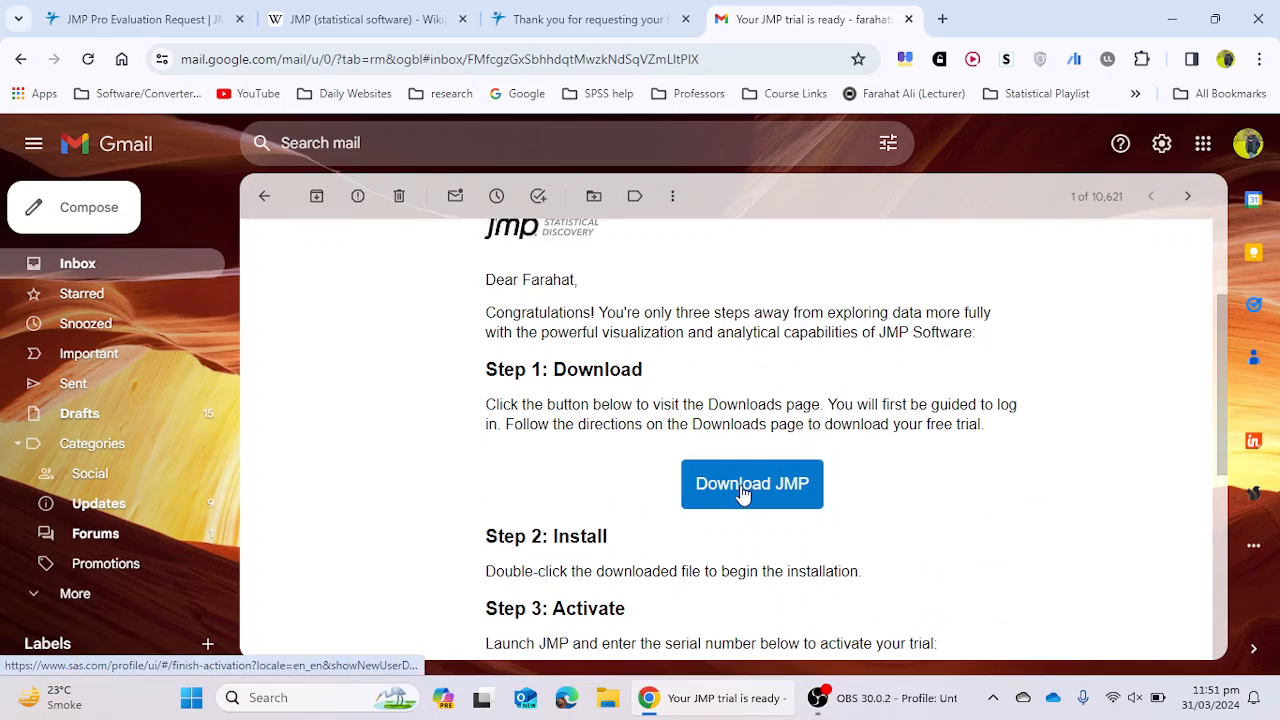
click(751, 484)
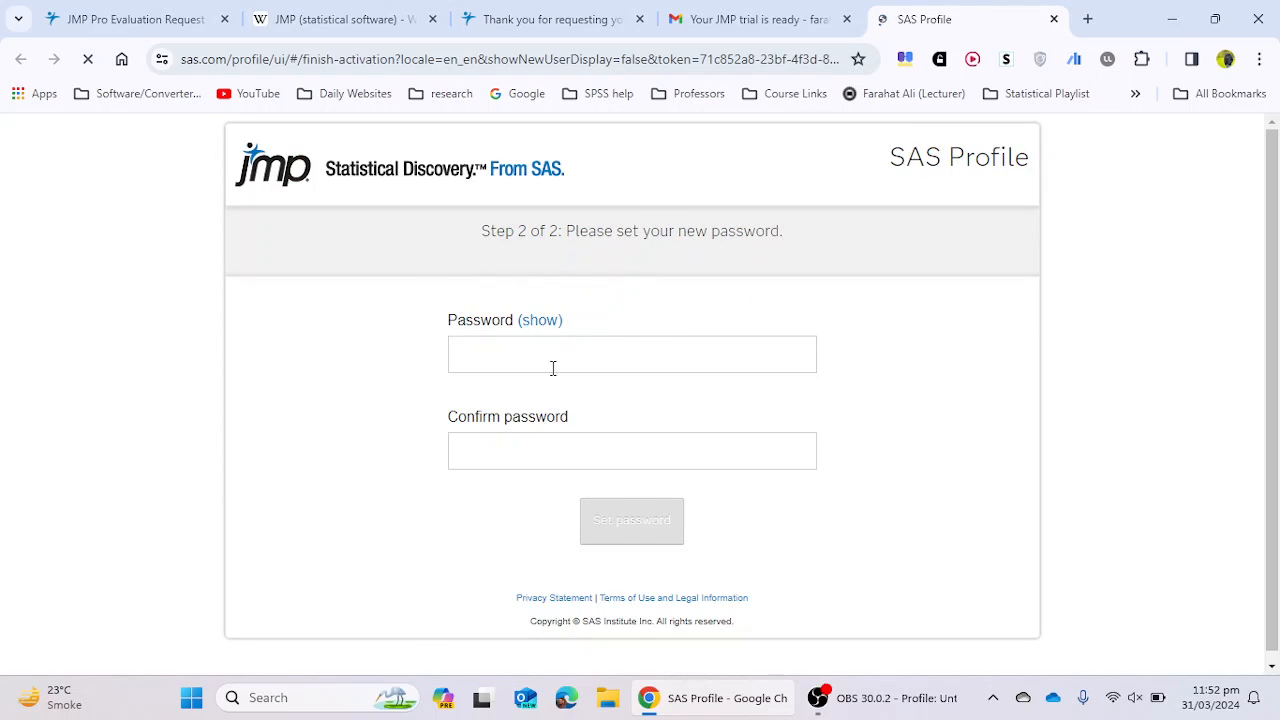
Enter and confirm a new SAS Profile password, submit it, and decline browser saving
click(632, 354)
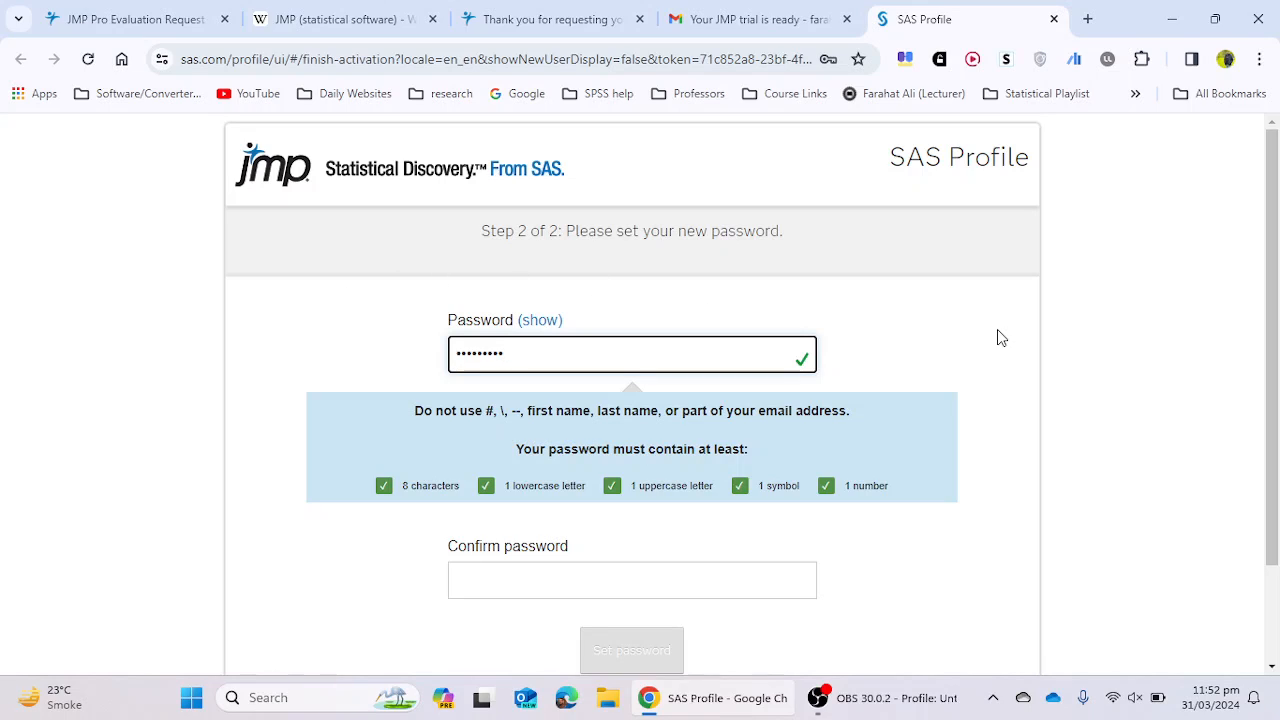
click(631, 580)
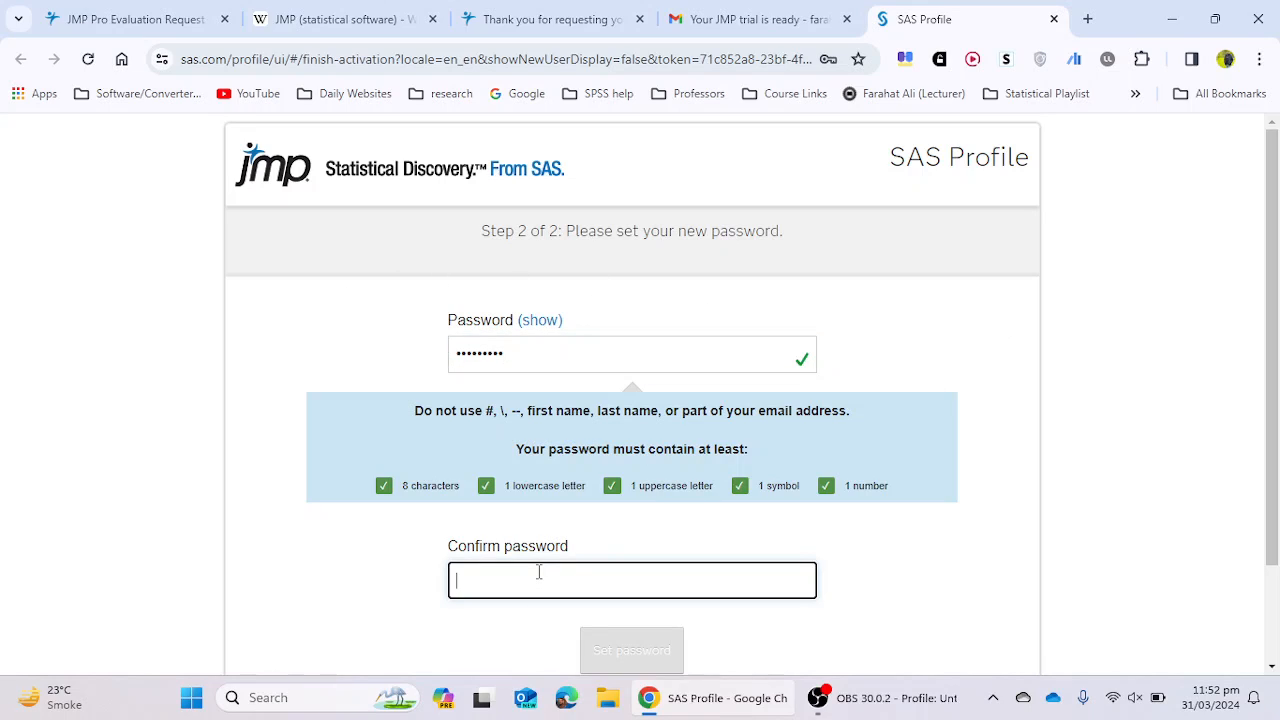
text(•••••)
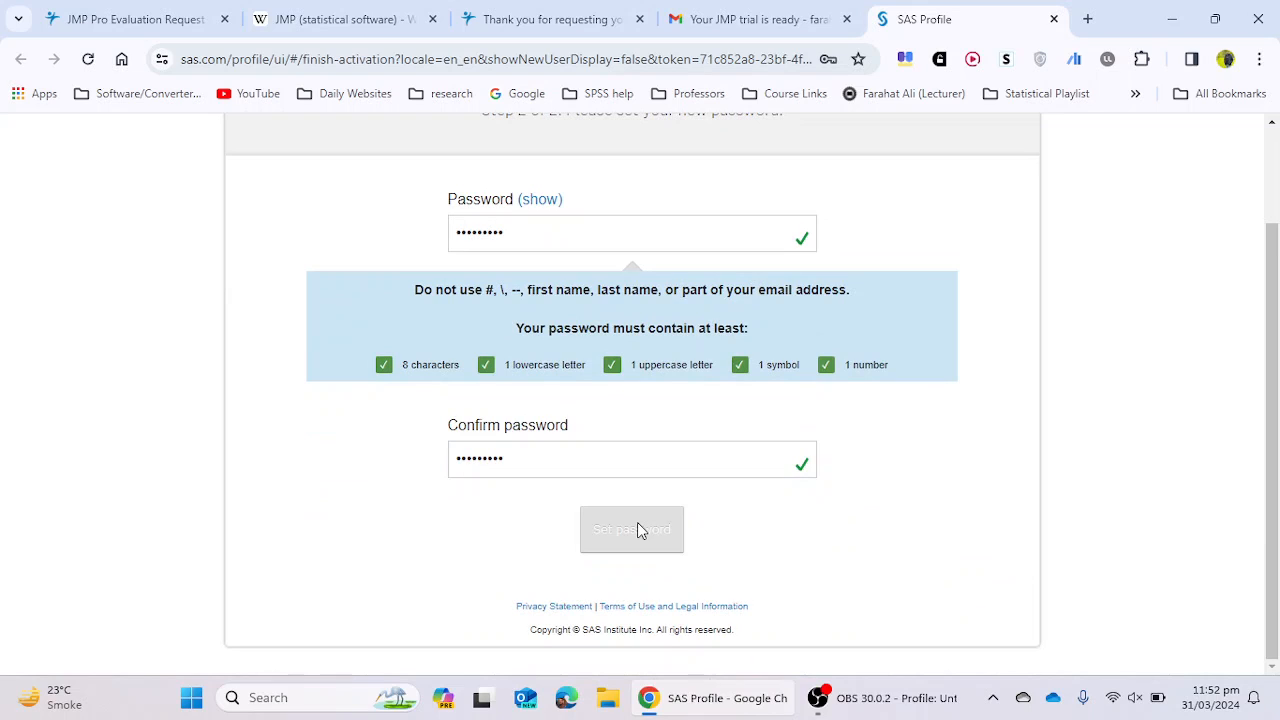
click(631, 529)
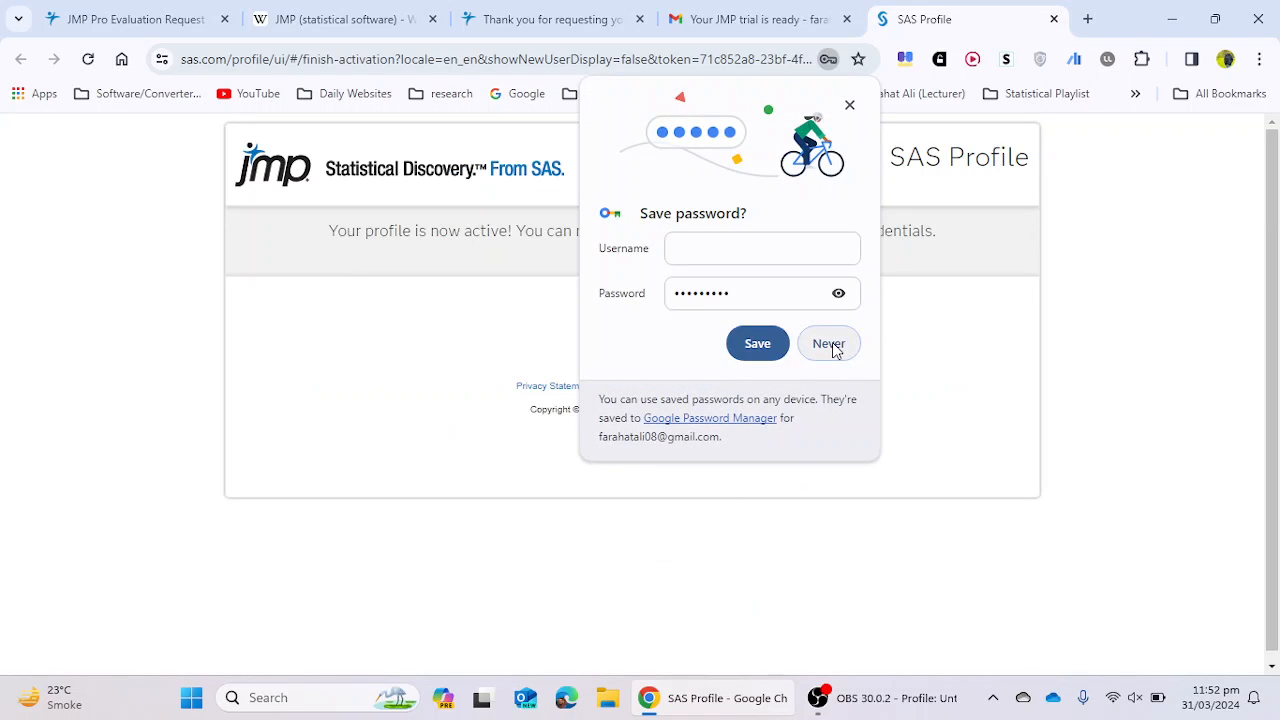
click(828, 343)
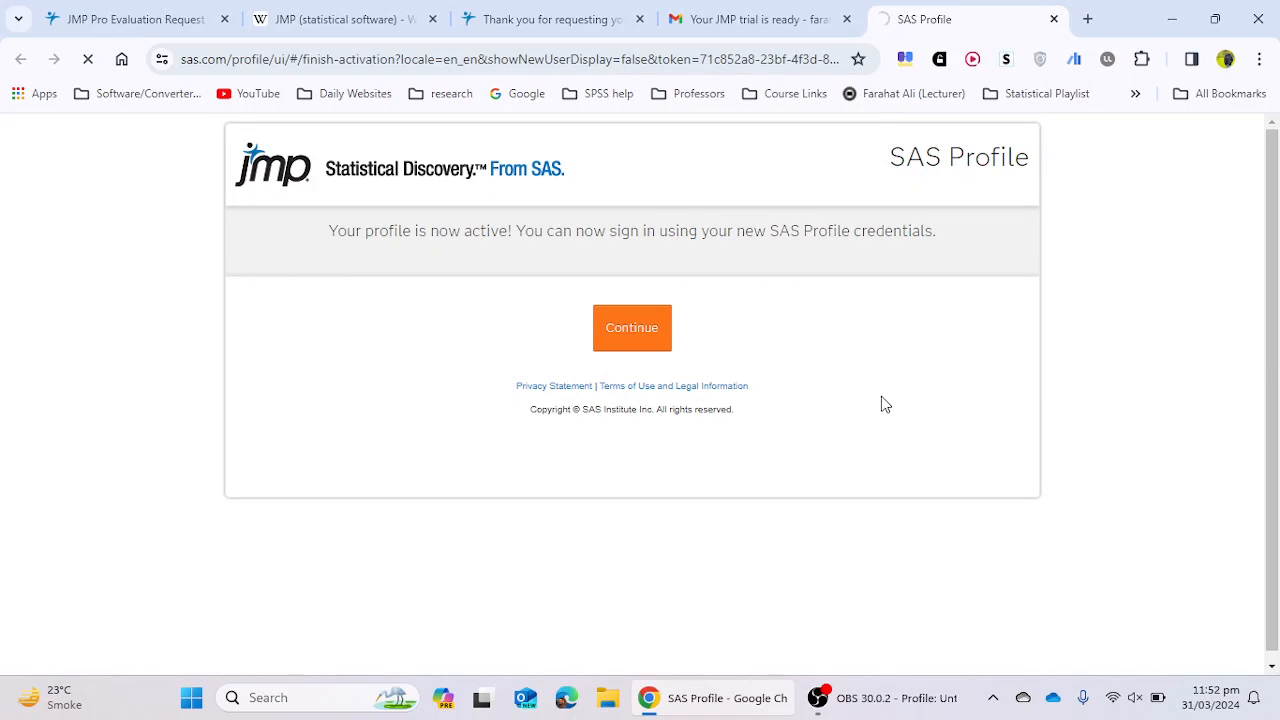
click(631, 327)
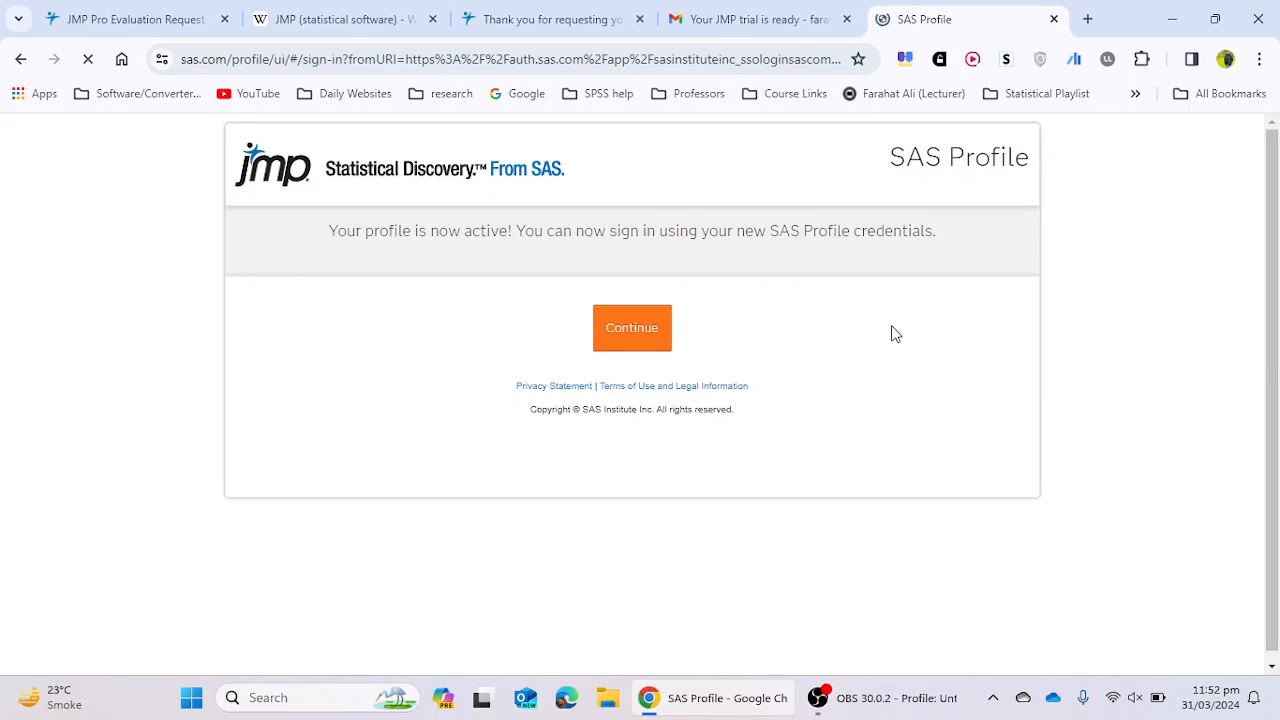
click(631, 327)
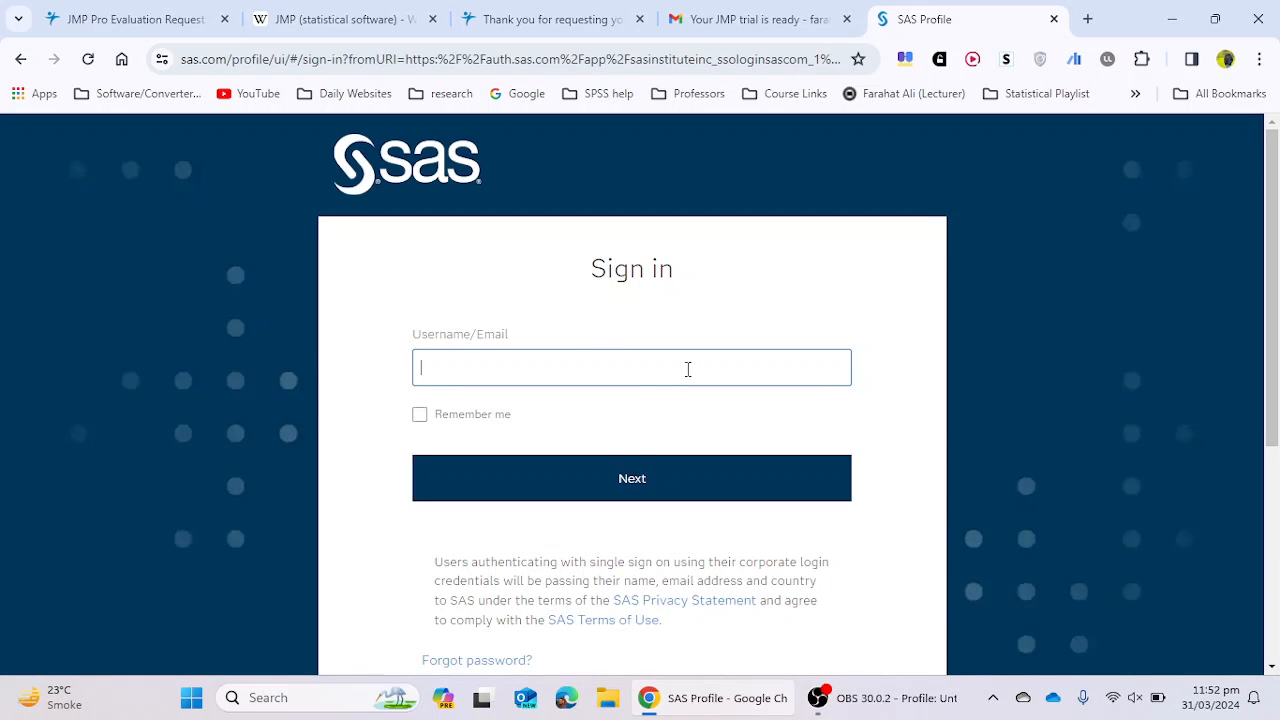
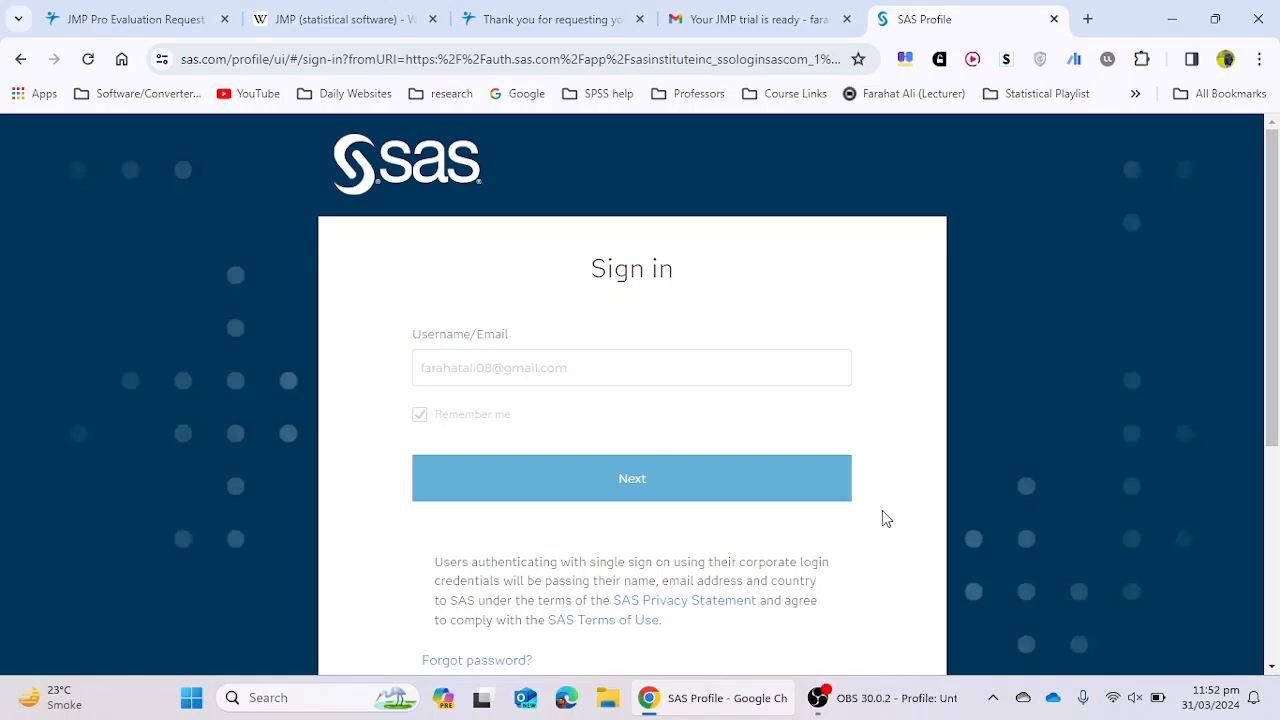
click(631, 477)
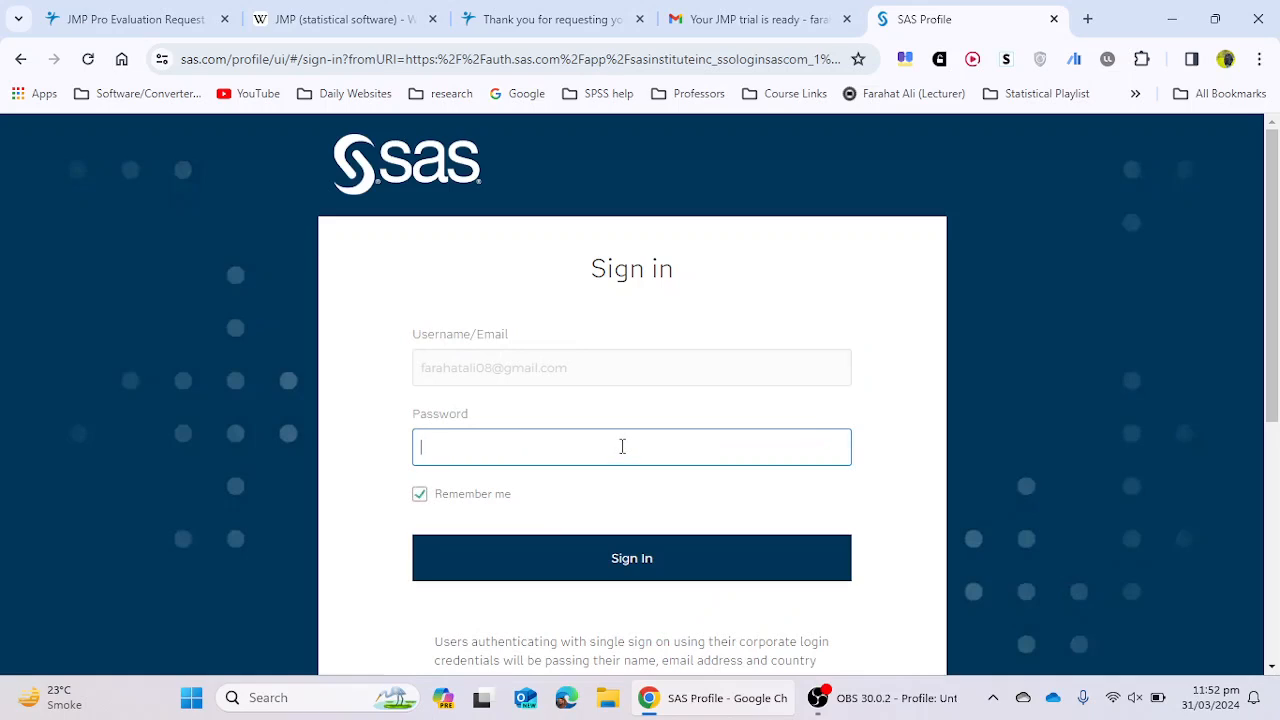
text(••••)
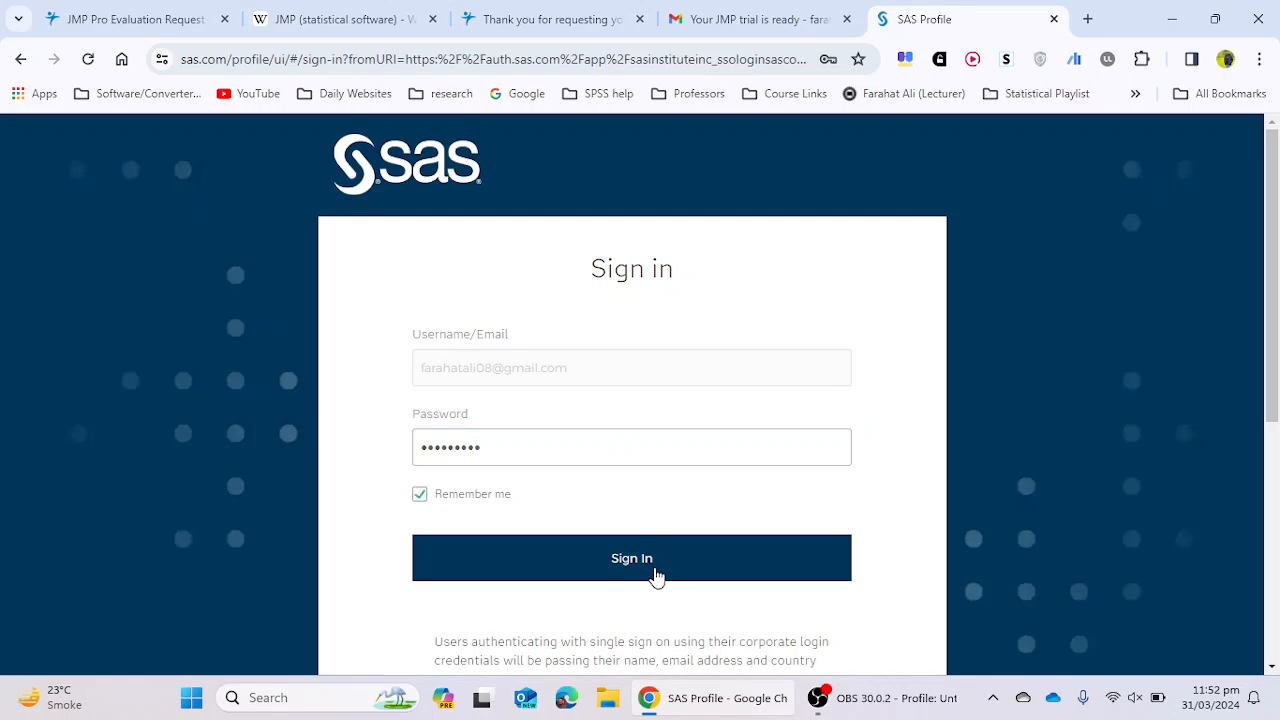
click(631, 557)
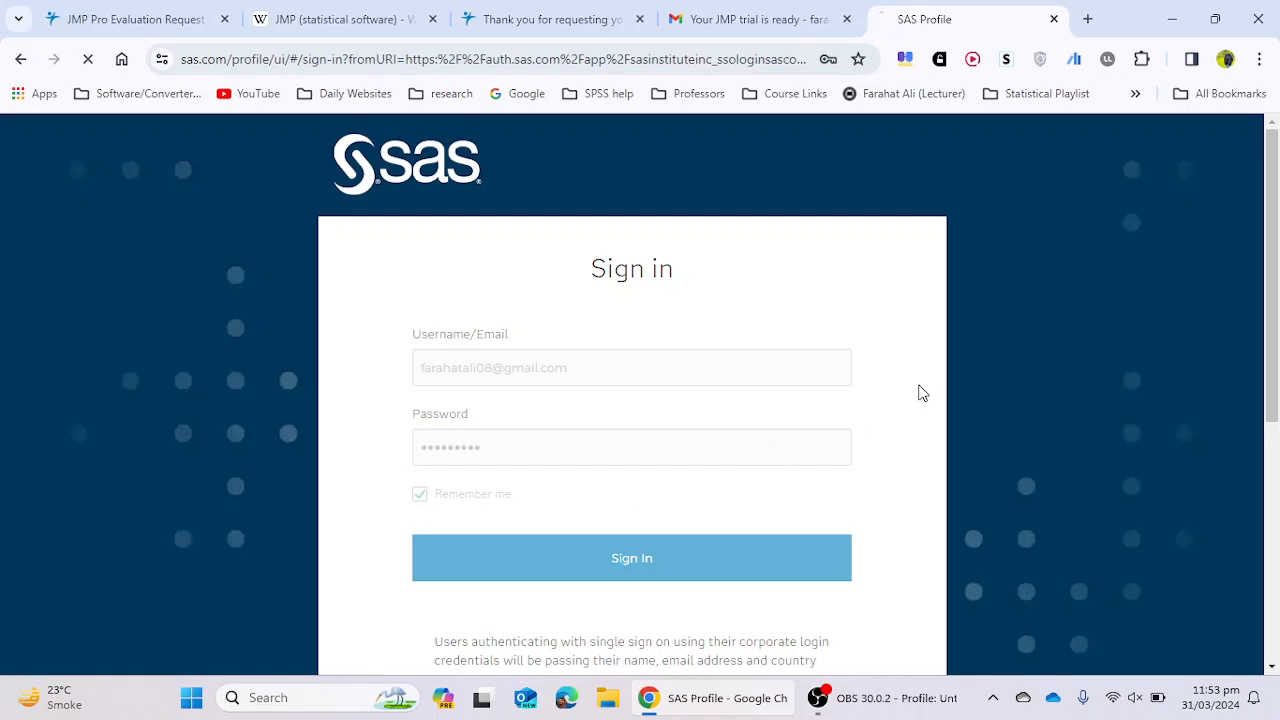
click(631, 557)
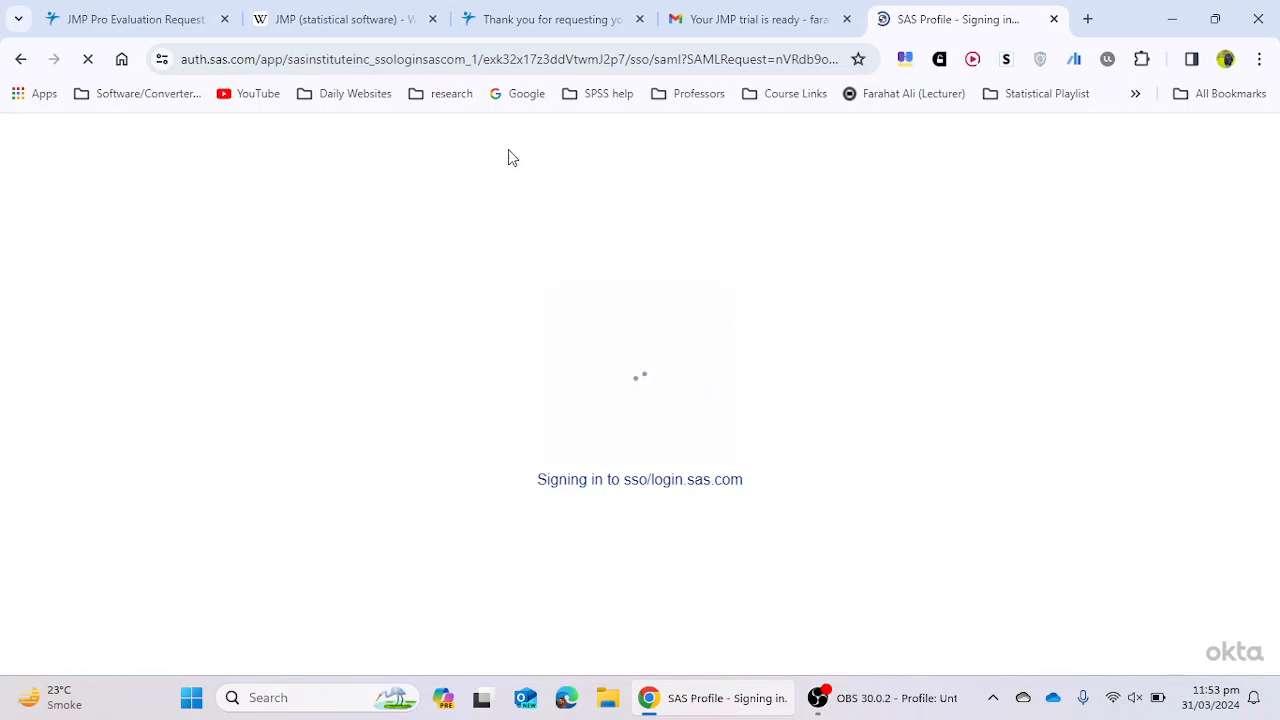
mouse_move(850, 322)
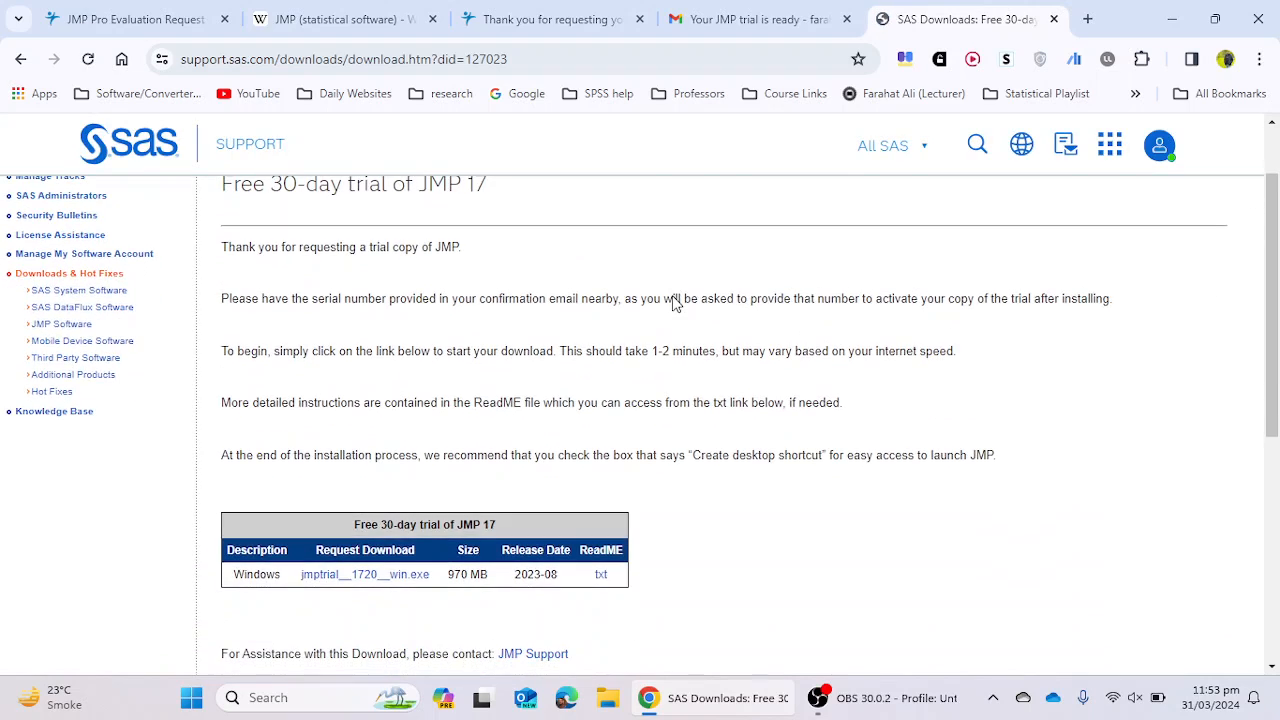
Review the JMP 17 trial downloads page, glancing at the Wikipedia tab before returning
scroll(up, 3)
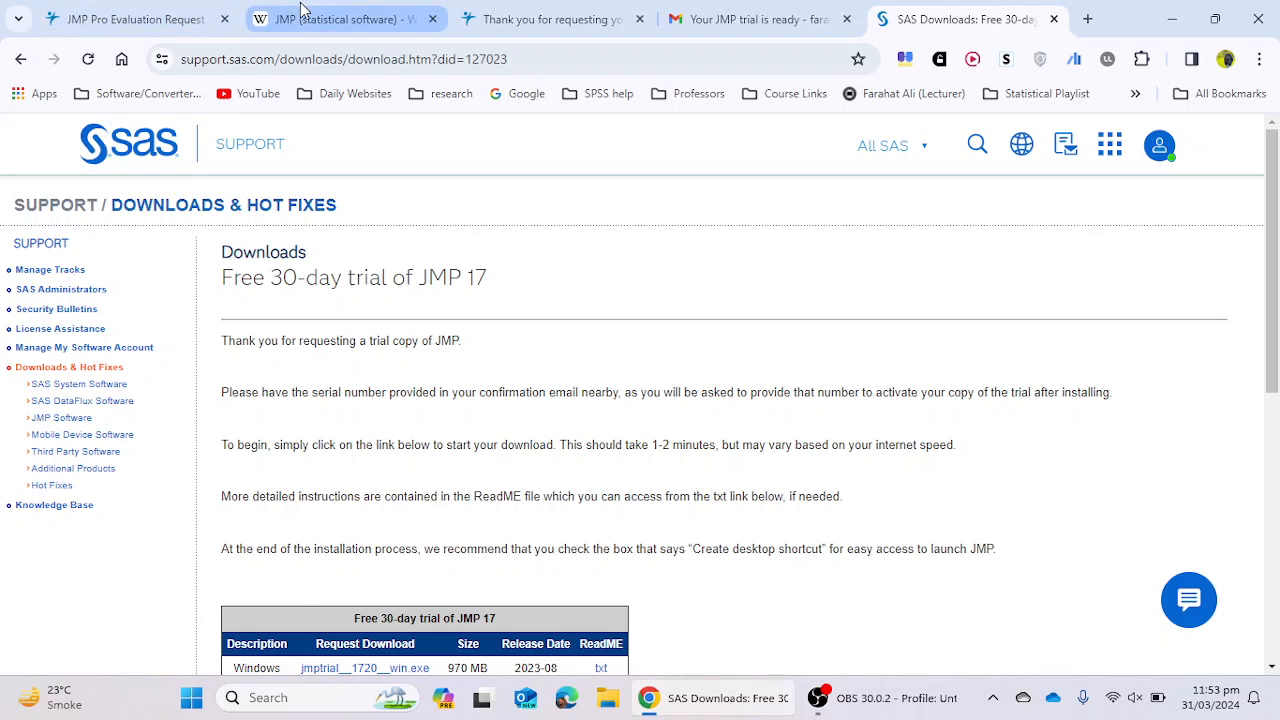
click(345, 19)
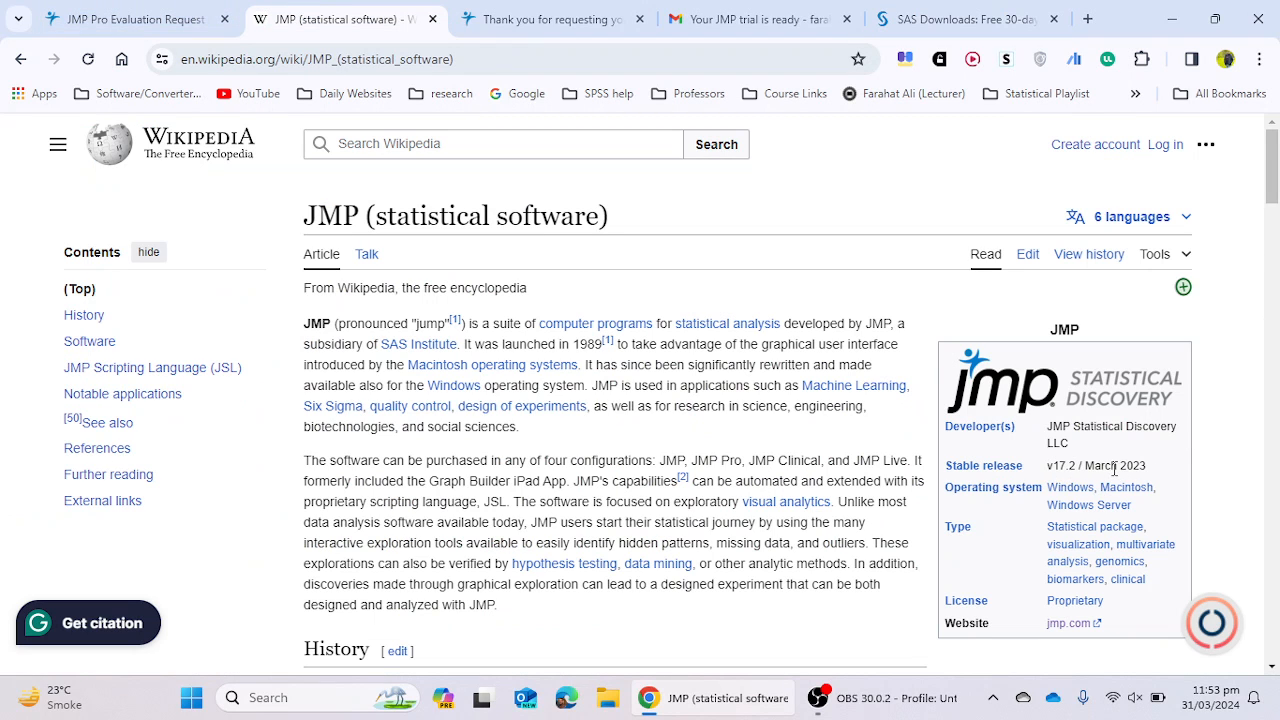
mouse_move(1232, 481)
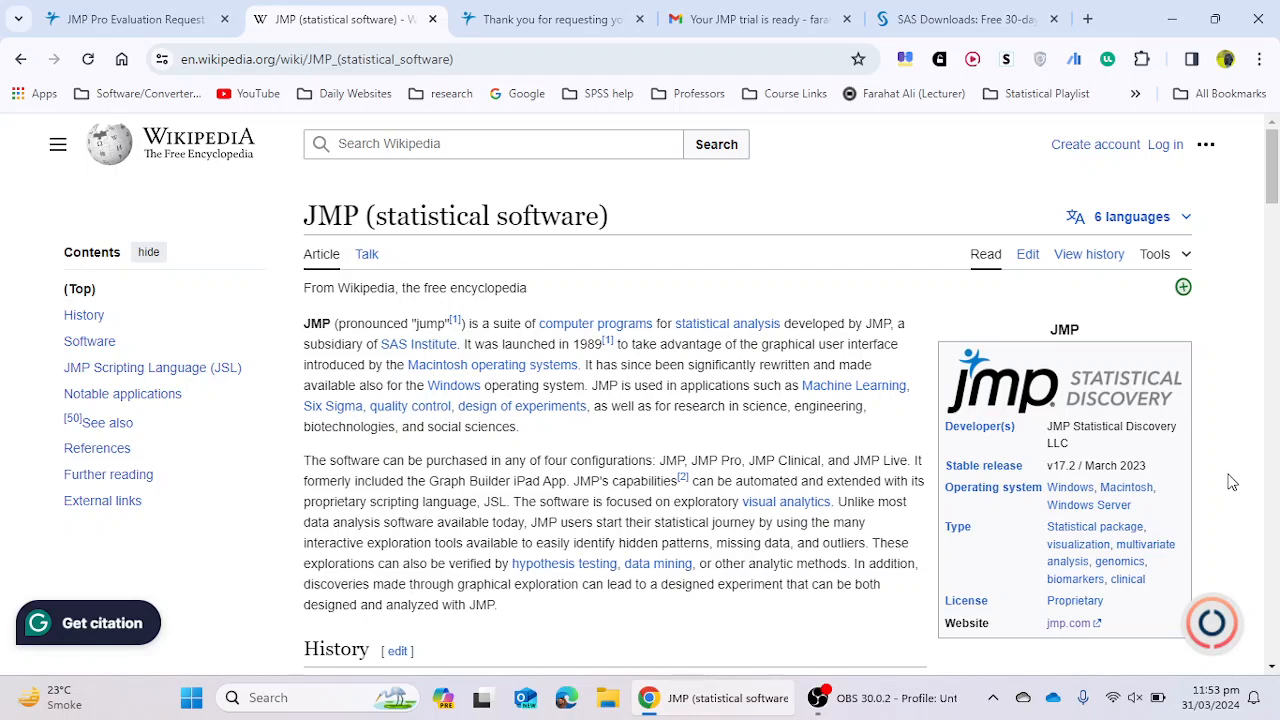
mouse_move(948, 43)
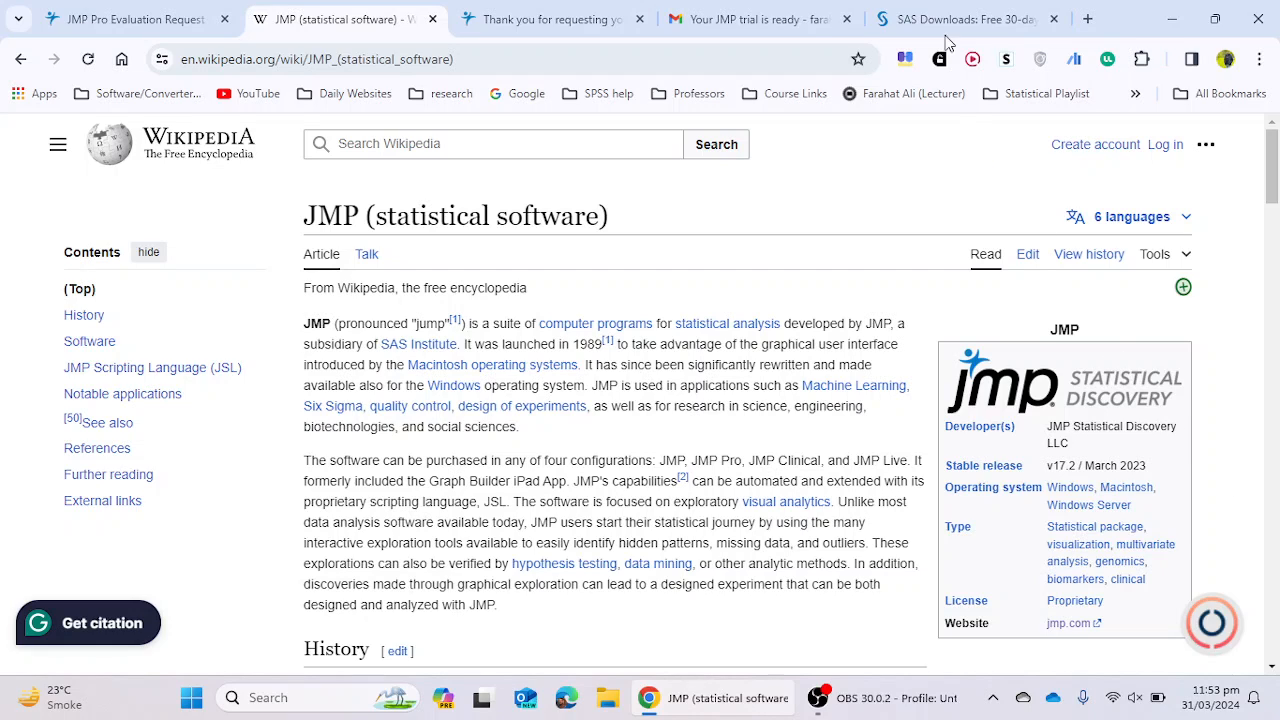
click(960, 18)
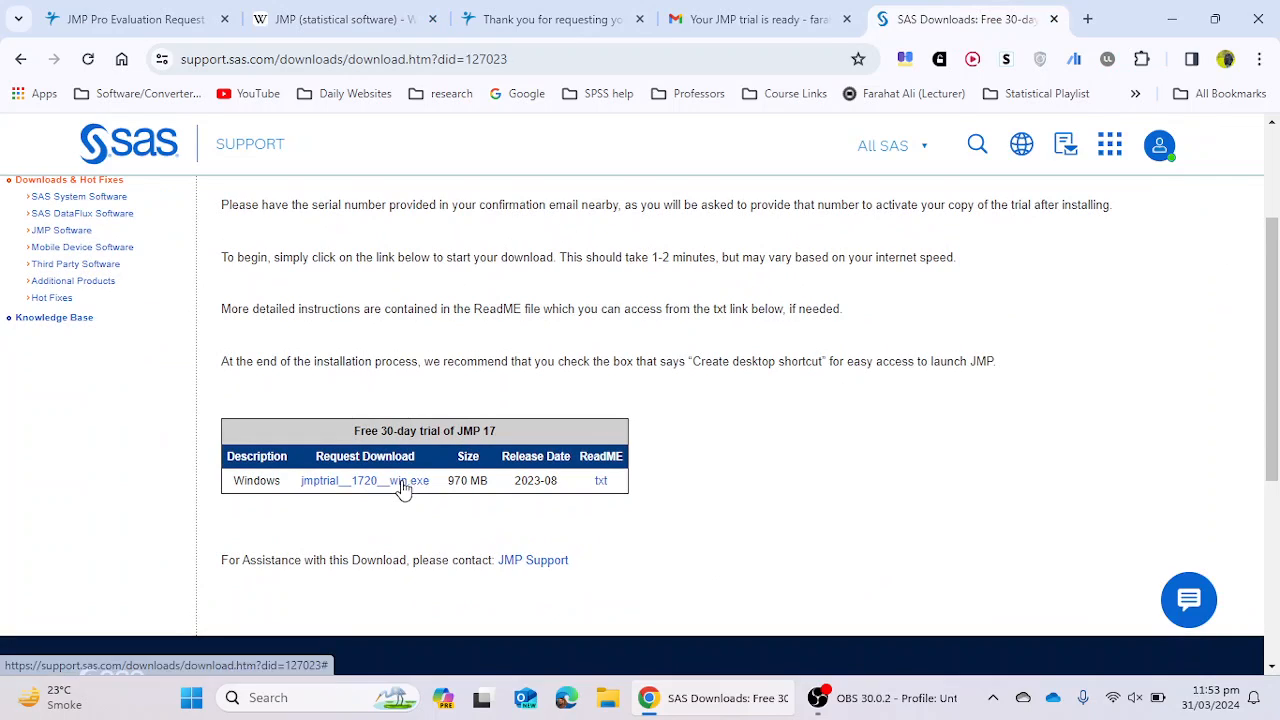
Download jmptrial_1720_win.exe after accepting the SAS License Agreement
click(364, 480)
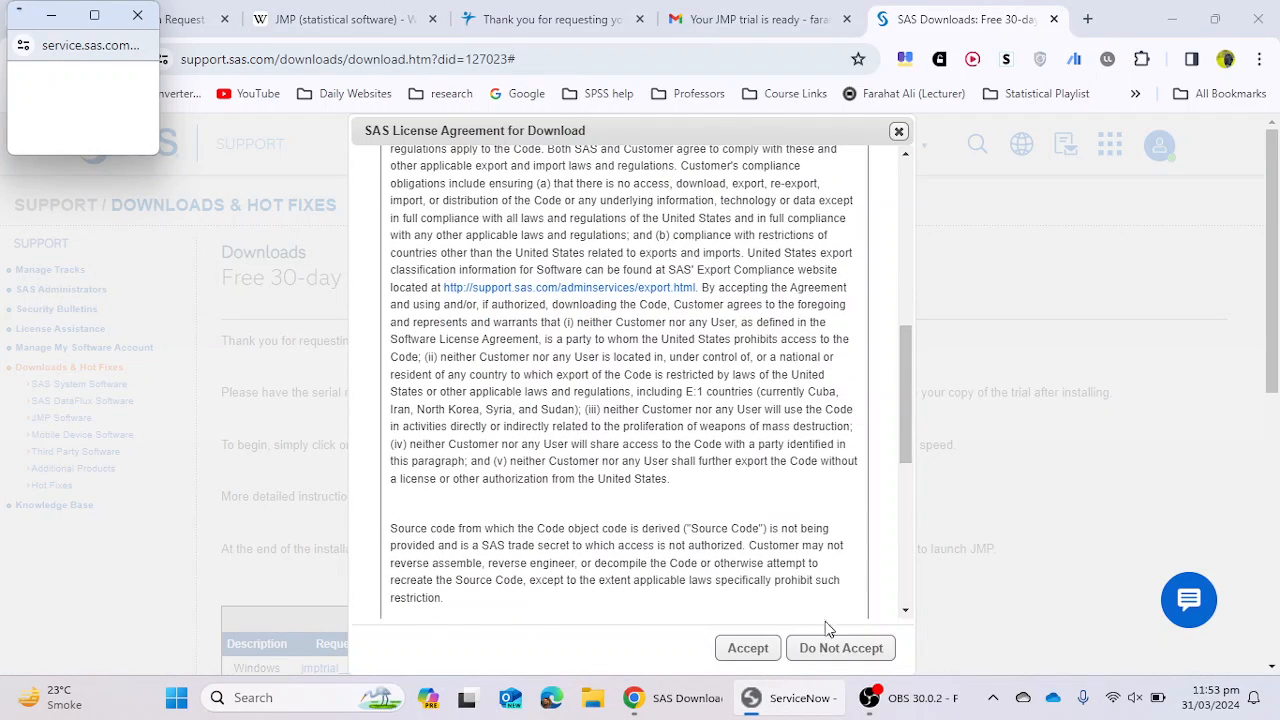
click(747, 647)
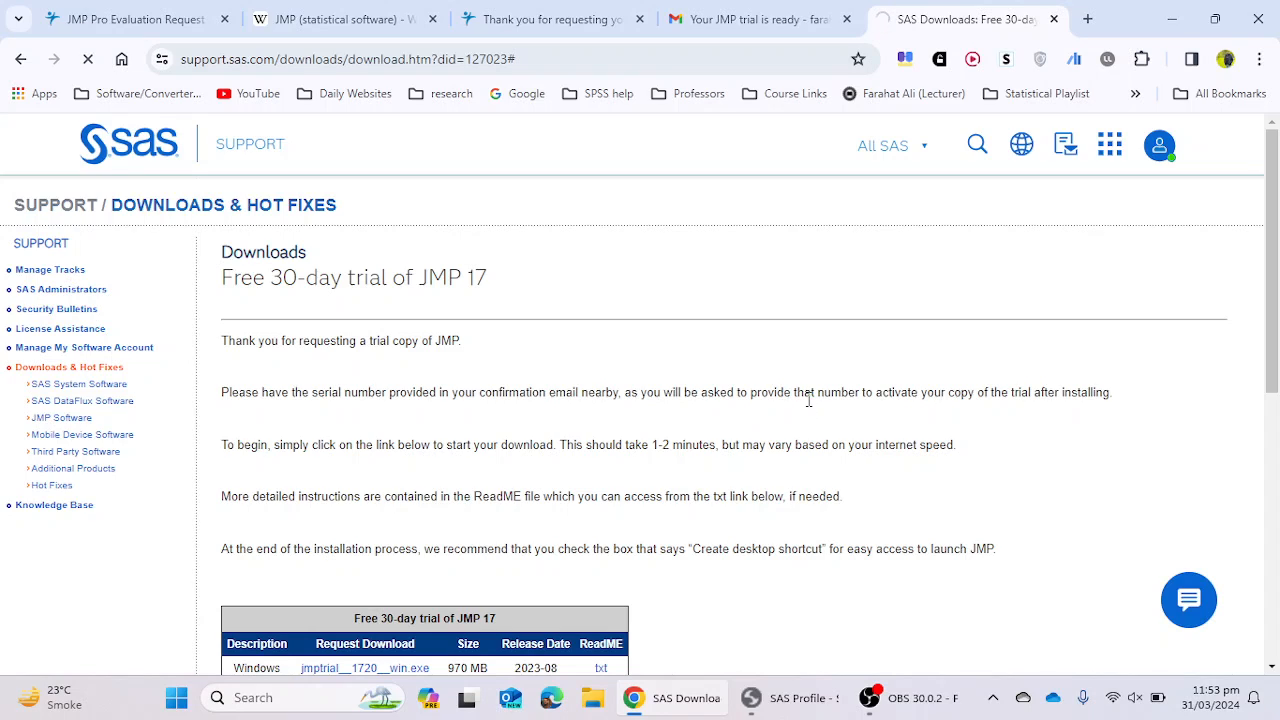
scroll(down, 3)
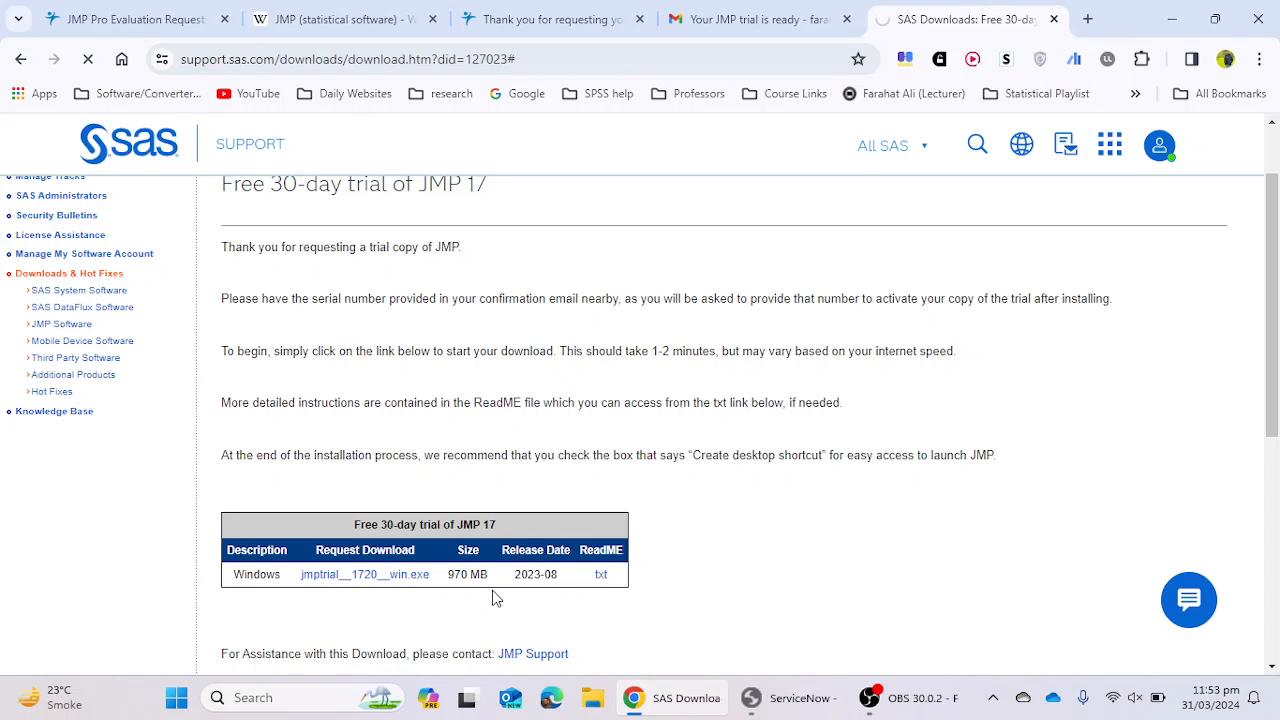
click(365, 574)
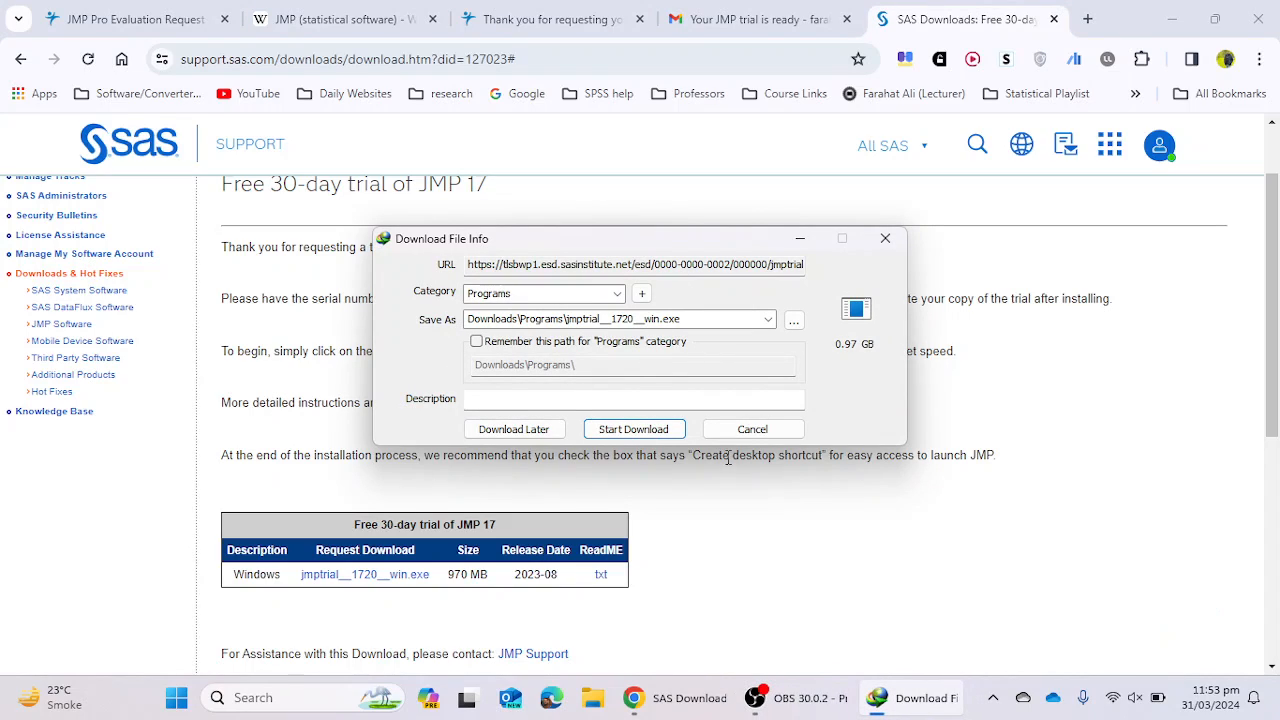
mouse_move(753, 429)
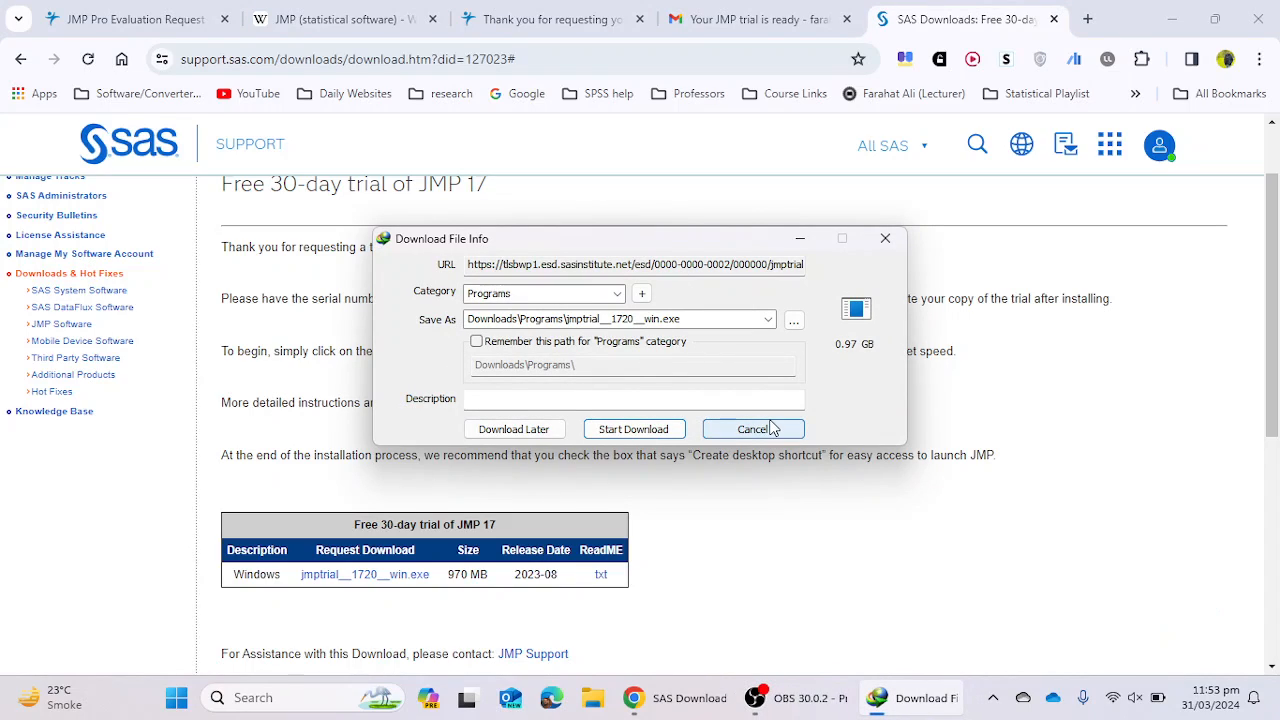
mouse_move(740, 388)
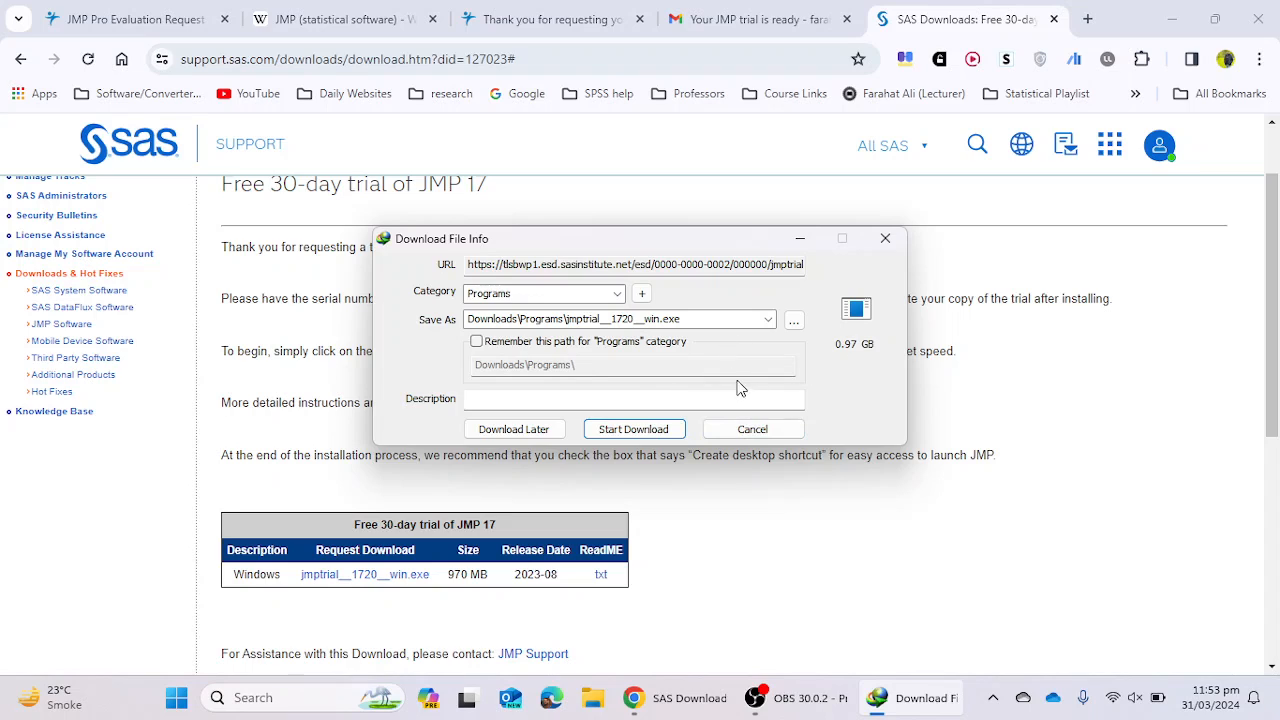
Start the 0.977 GB installer download in Internet Download Manager and show its details
click(634, 429)
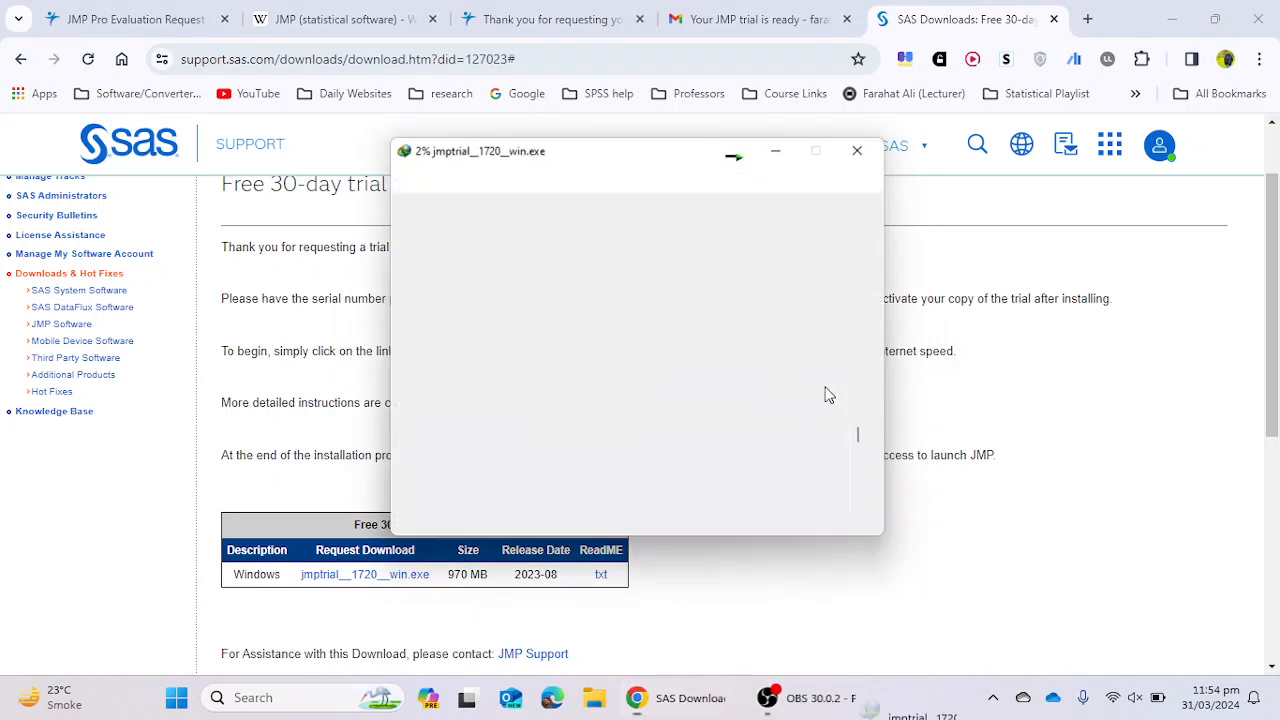
click(475, 361)
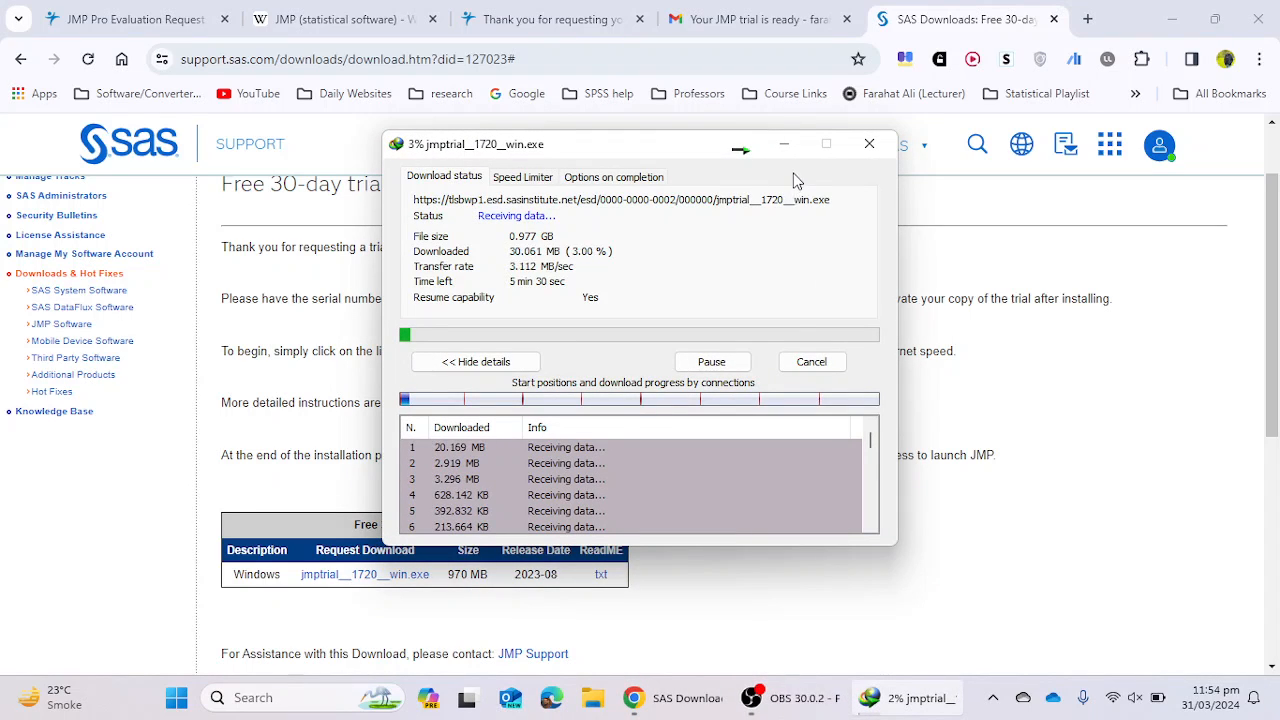